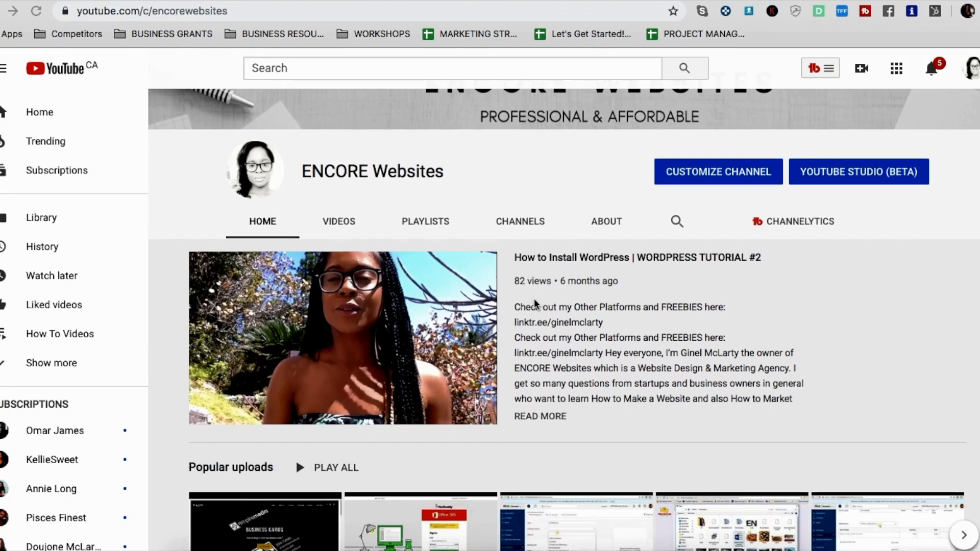
Load asana.com and browse down through the homepage's product sections
scroll(down, 3)
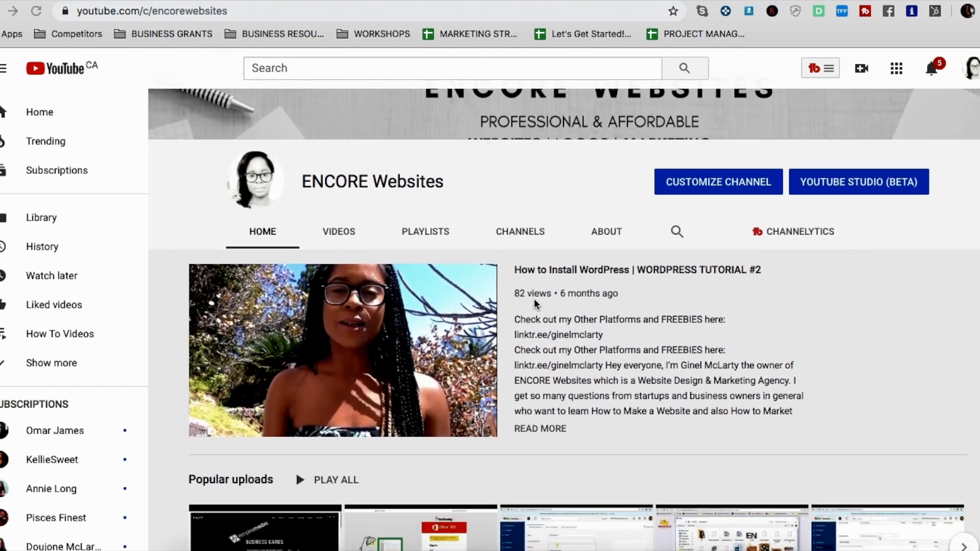
scroll(down, 3)
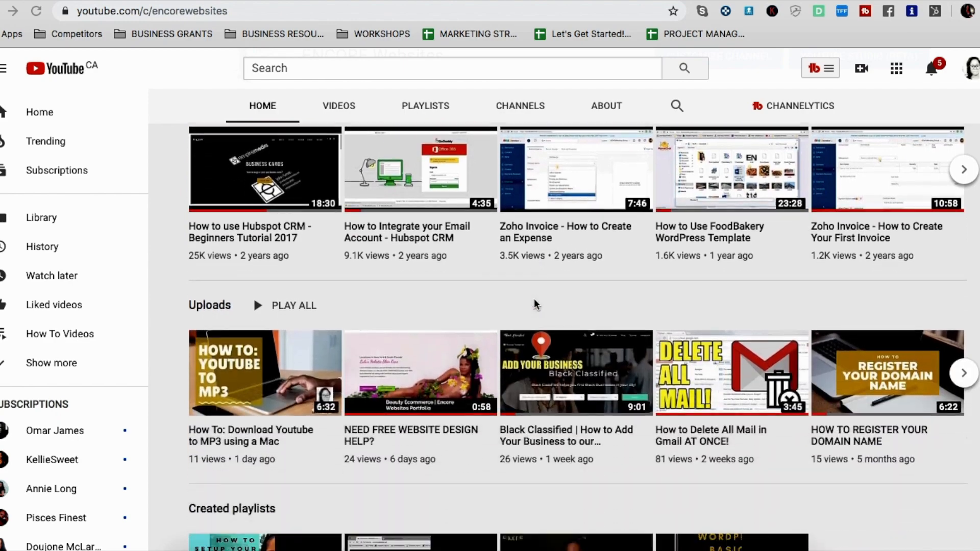
scroll(down, 3)
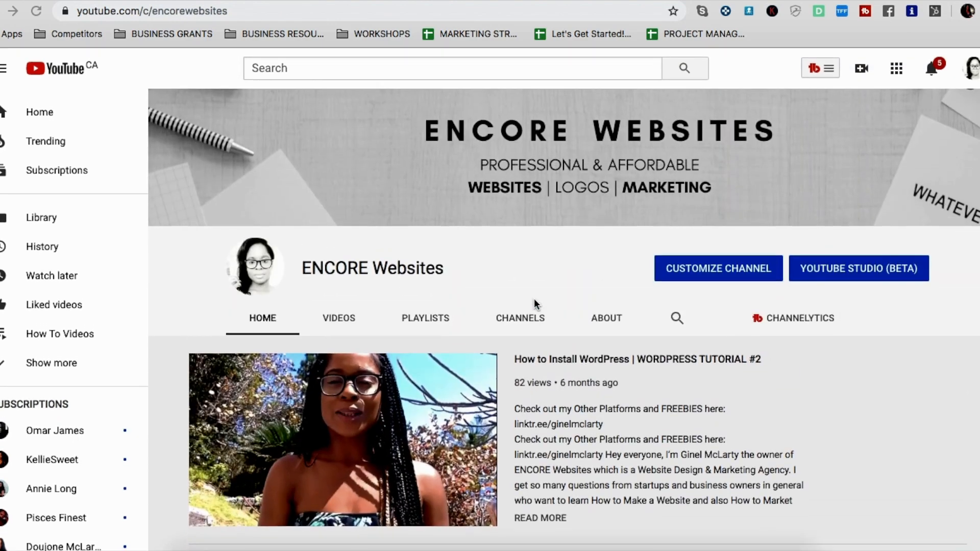
scroll(down, 3)
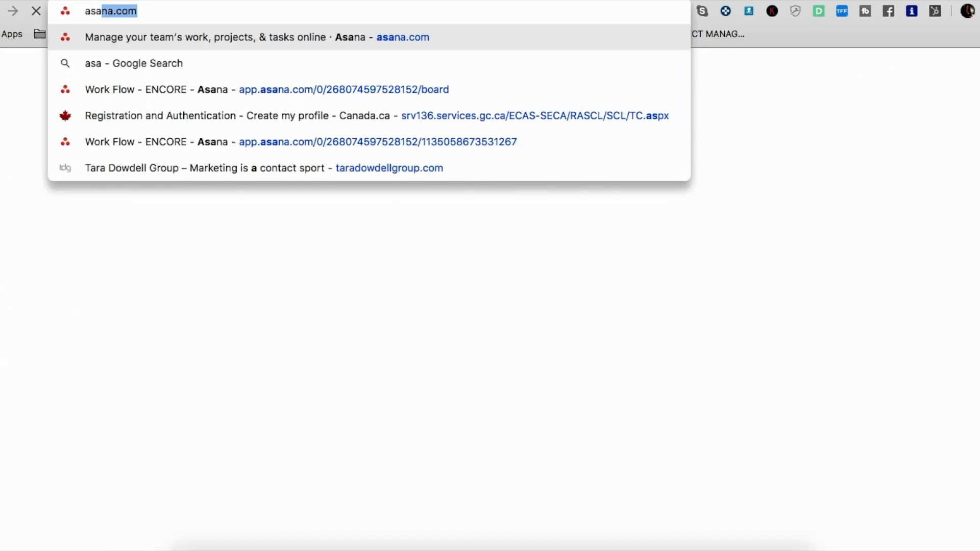
key(Enter)
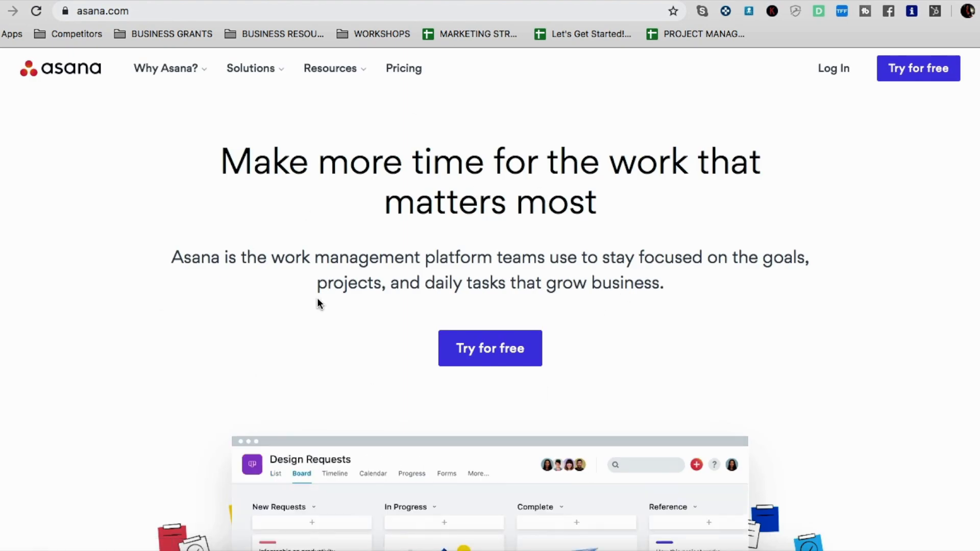
scroll(down, 3)
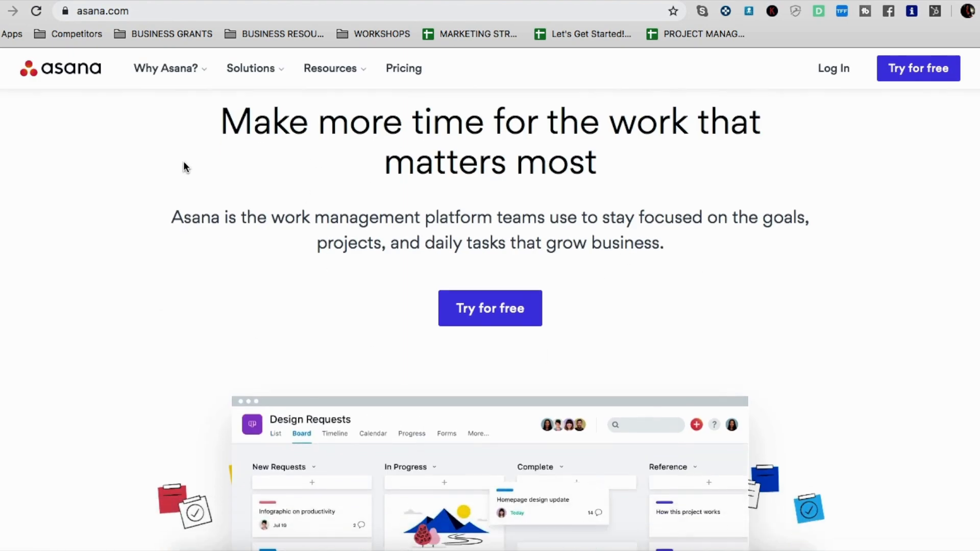
scroll(down, 3)
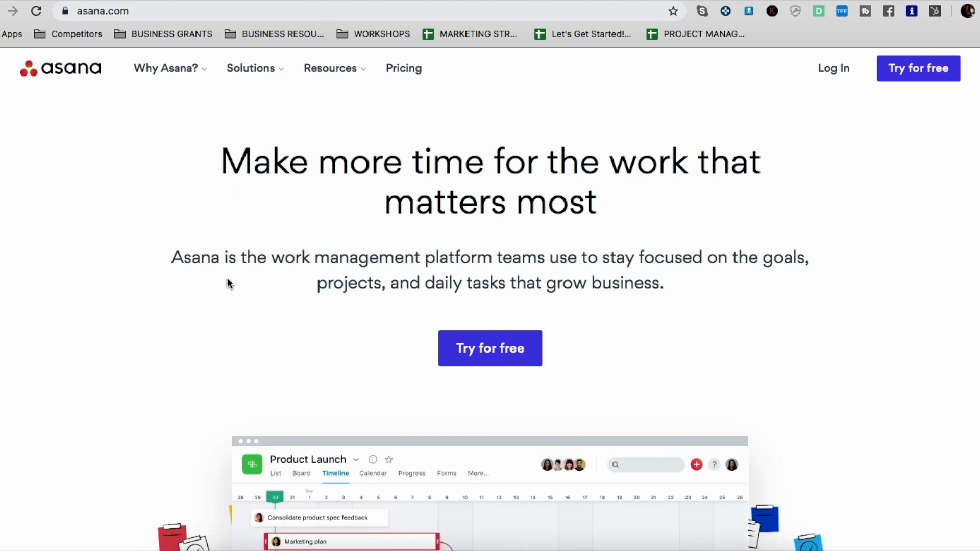
mouse_move(516, 277)
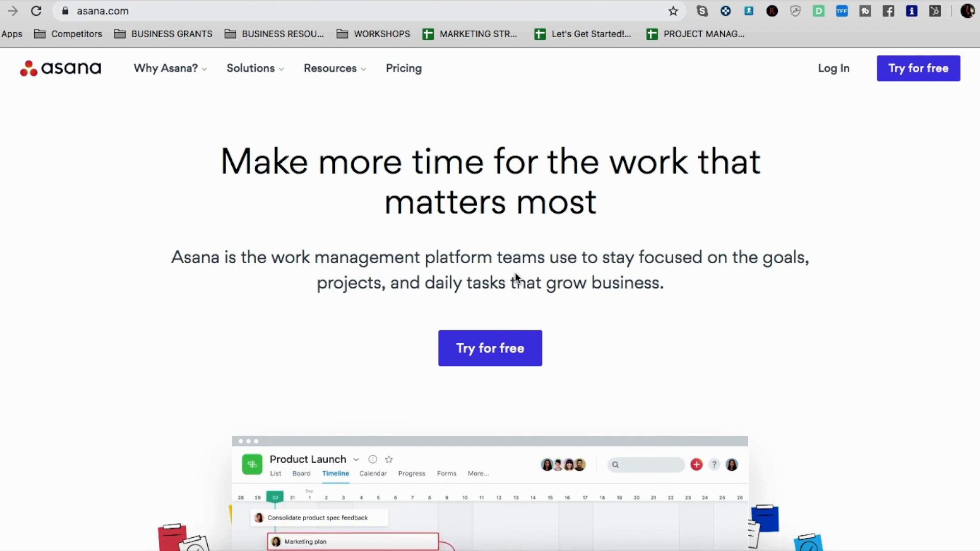
mouse_move(786, 268)
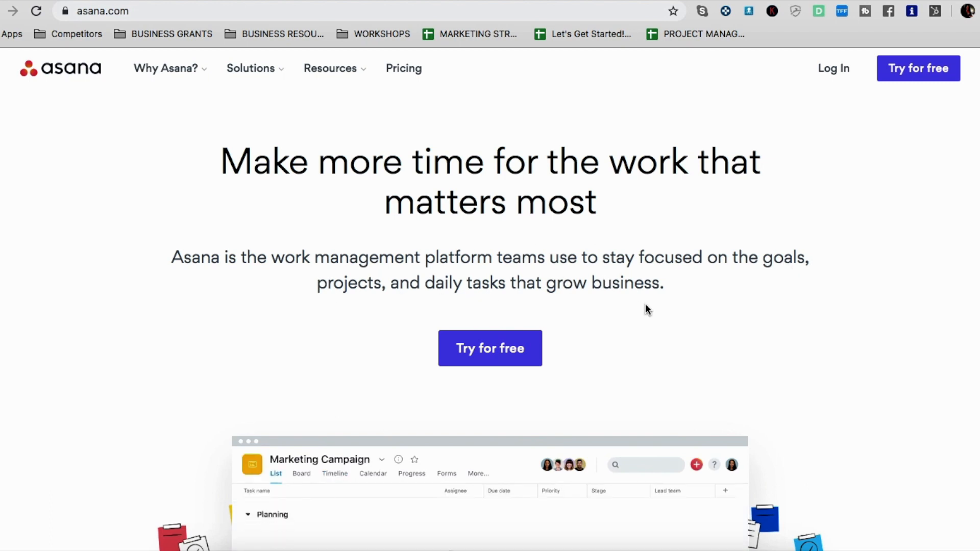
Continue through the automation sections and go to the Pricing page from the top navigation
scroll(down, 3)
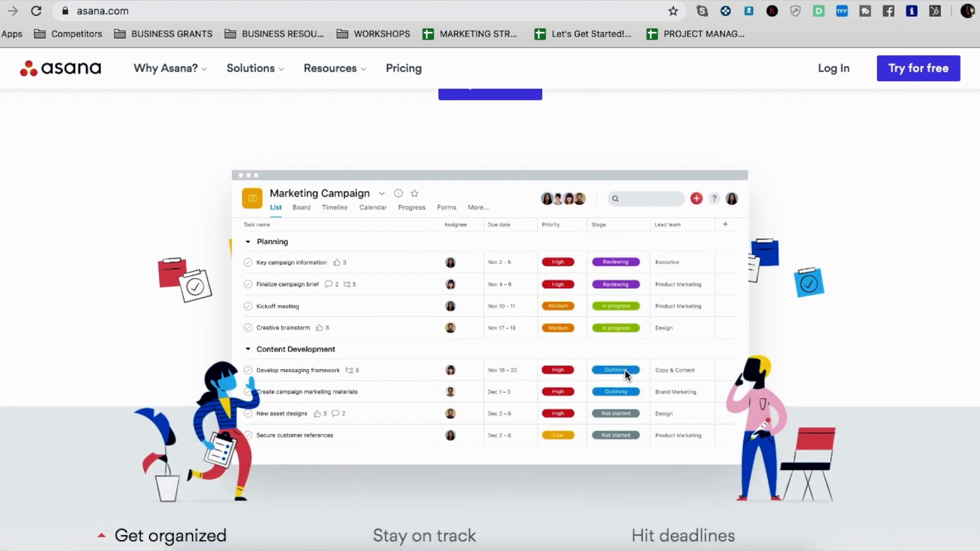
scroll(down, 3)
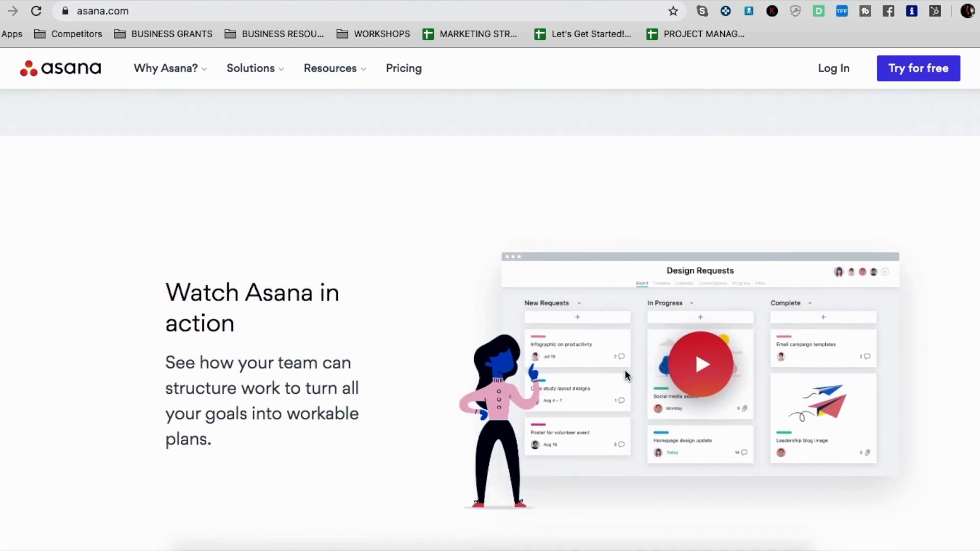
scroll(down, 3)
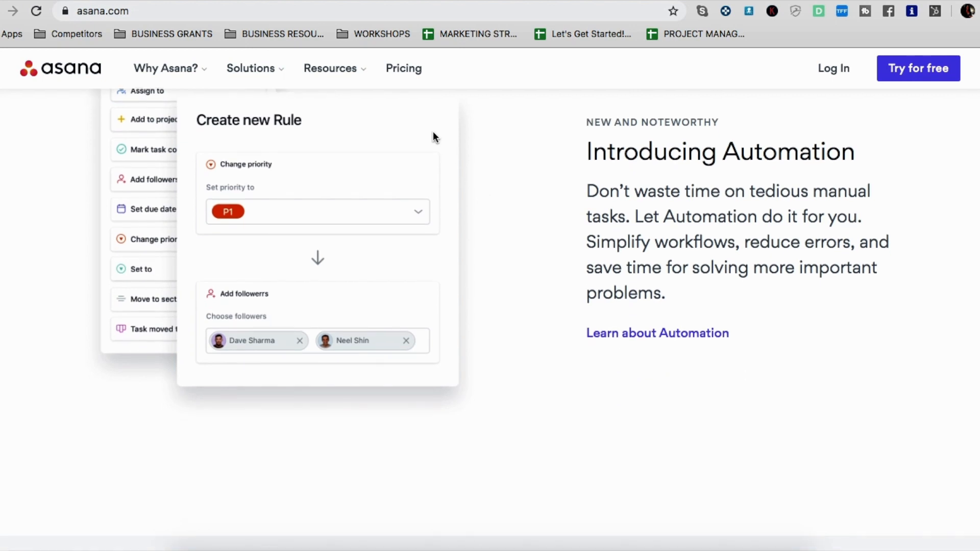
click(404, 68)
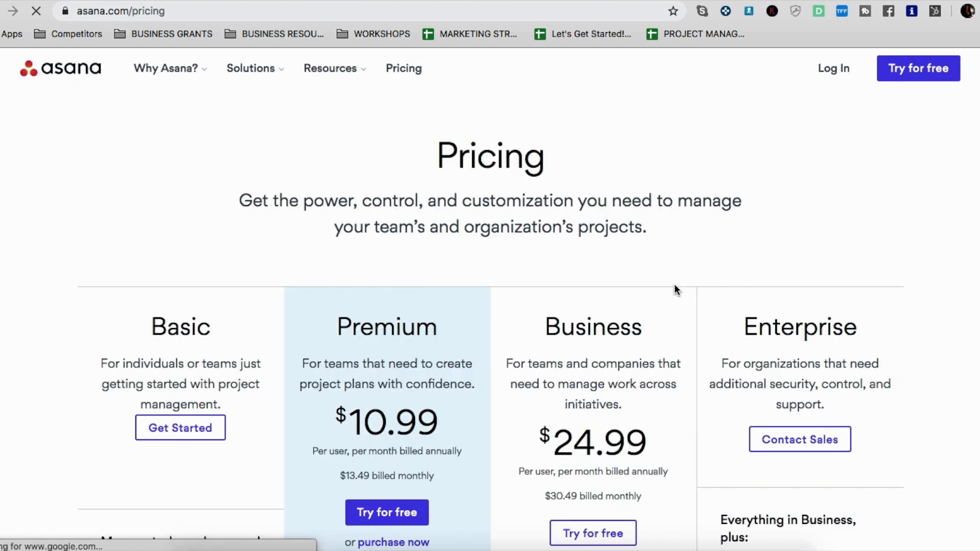
scroll(down, 3)
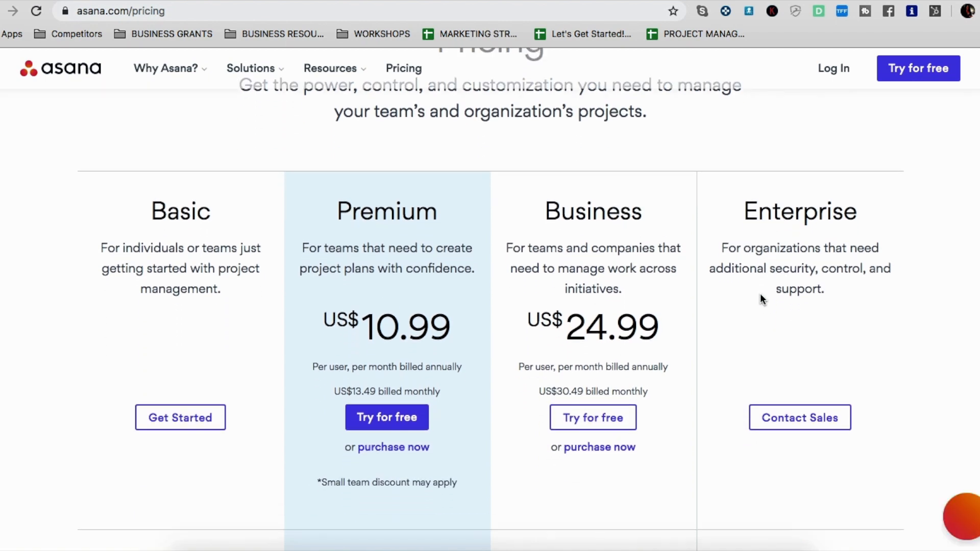
scroll(down, 3)
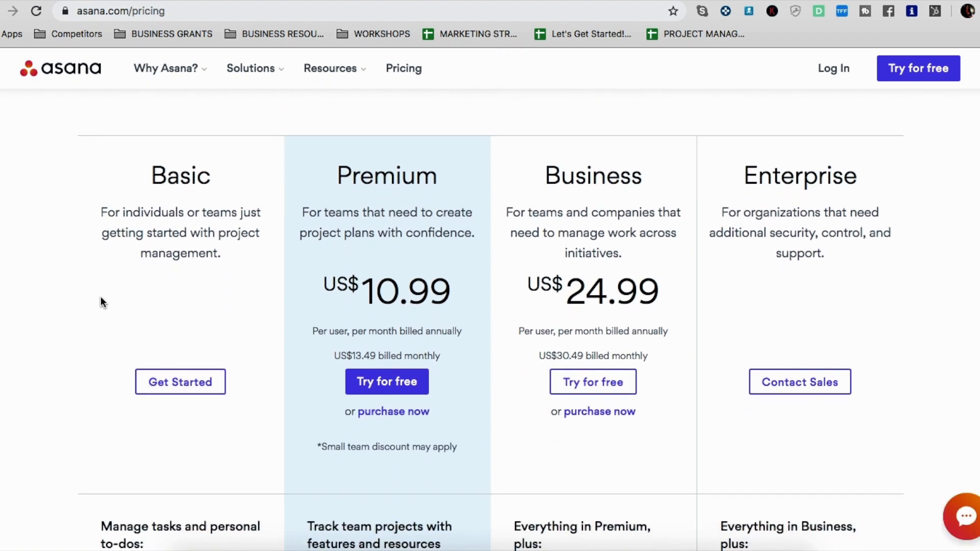
mouse_move(775, 206)
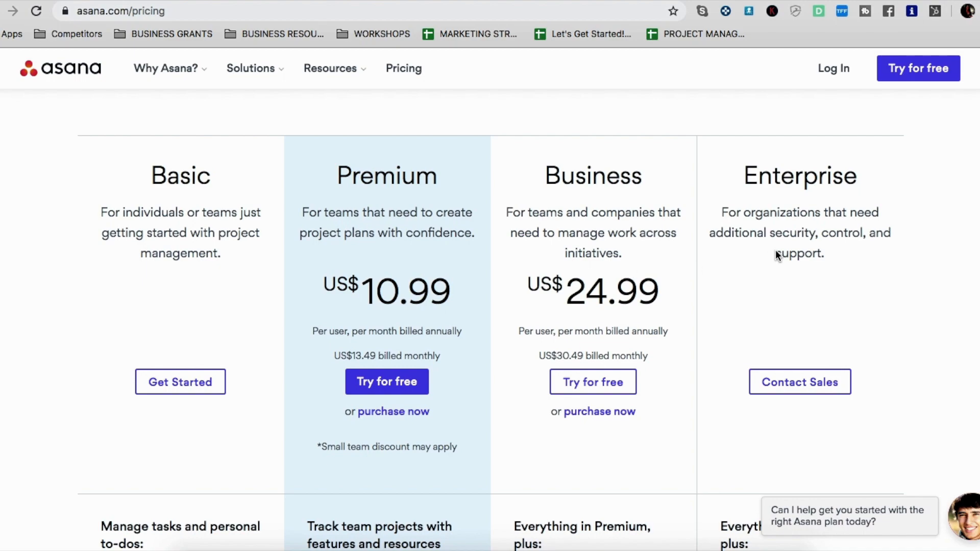
scroll(down, 3)
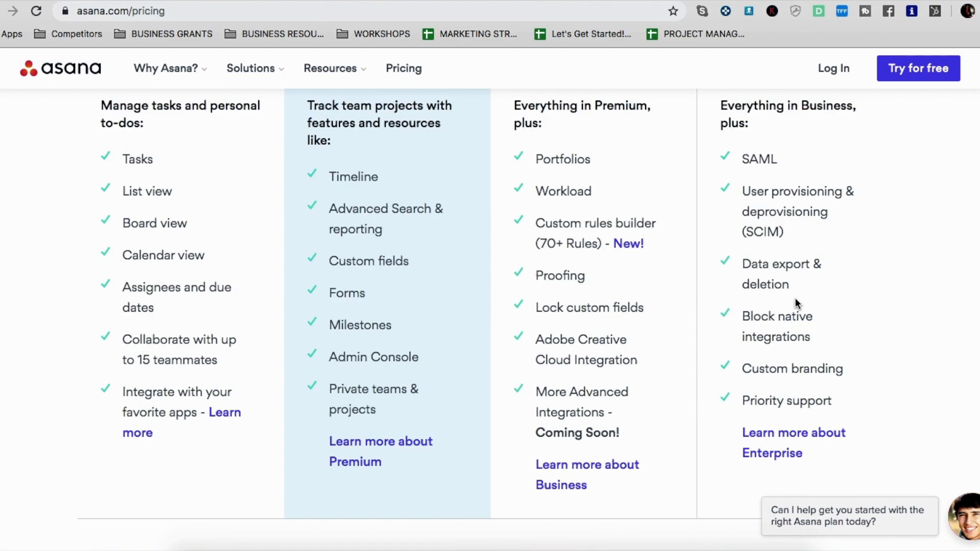
scroll(down, 3)
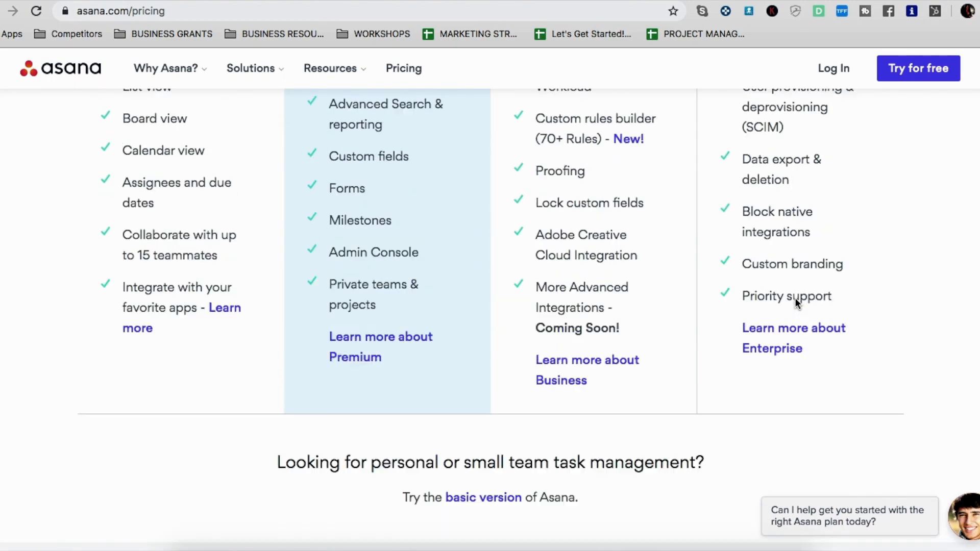
scroll(up, 3)
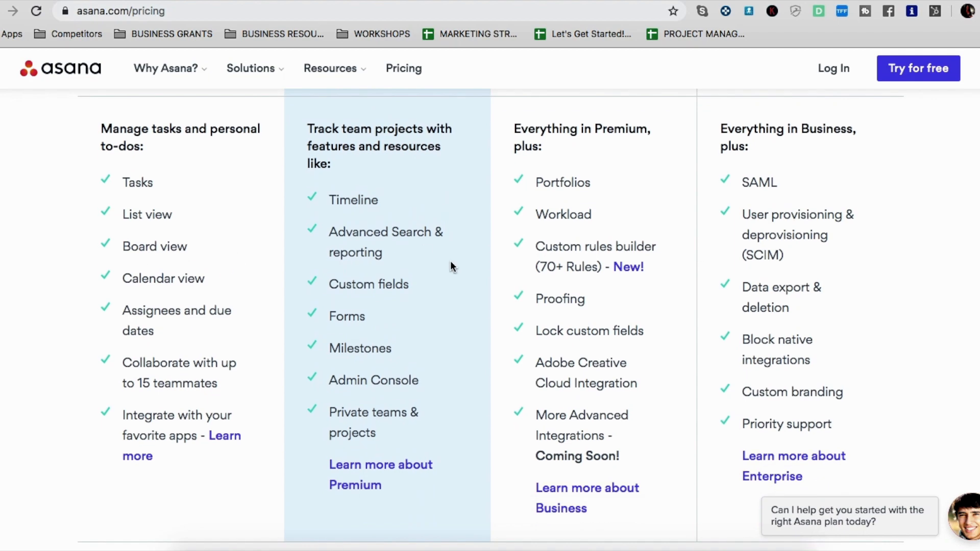
mouse_move(671, 256)
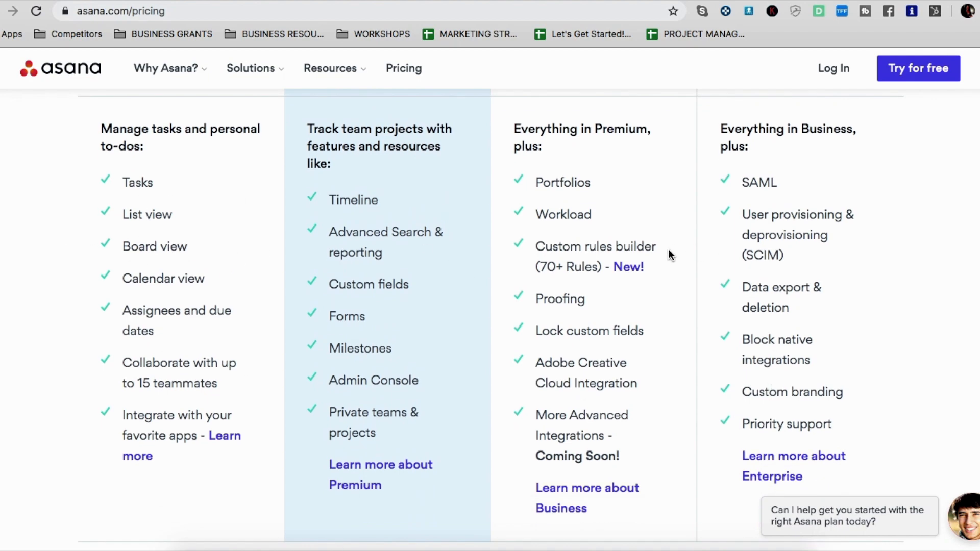
scroll(up, 3)
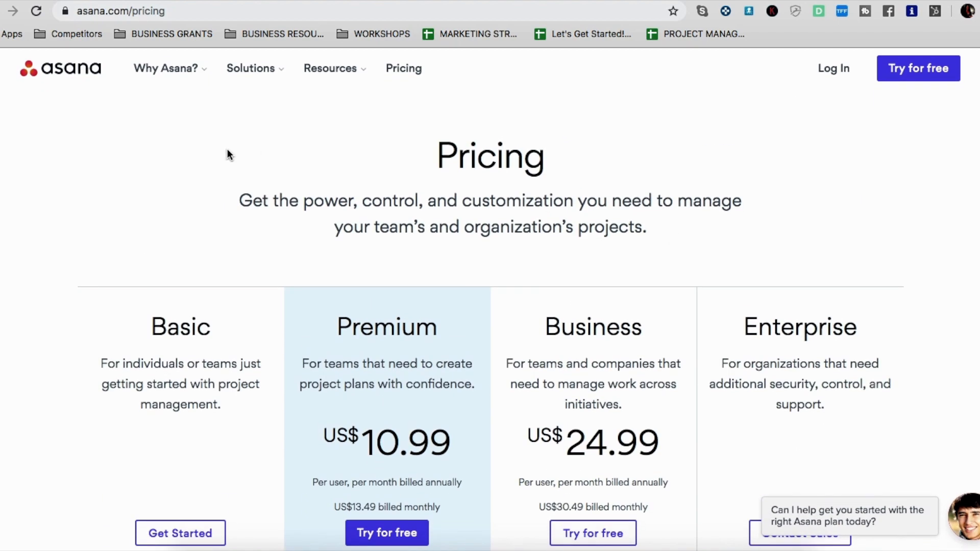
mouse_move(834, 68)
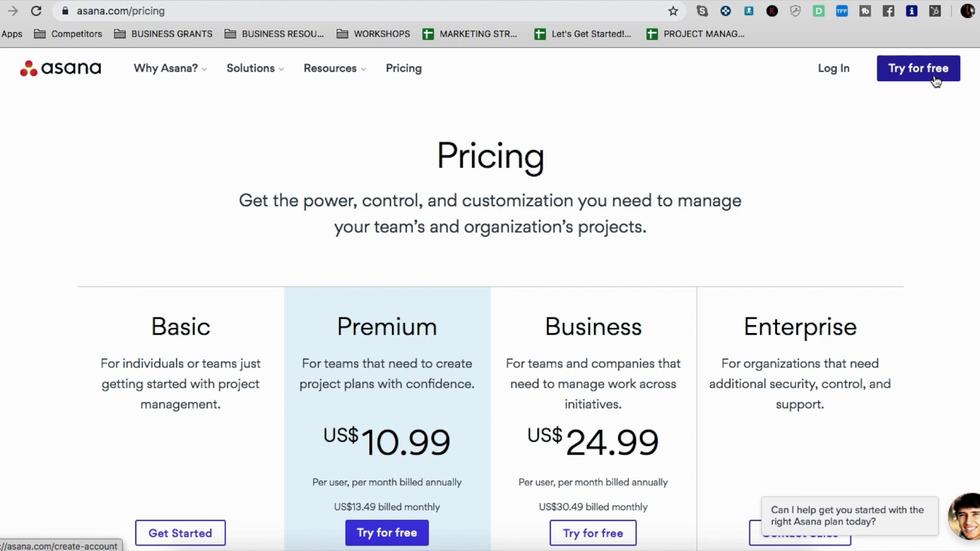
View the free-trial sign-up, return home, and log in using a Google account
click(918, 69)
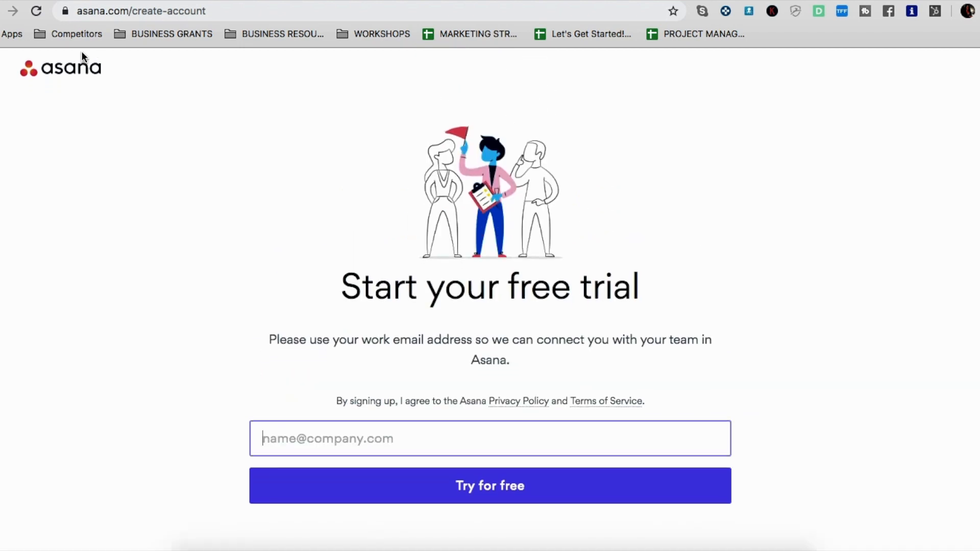
click(833, 69)
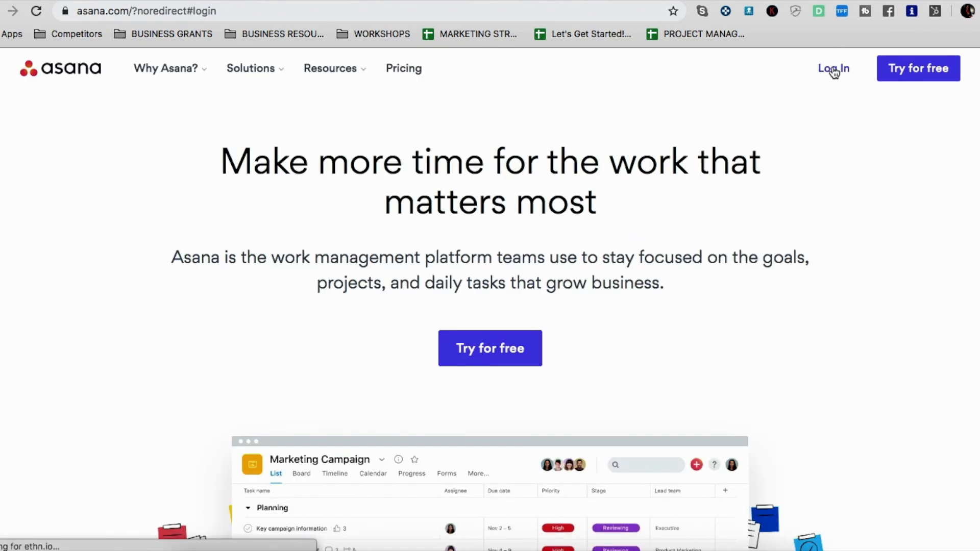
click(833, 68)
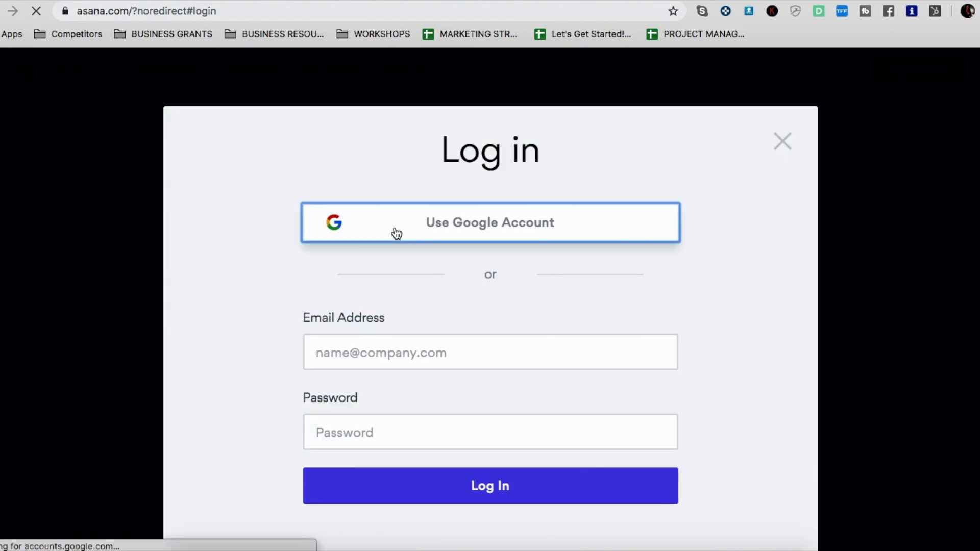
click(489, 221)
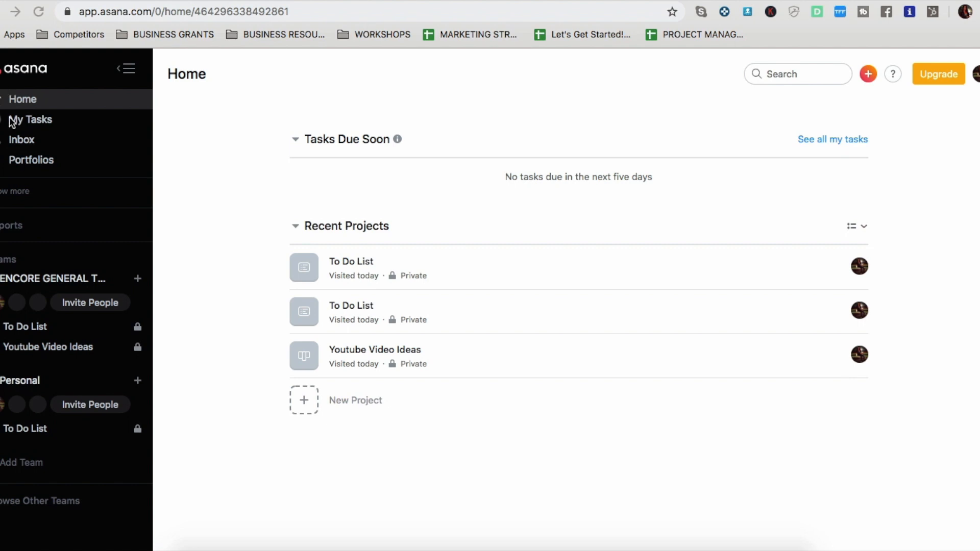
mouse_move(324, 278)
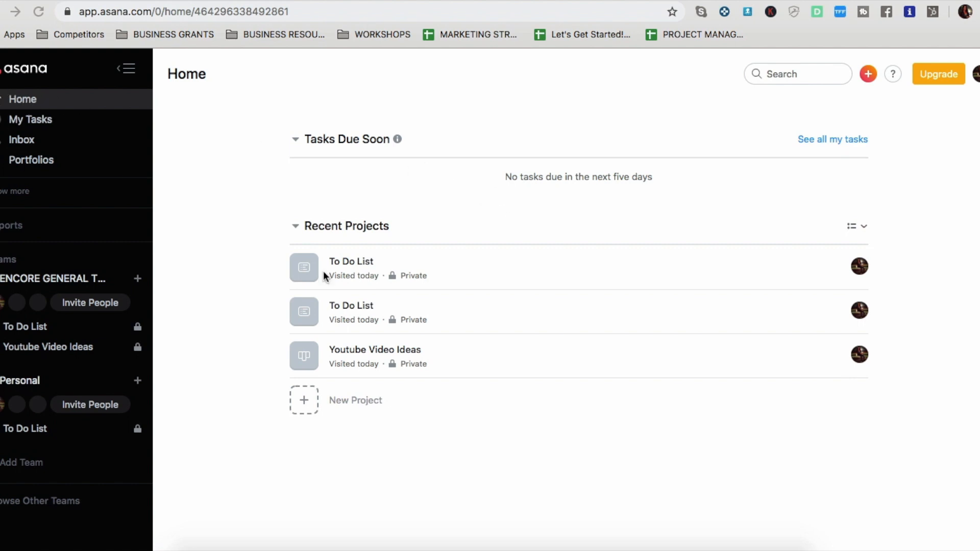
mouse_move(341, 147)
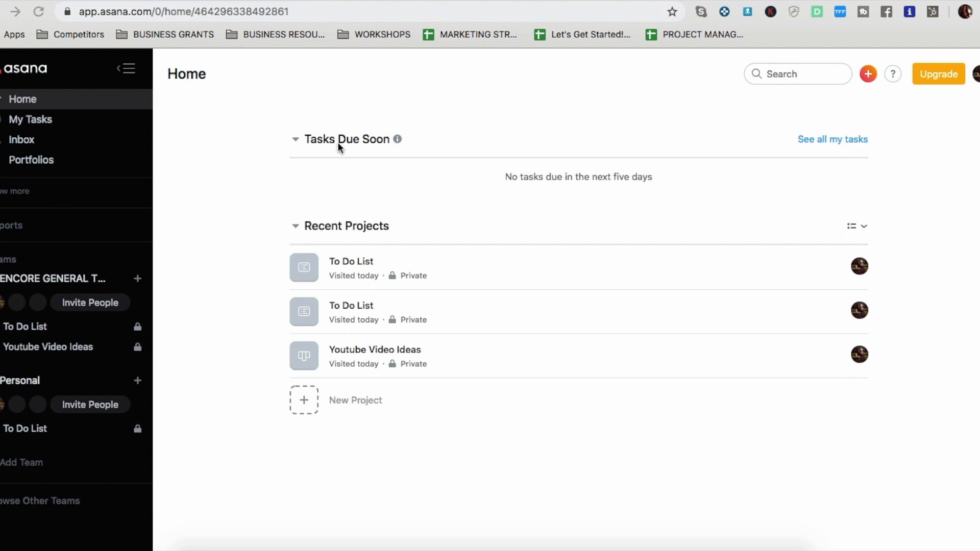
mouse_move(571, 148)
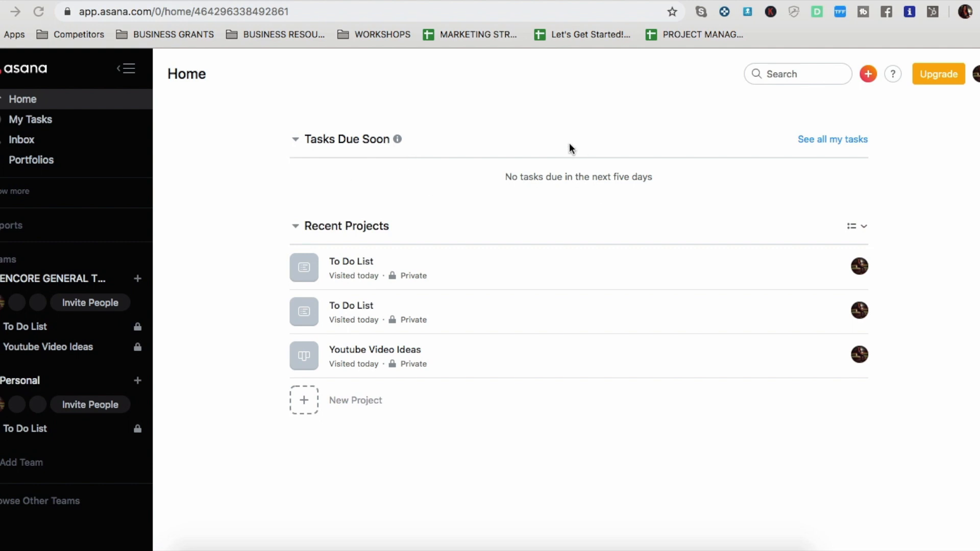
mouse_move(573, 207)
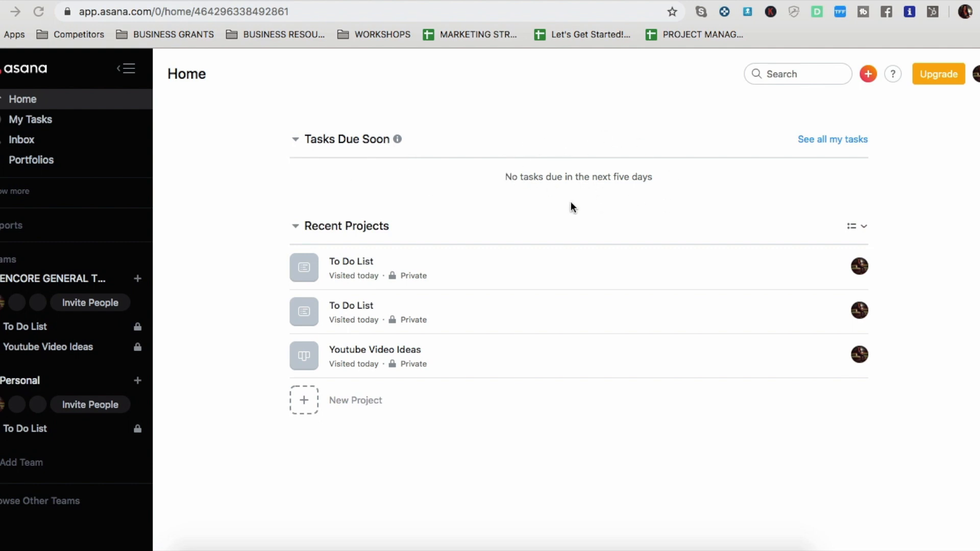
mouse_move(394, 95)
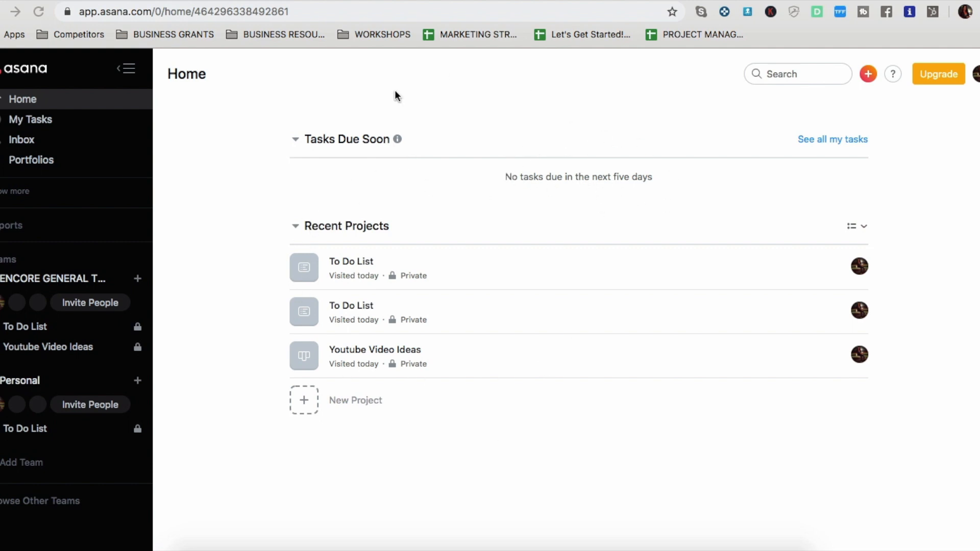
mouse_move(291, 357)
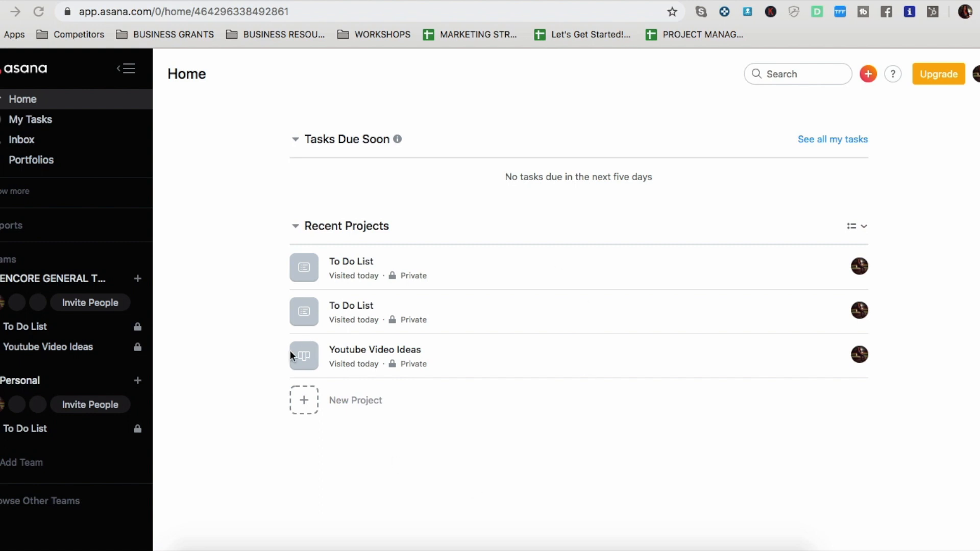
mouse_move(324, 93)
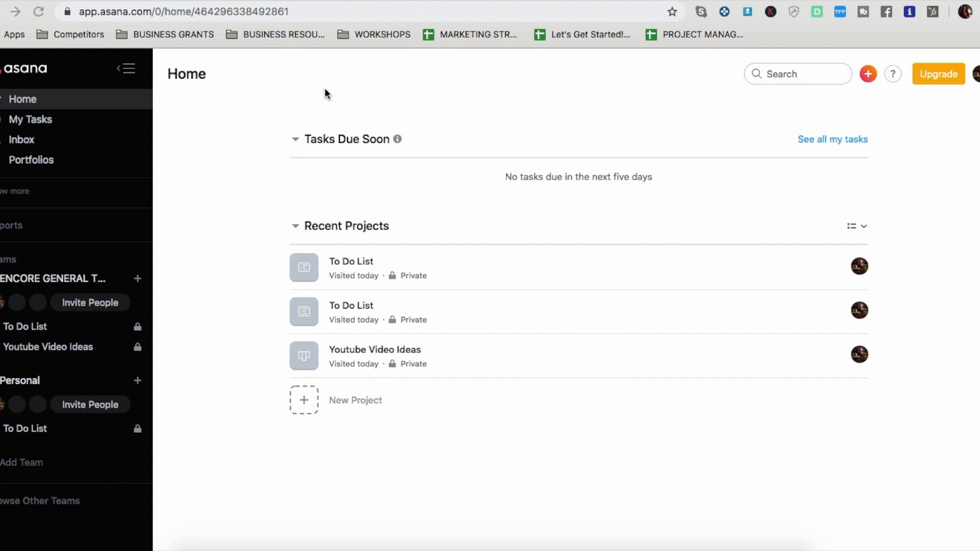
mouse_move(469, 234)
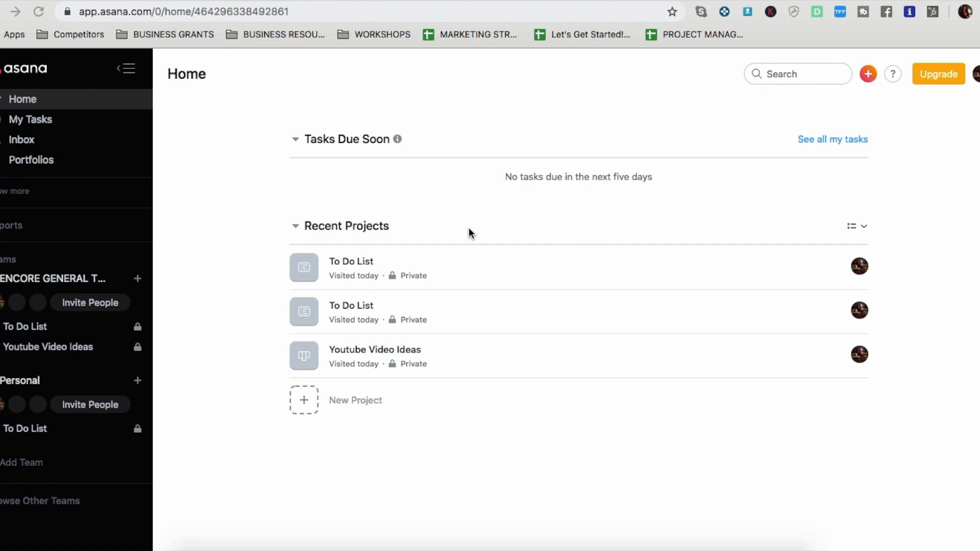
mouse_move(299, 199)
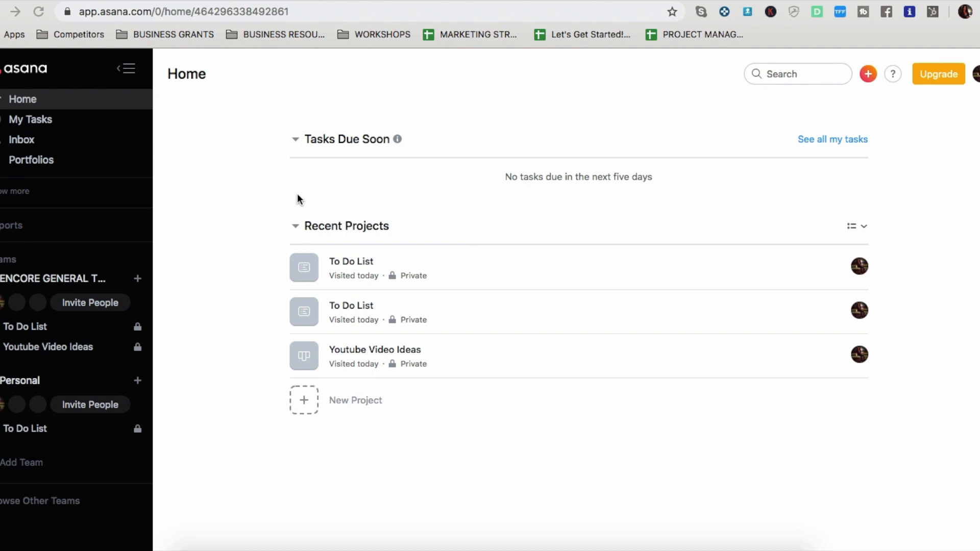
mouse_move(520, 147)
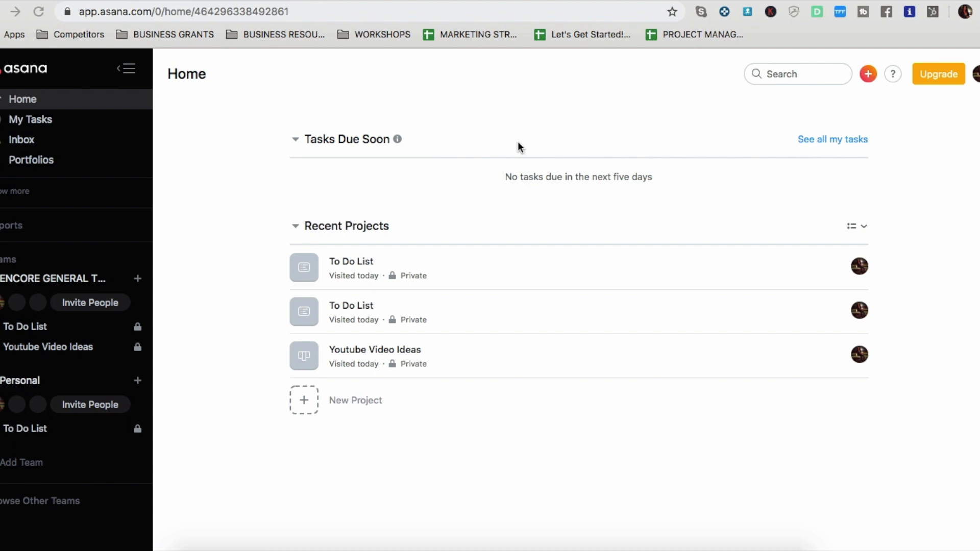
mouse_move(486, 114)
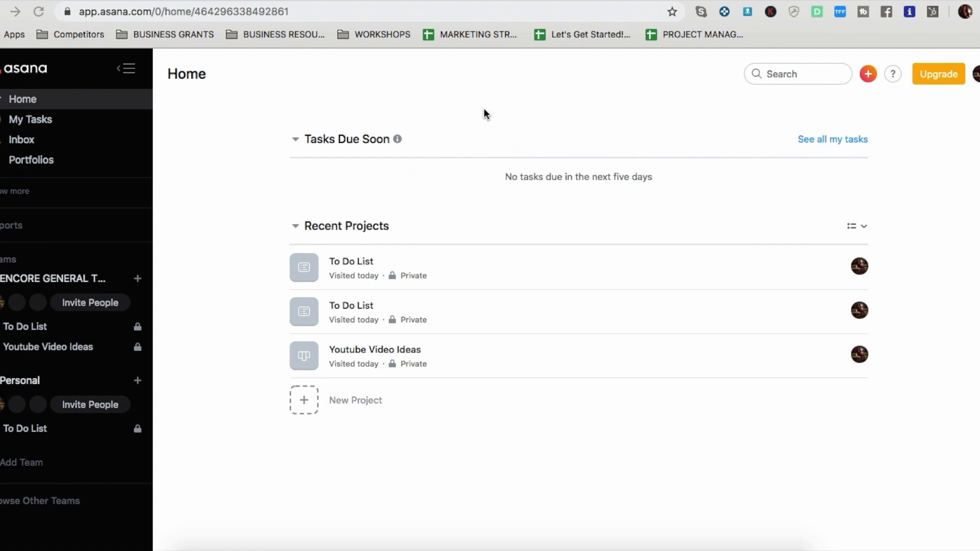
mouse_move(439, 195)
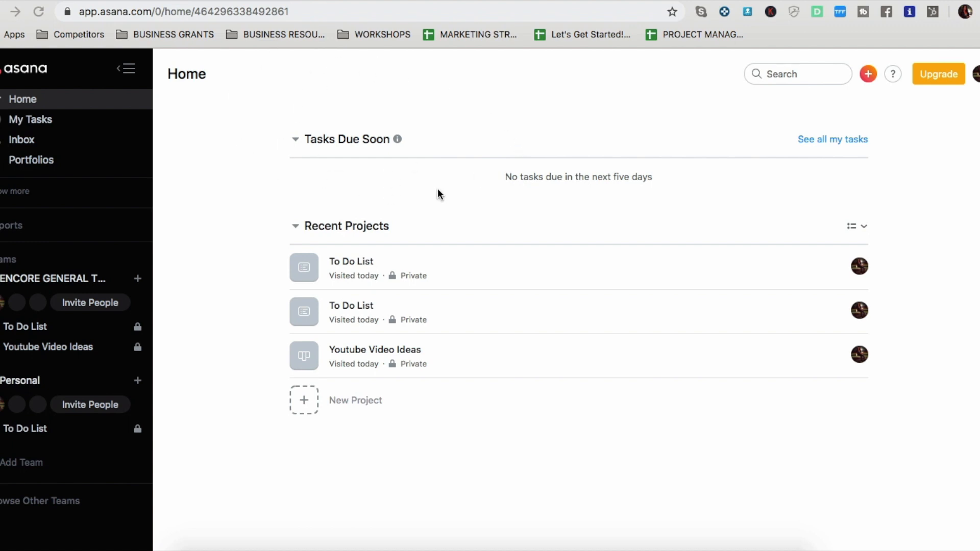
mouse_move(349, 102)
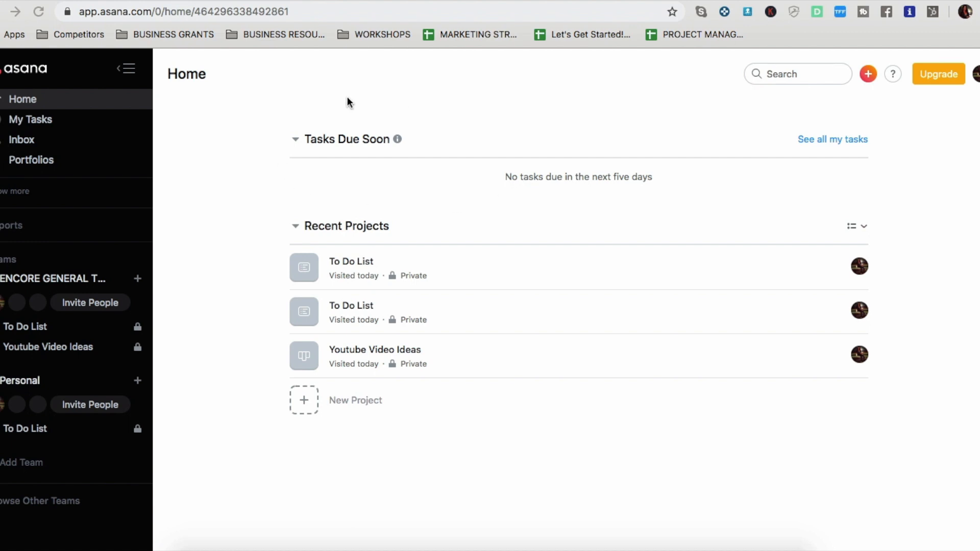
mouse_move(365, 93)
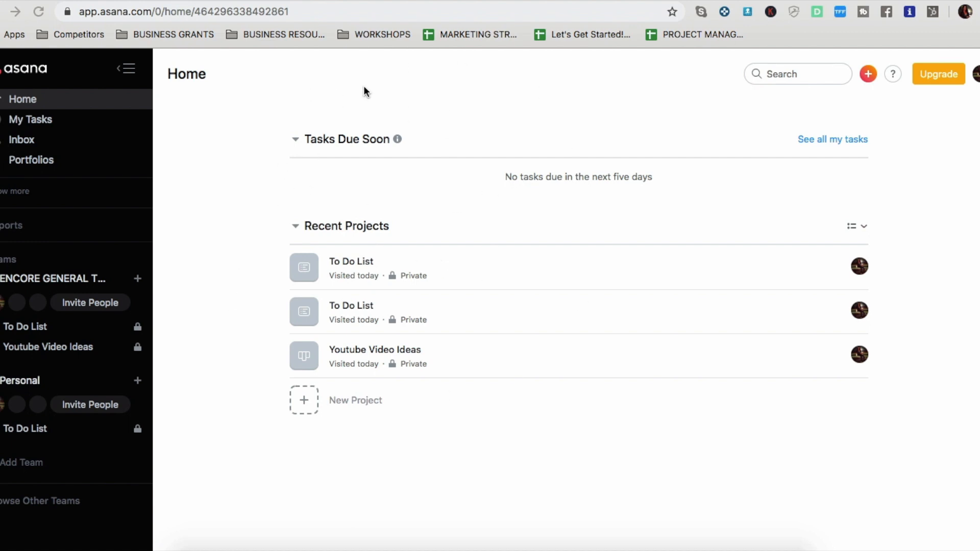
mouse_move(771, 376)
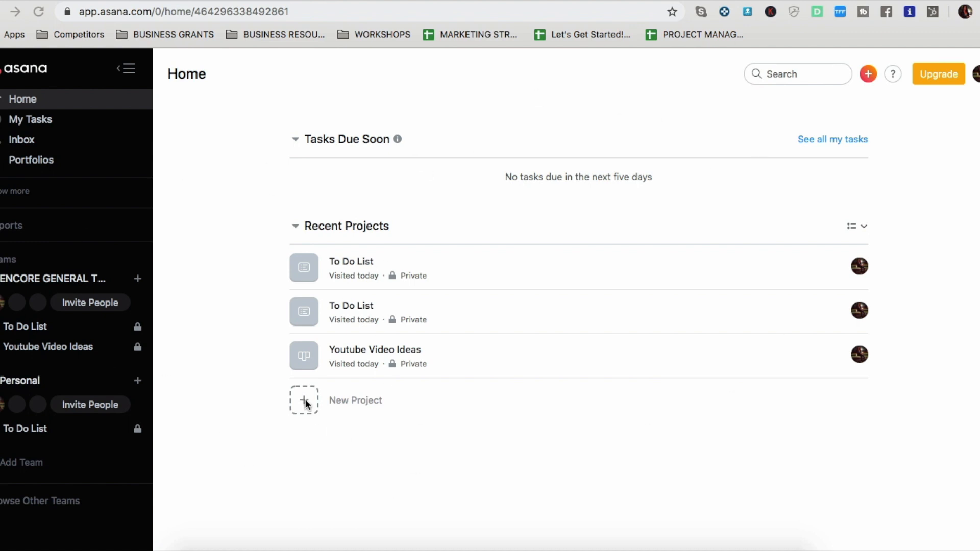
mouse_move(299, 412)
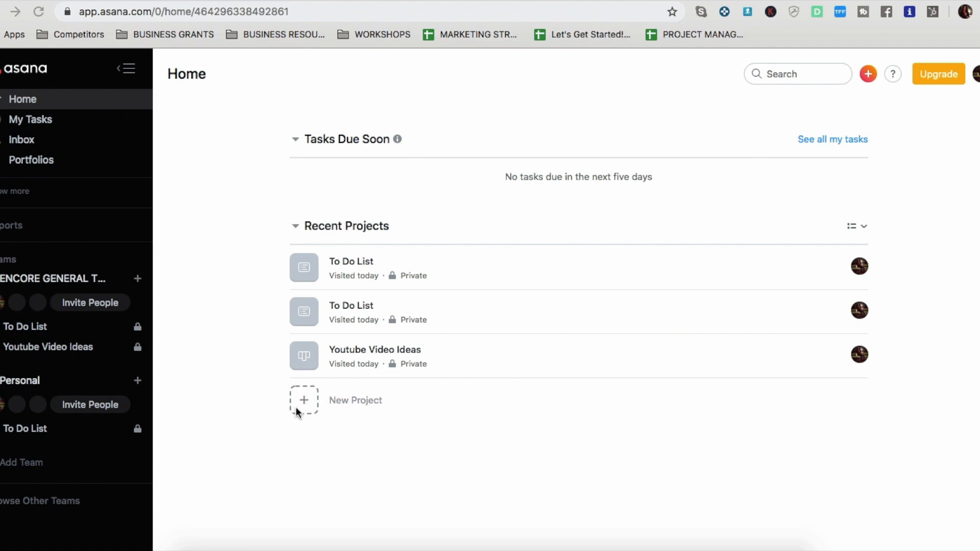
mouse_move(302, 409)
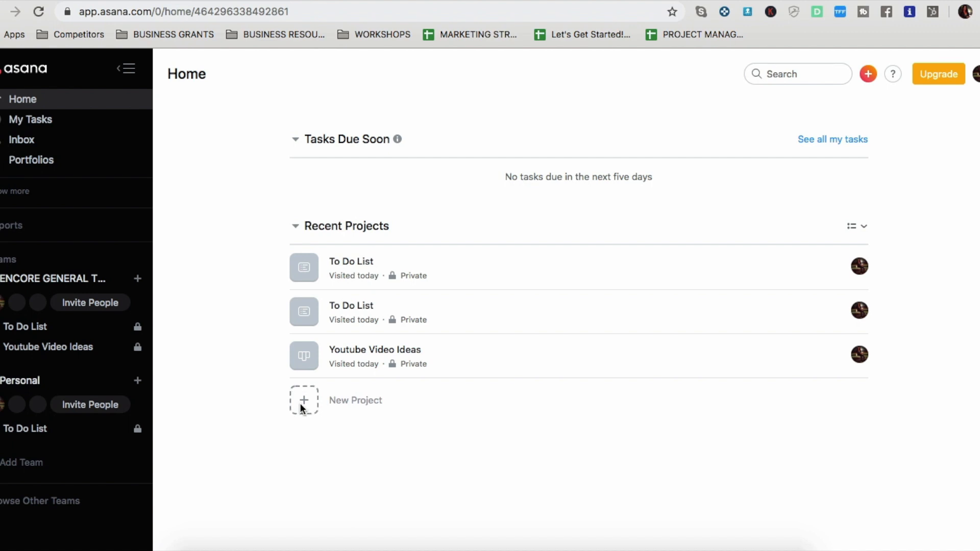
Start a New Project from Home and browse the template list (Business Plan, Meeting Agenda, New Hire Checklist)
click(304, 400)
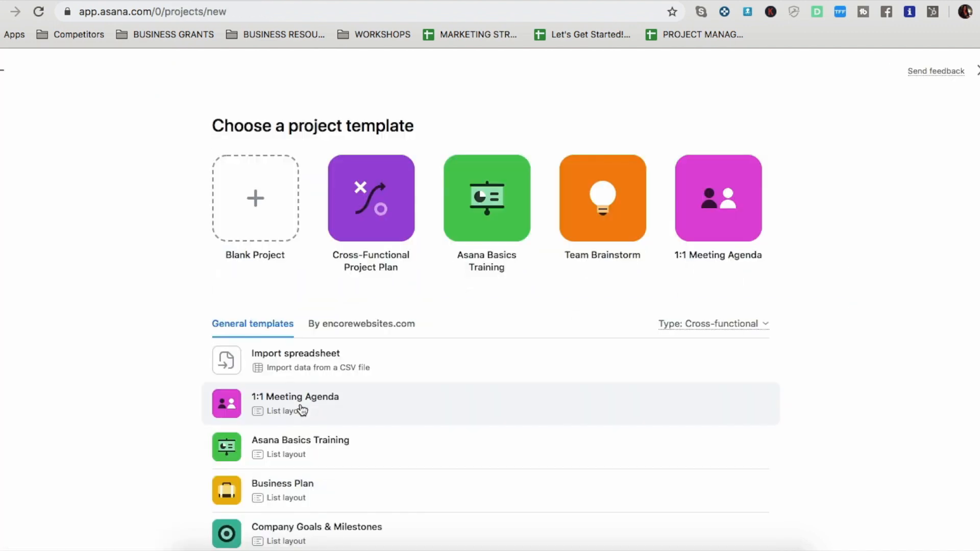
scroll(down, 3)
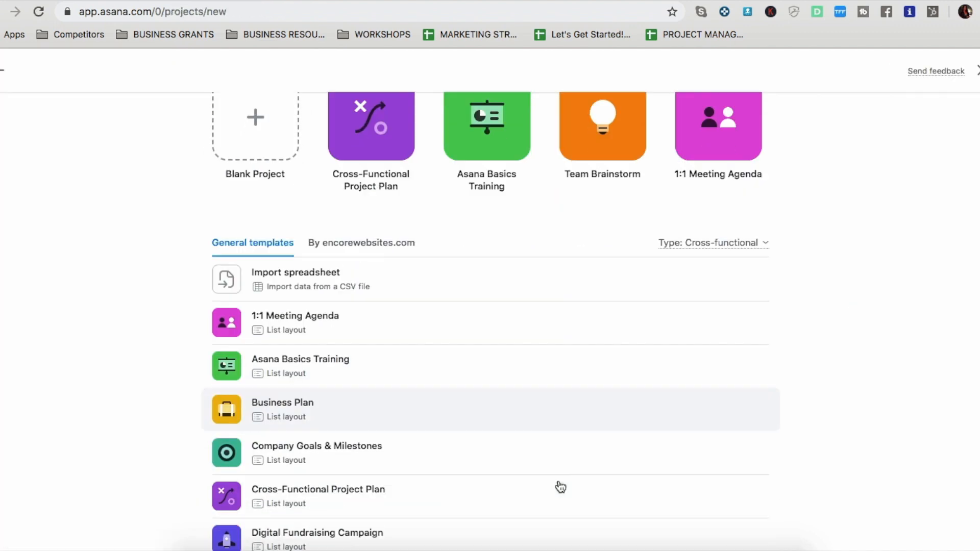
scroll(down, 3)
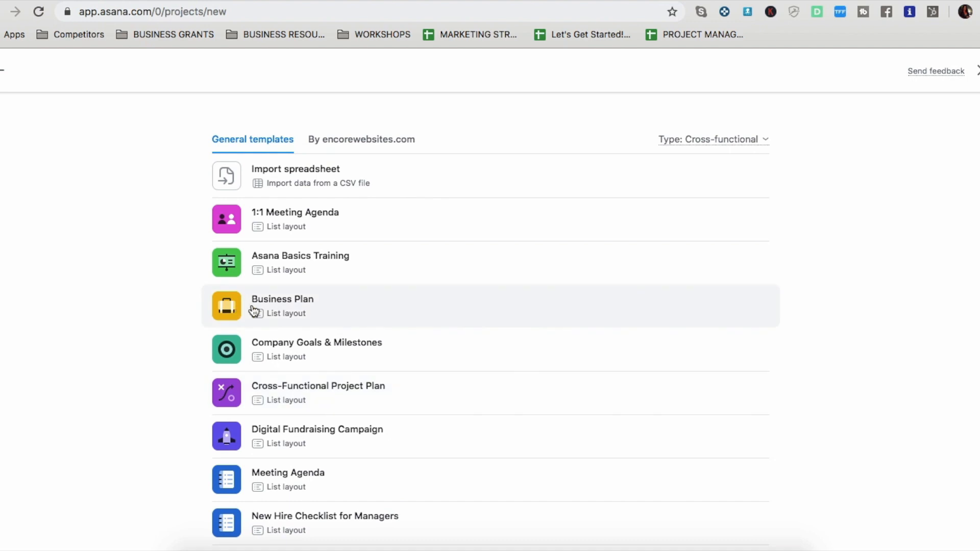
mouse_move(381, 357)
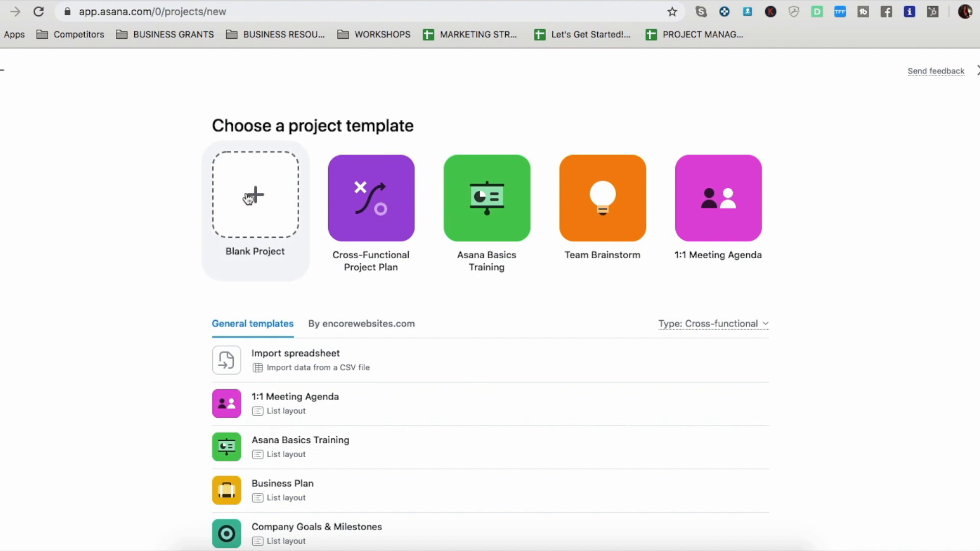
Start a blank project named 'Project Management', keeping its team as ENCORE GENERAL TEAM
click(254, 198)
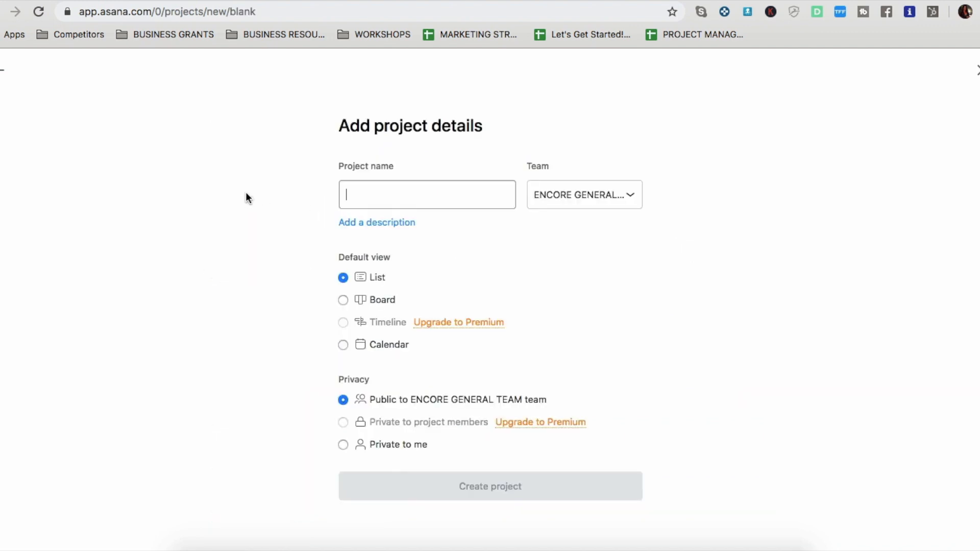
text(Project Management)
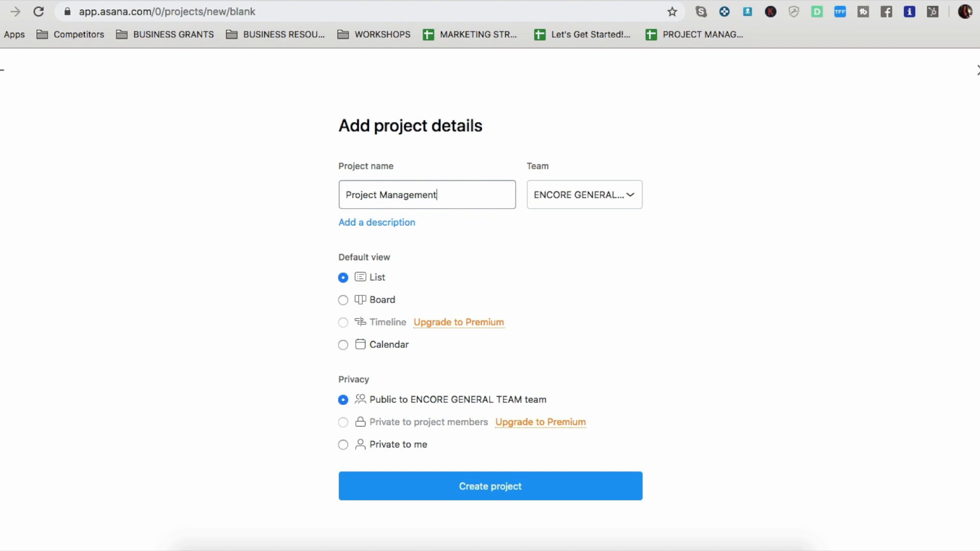
mouse_move(632, 180)
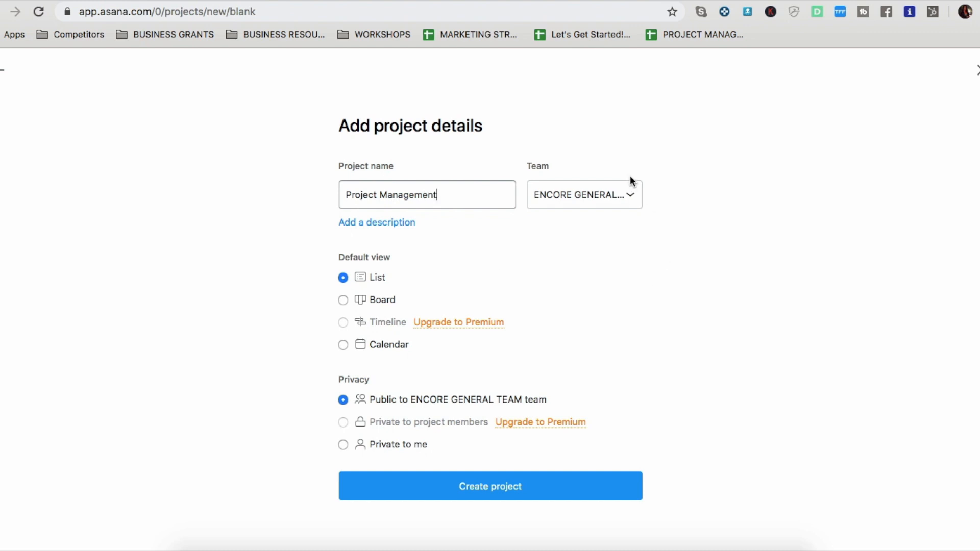
click(583, 194)
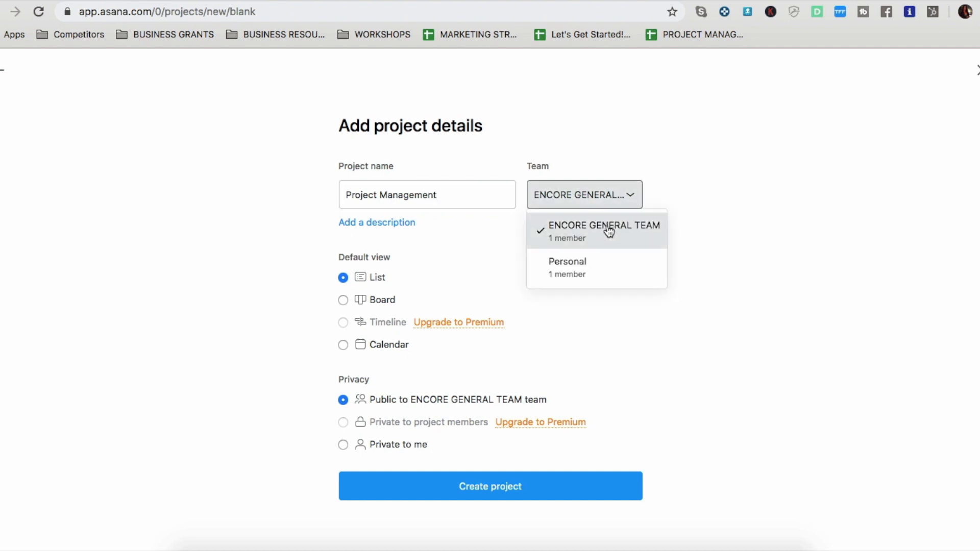
click(603, 230)
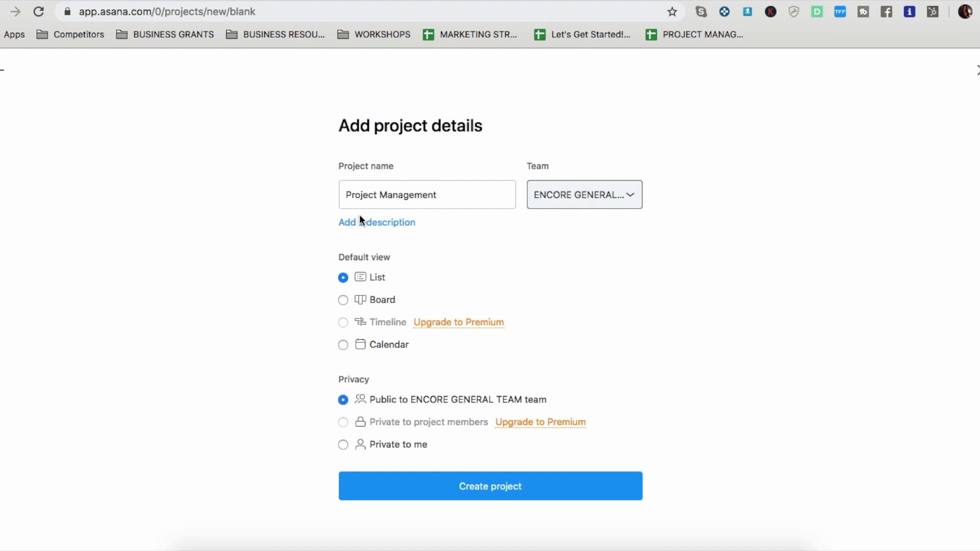
mouse_move(344, 303)
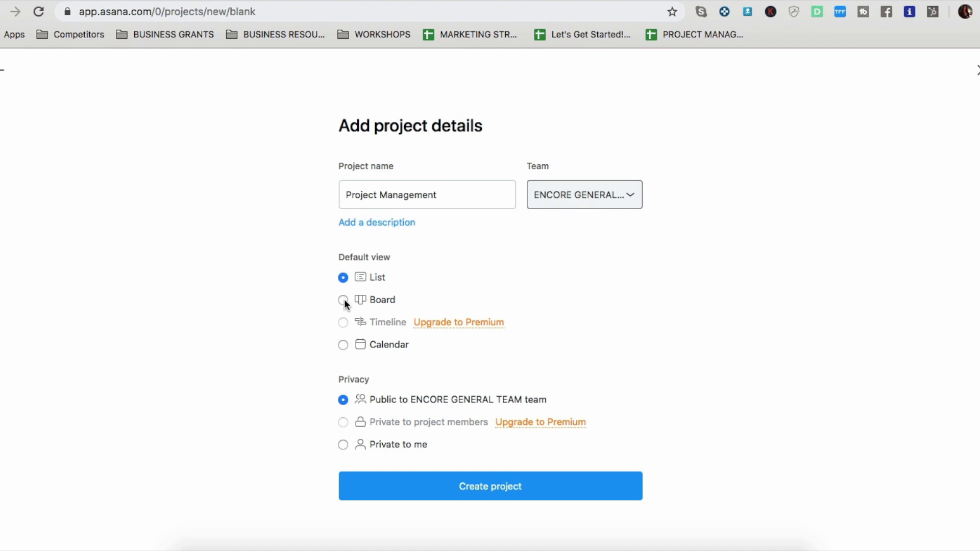
mouse_move(369, 323)
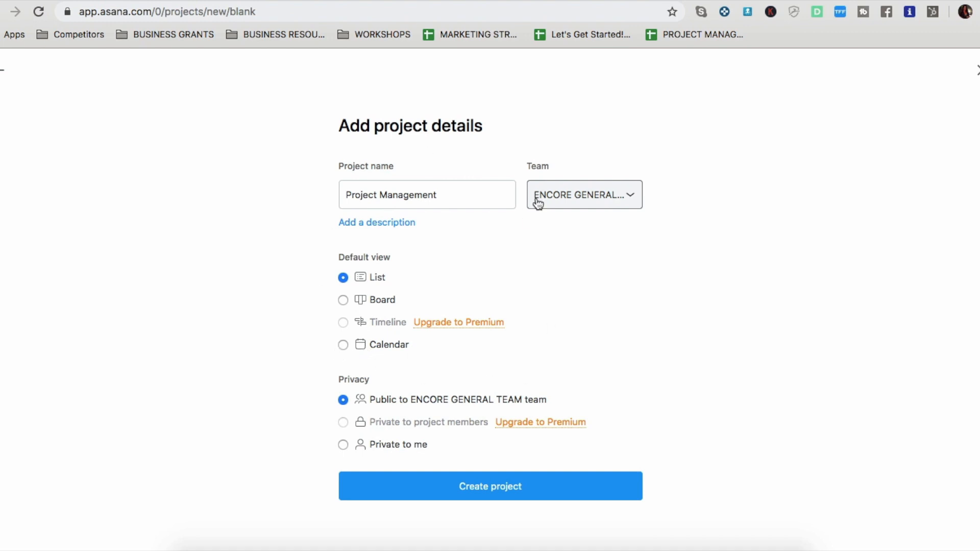
mouse_move(376, 224)
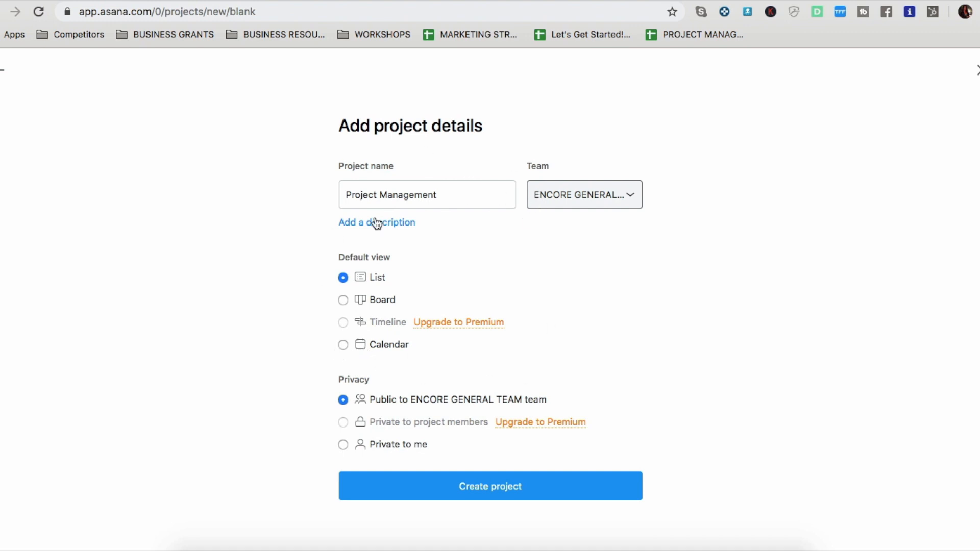
mouse_move(438, 244)
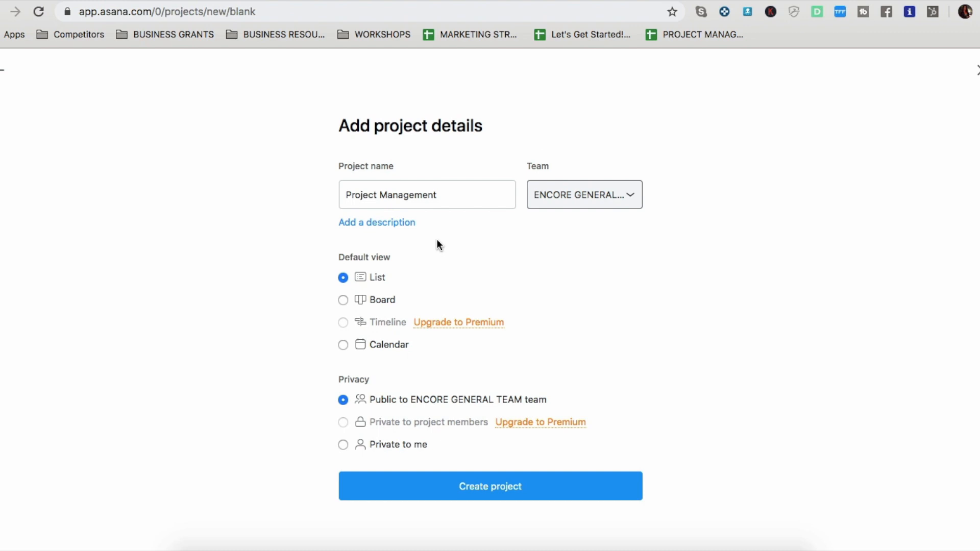
mouse_move(378, 281)
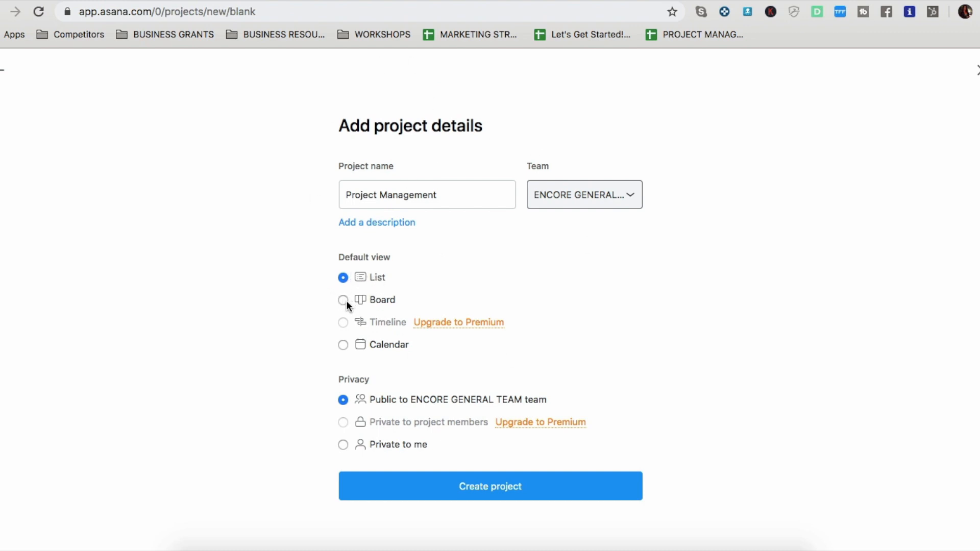
mouse_move(348, 325)
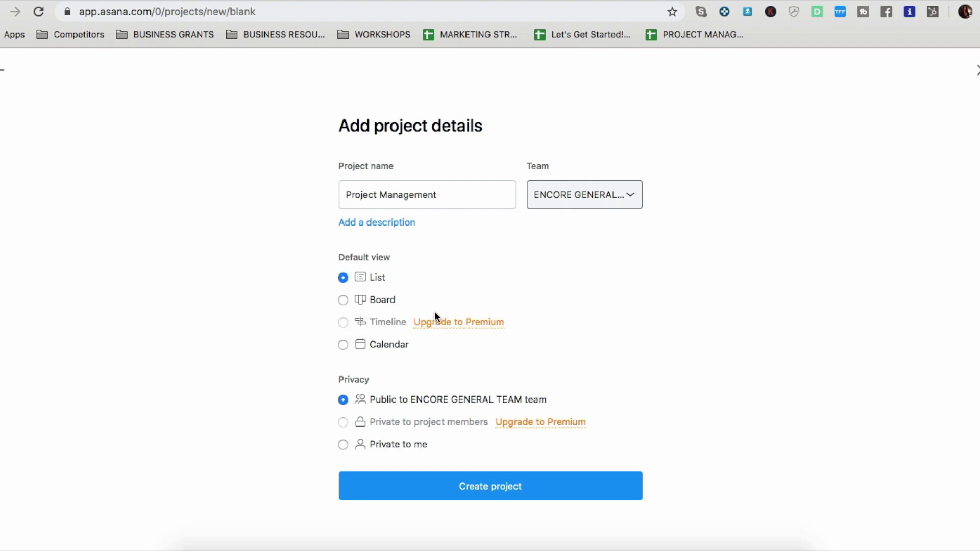
mouse_move(285, 276)
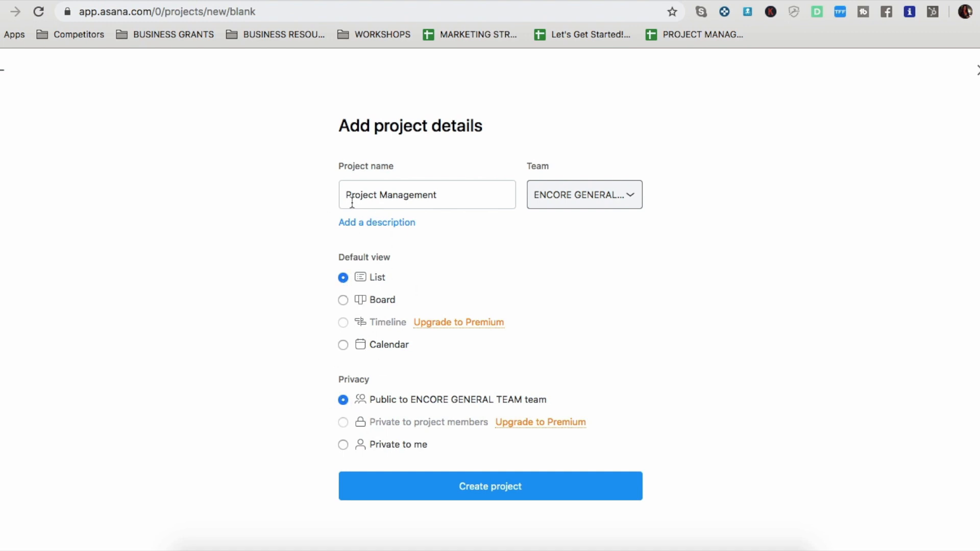
mouse_move(343, 303)
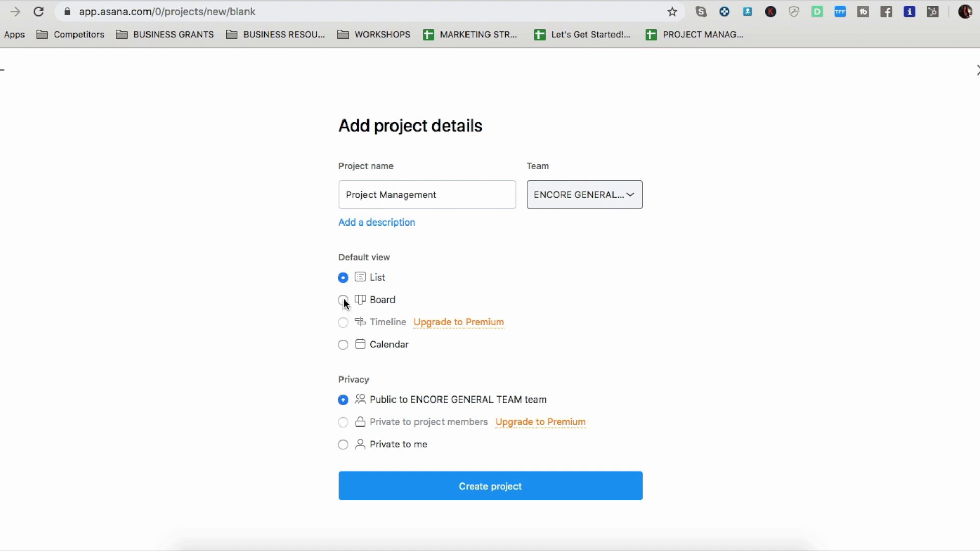
Choose Board as the default view and rename the project to 'Website Design Projects'
click(343, 300)
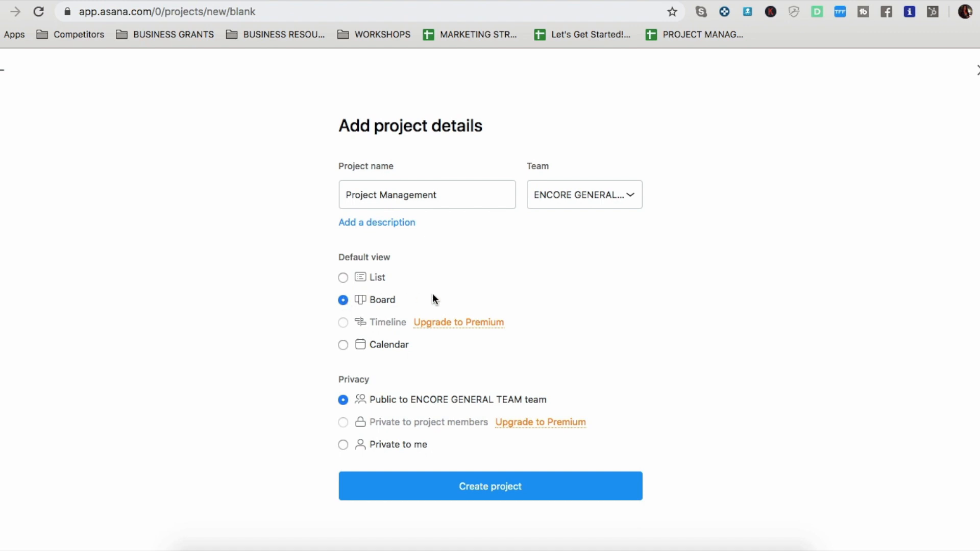
mouse_move(419, 131)
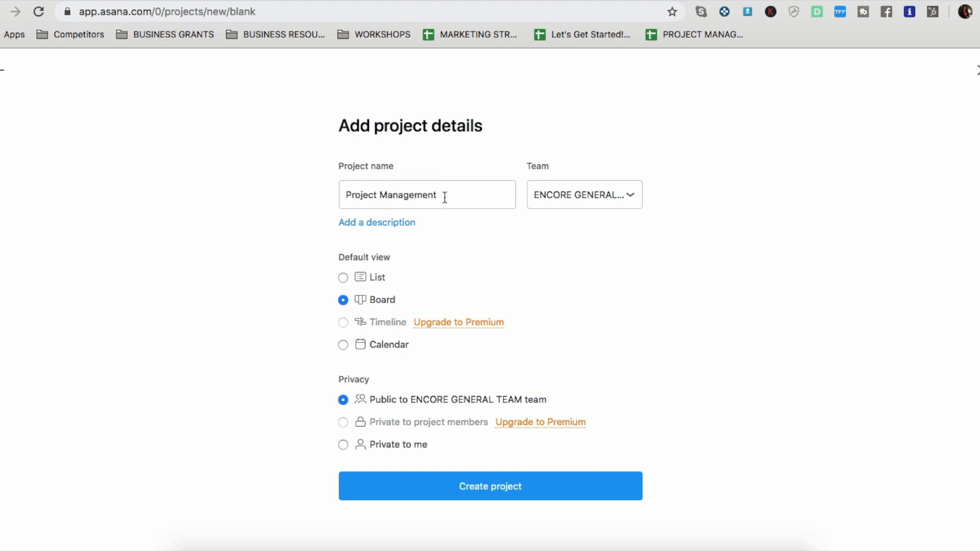
mouse_move(350, 195)
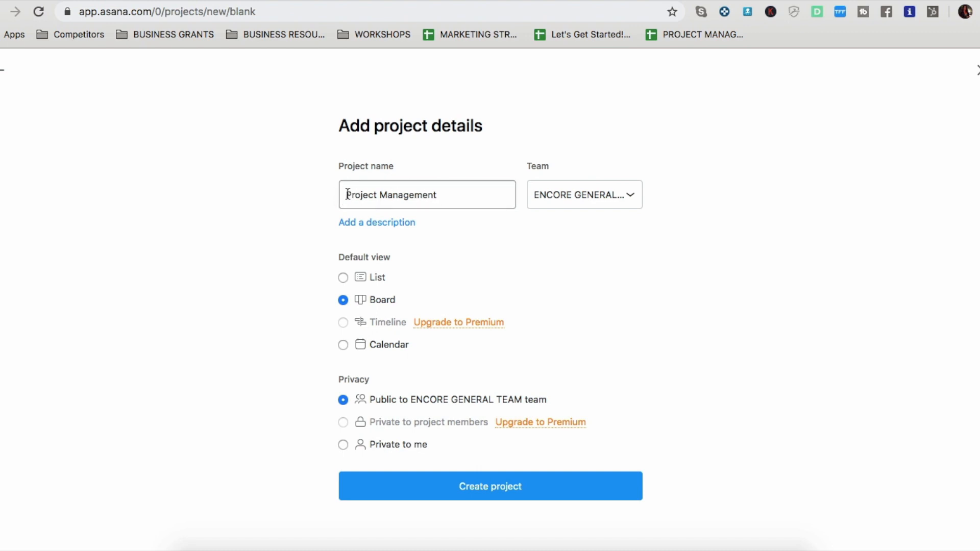
text(Webd)
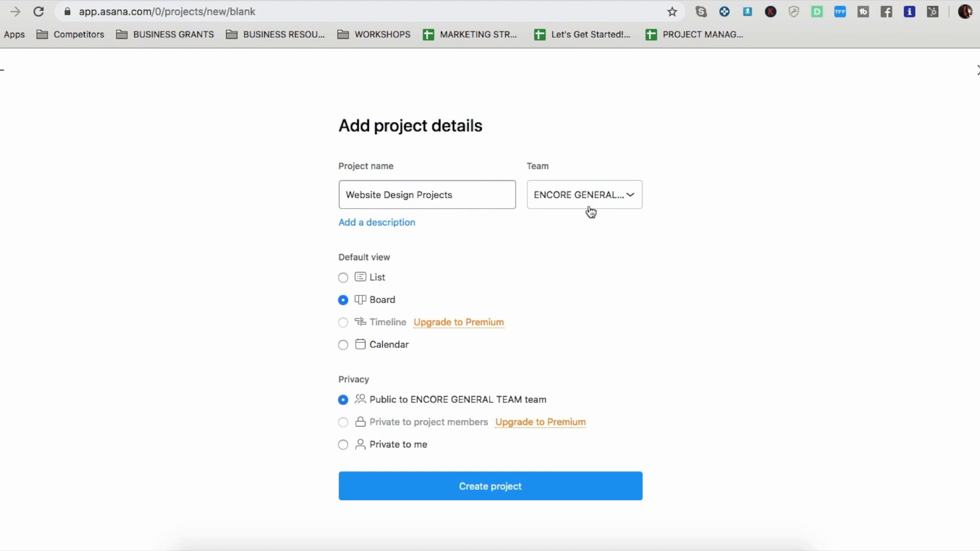
mouse_move(319, 392)
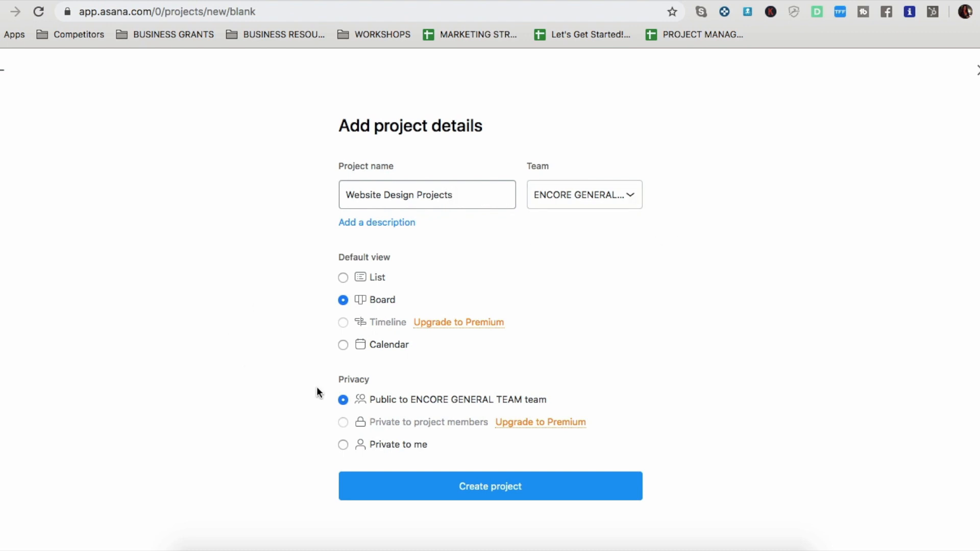
mouse_move(541, 405)
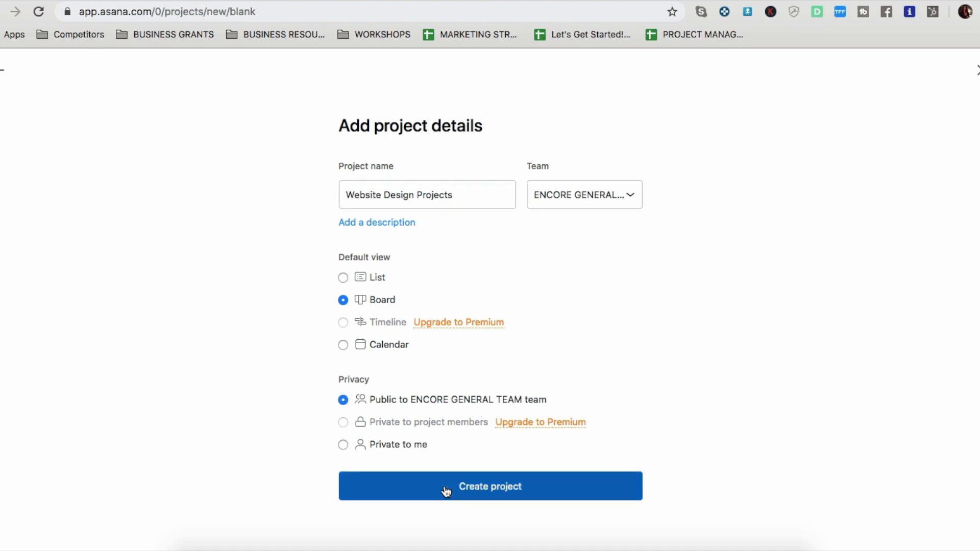
Create the project and try its List and Calendar views, ending on the List view
click(489, 486)
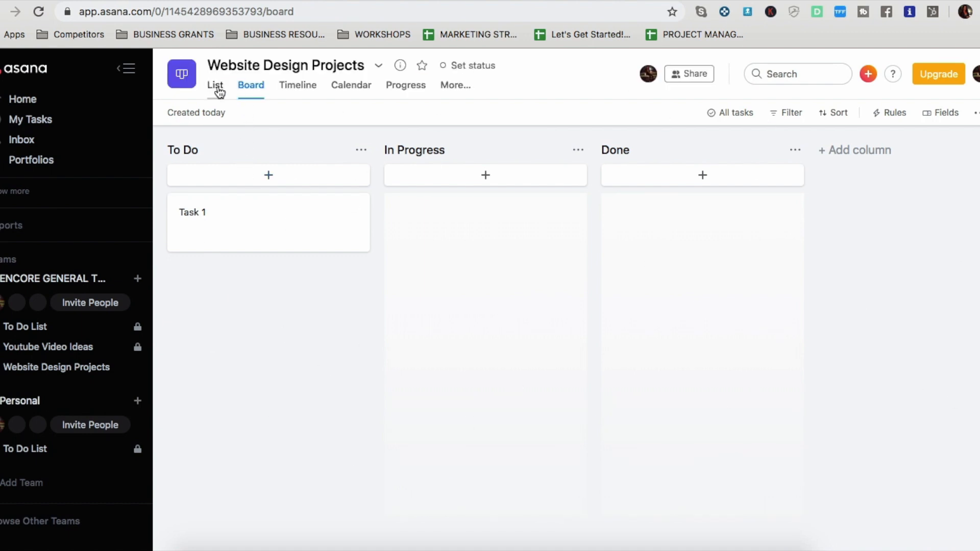
click(216, 84)
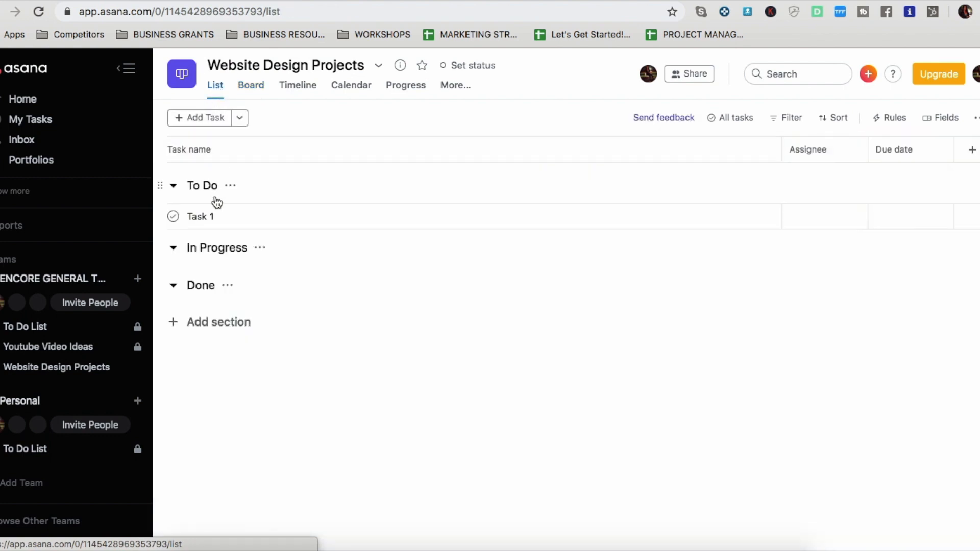
click(351, 85)
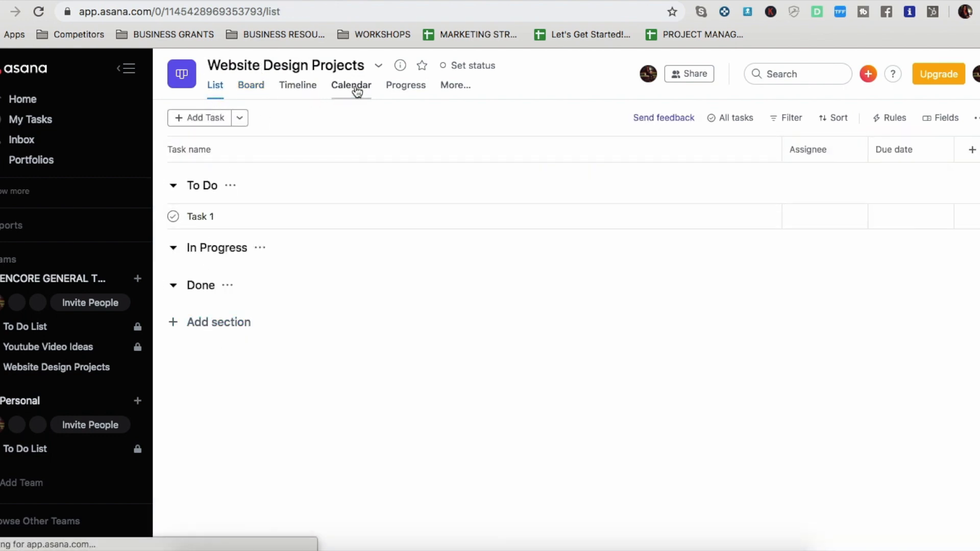
click(350, 85)
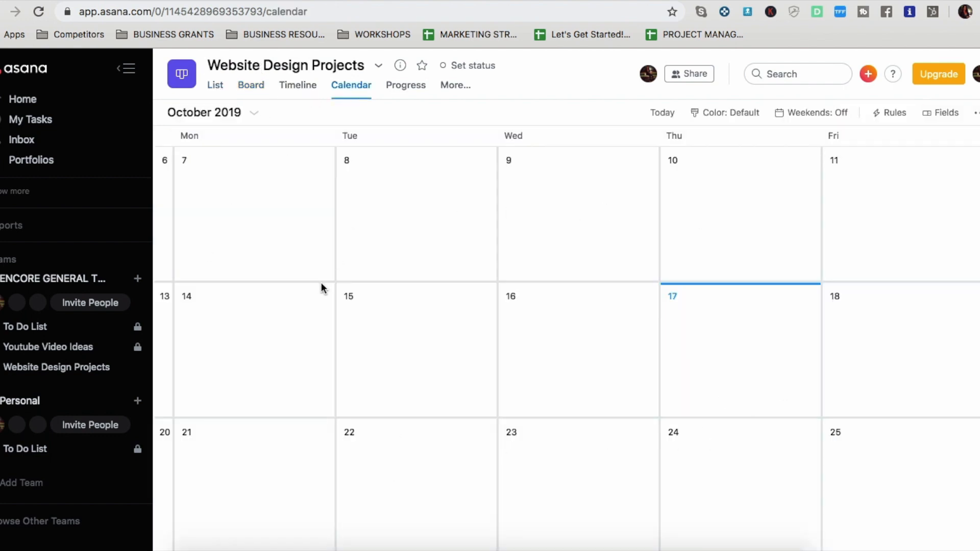
mouse_move(607, 436)
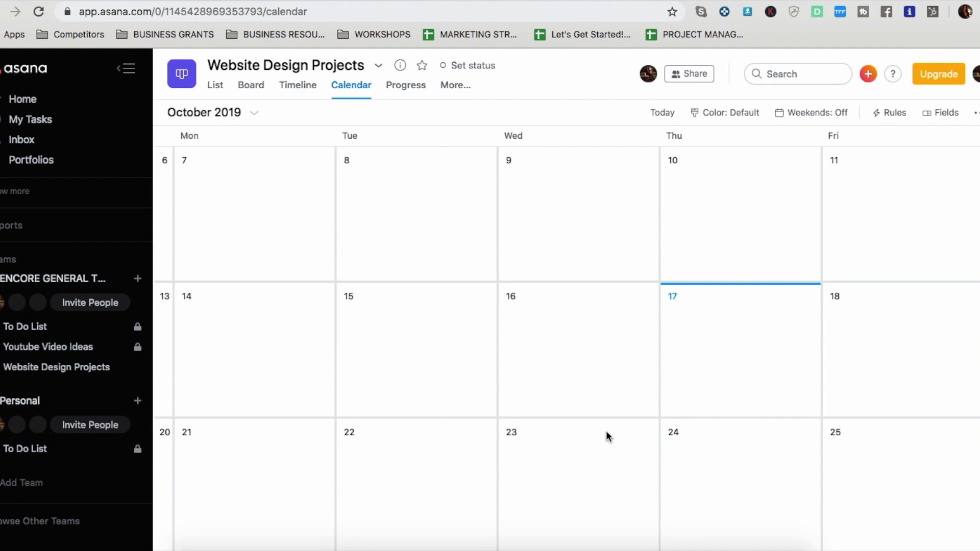
click(215, 85)
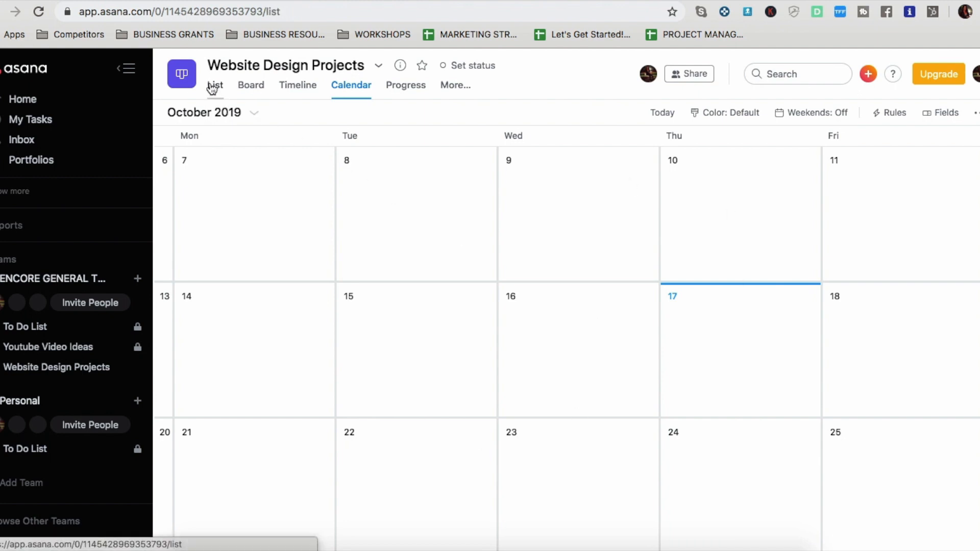
click(215, 85)
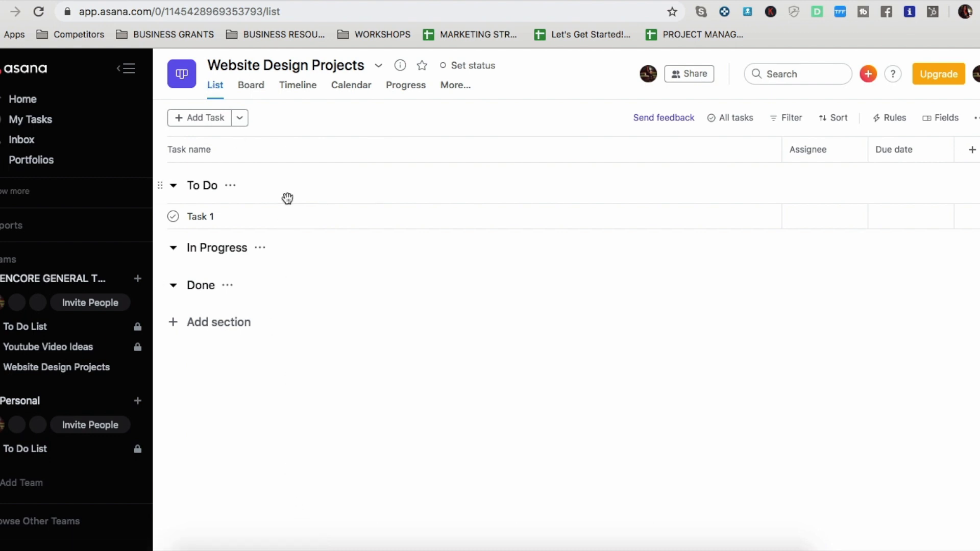
mouse_move(194, 196)
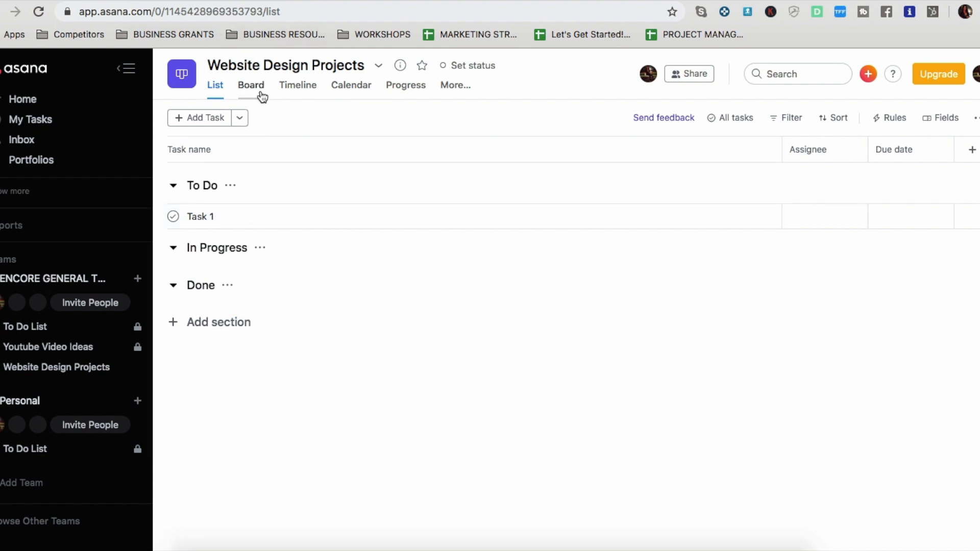
Switch to the Board view and drag Task 1 between columns, leaving it in To Do
click(251, 85)
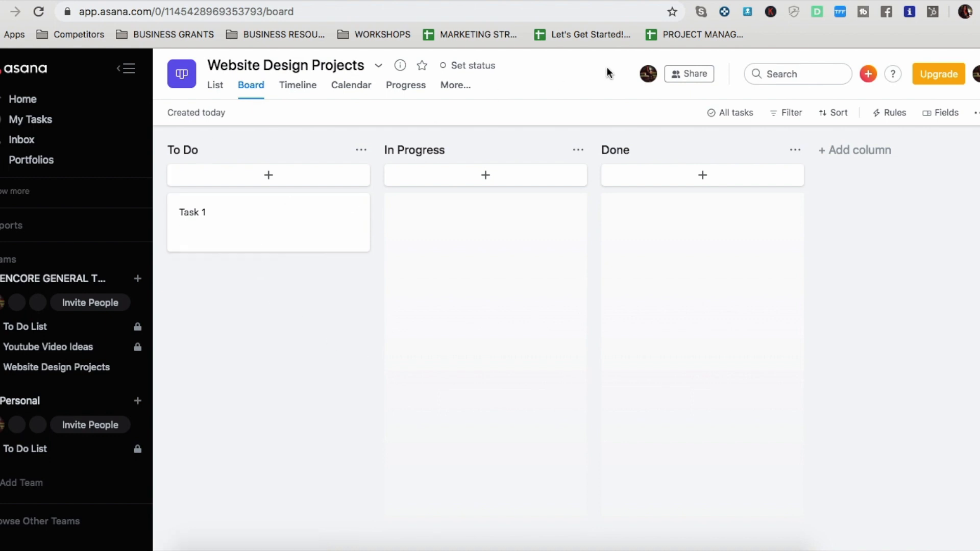
mouse_move(154, 204)
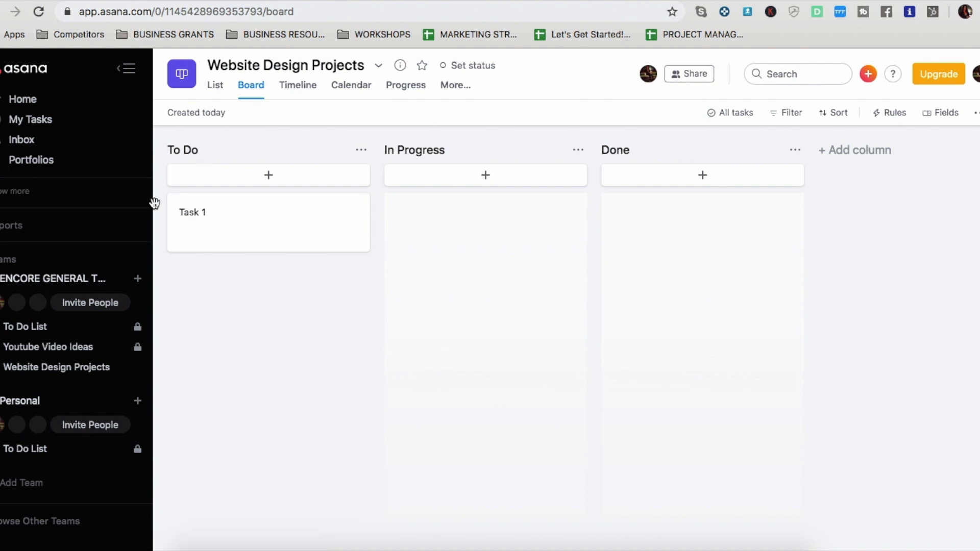
mouse_move(251, 229)
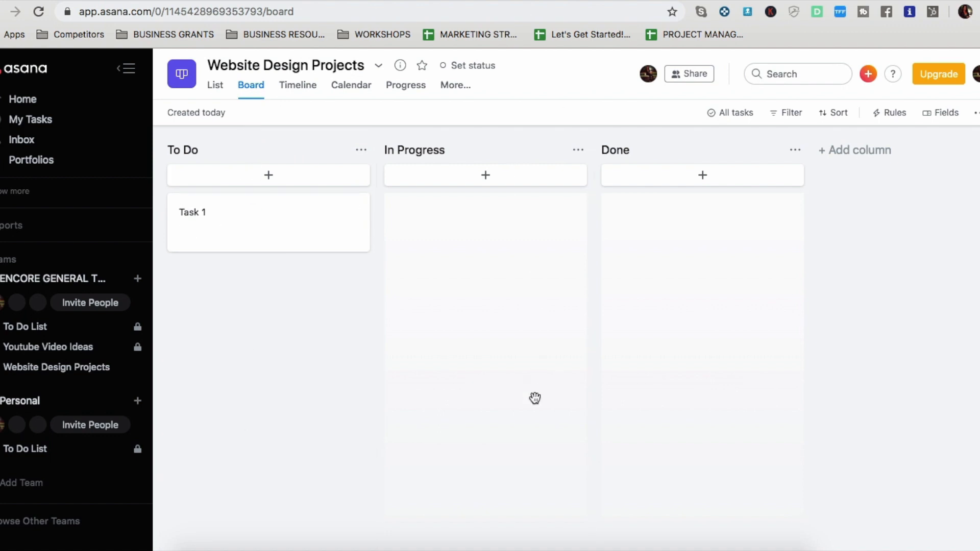
mouse_move(732, 303)
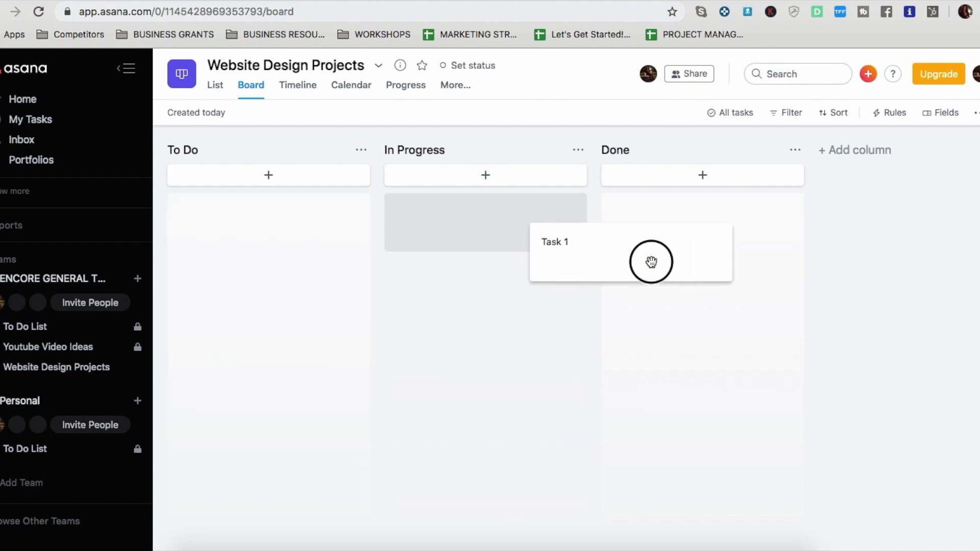
drag(650, 261, 214, 285)
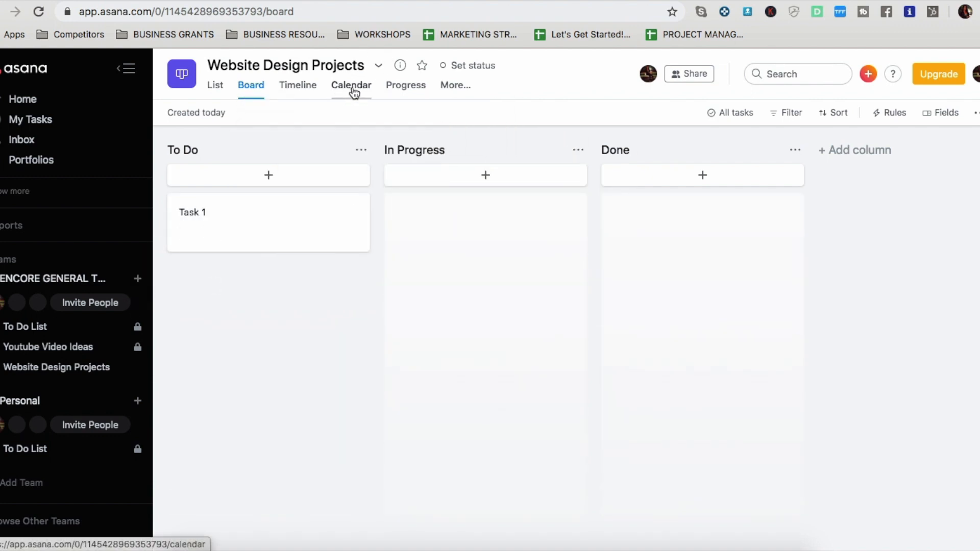
Switch the project to its Calendar view for October 2019
click(350, 85)
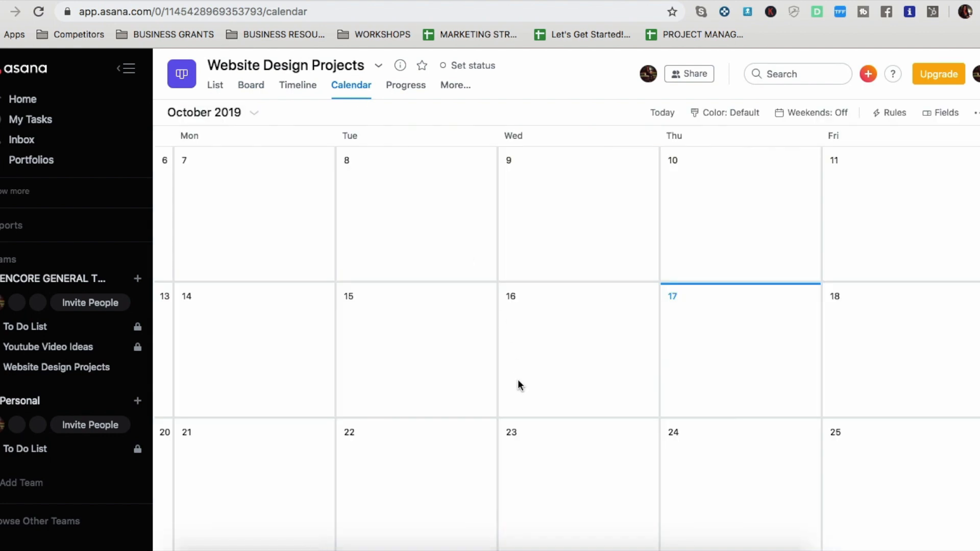
mouse_move(566, 408)
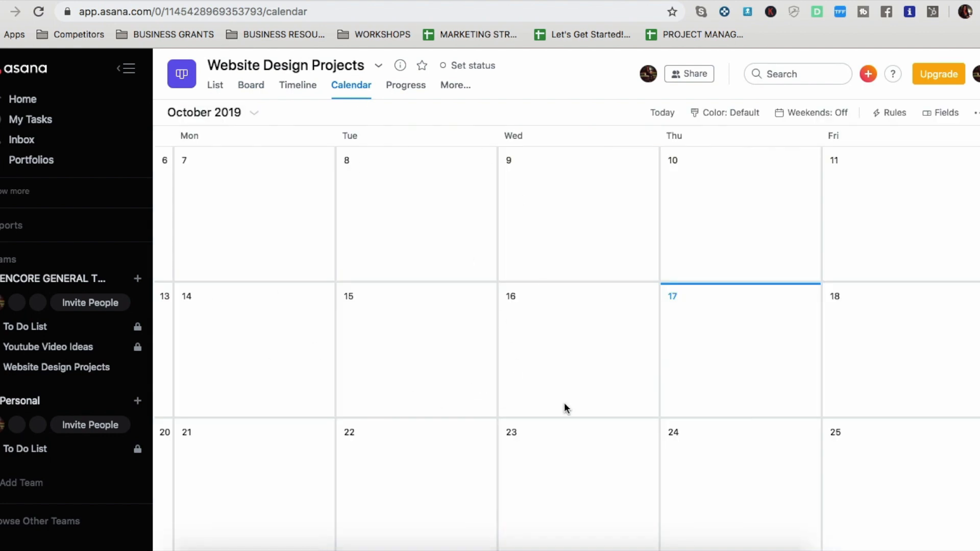
mouse_move(717, 256)
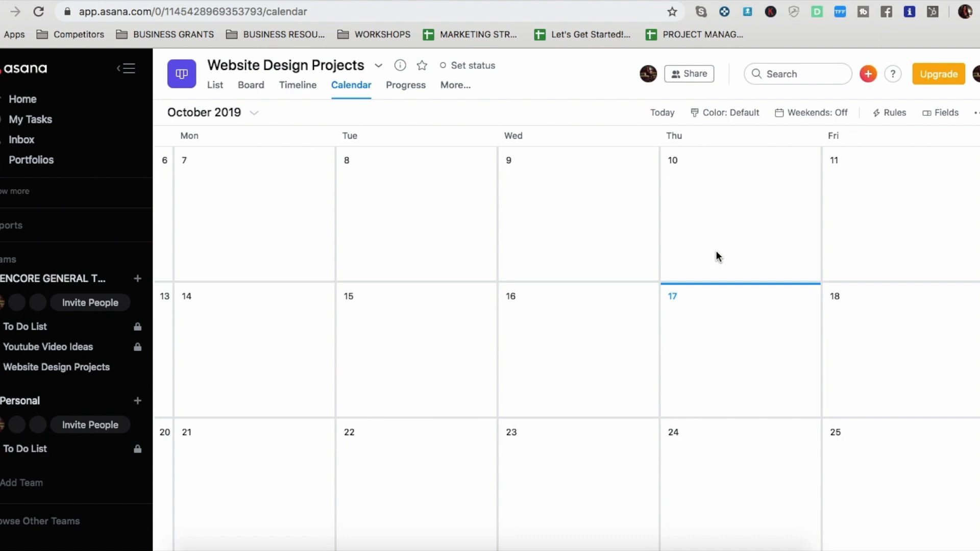
mouse_move(325, 332)
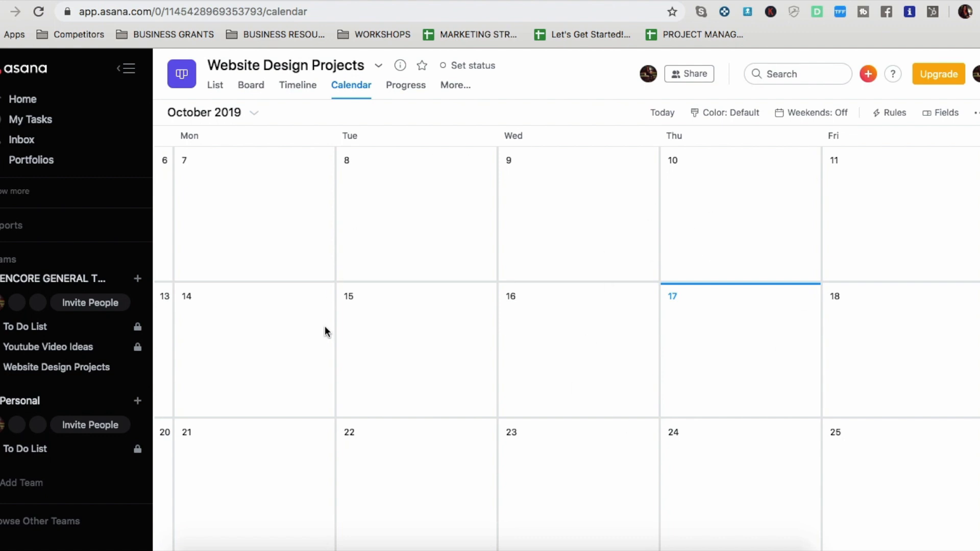
mouse_move(388, 262)
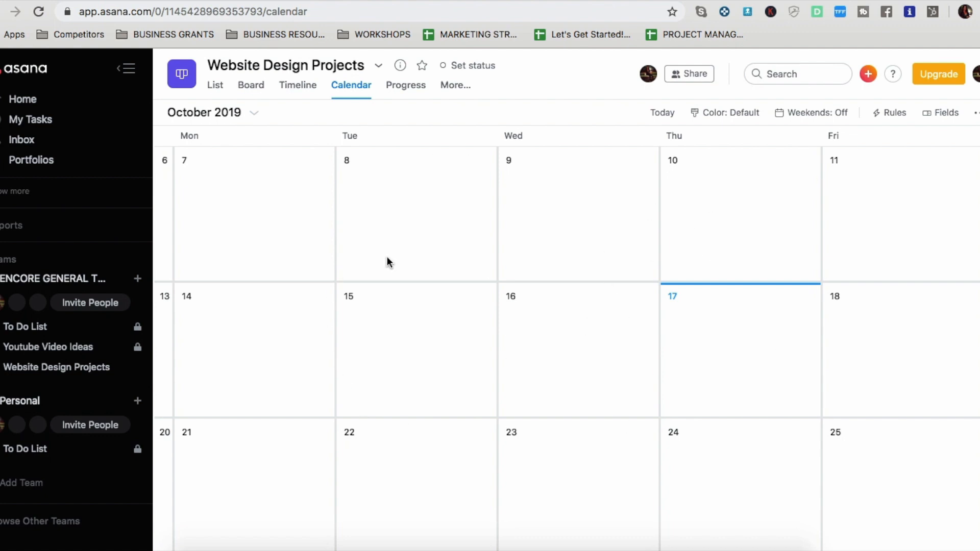
mouse_move(632, 298)
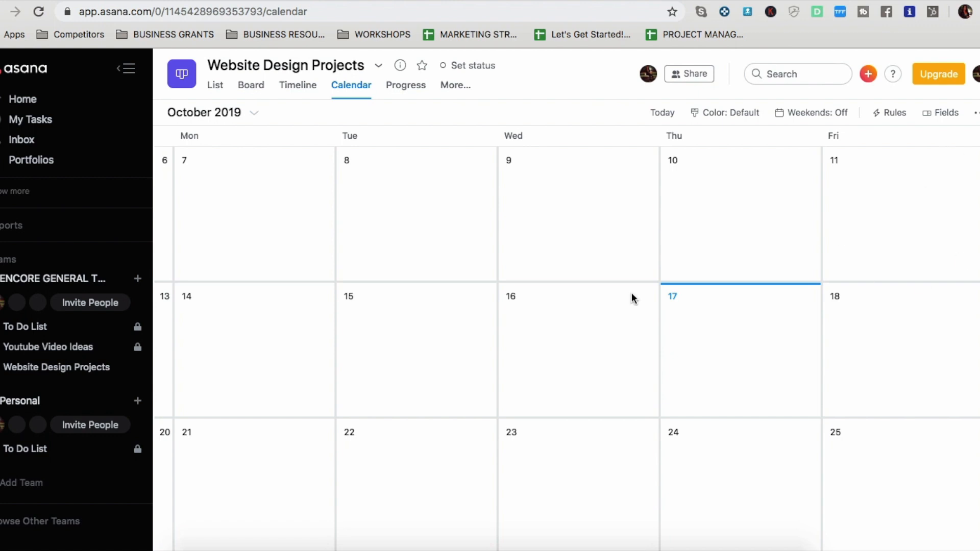
mouse_move(455, 279)
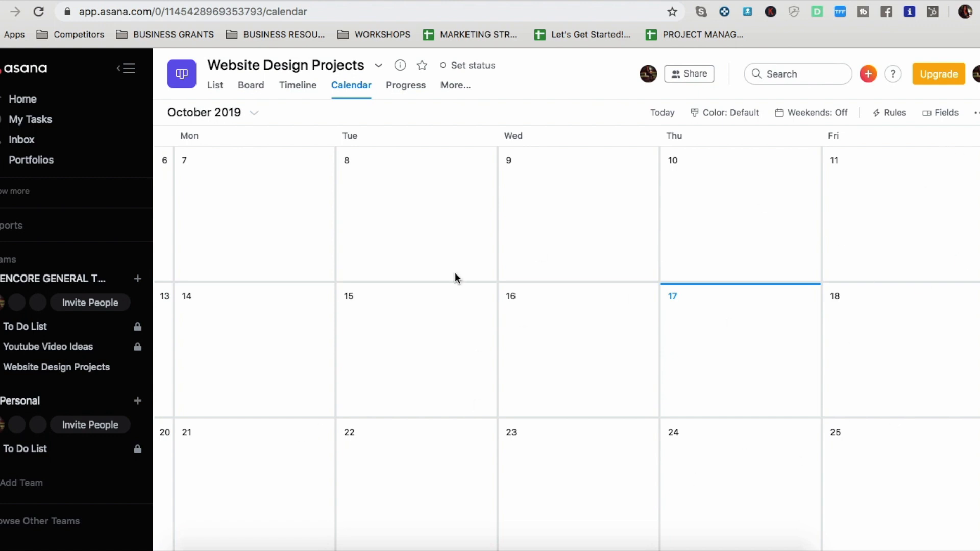
mouse_move(229, 149)
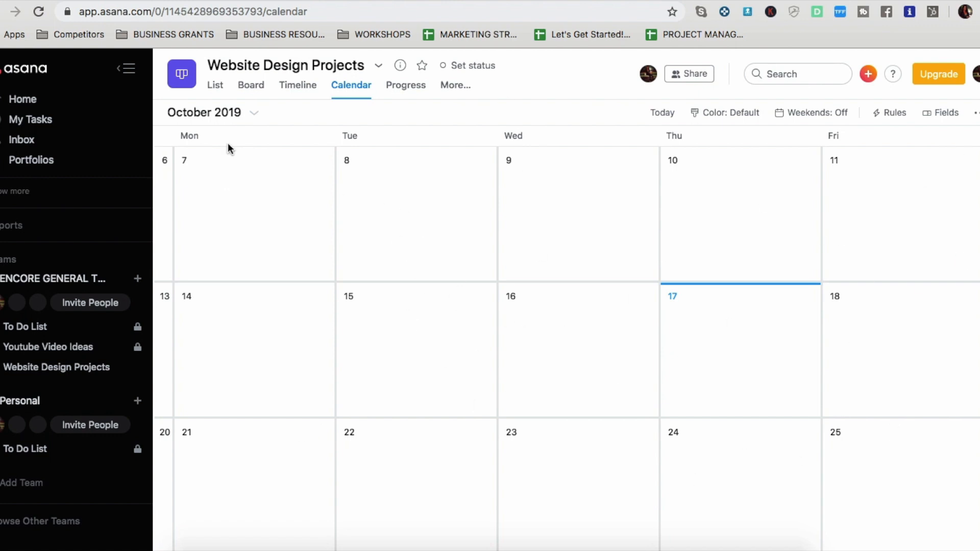
mouse_move(252, 85)
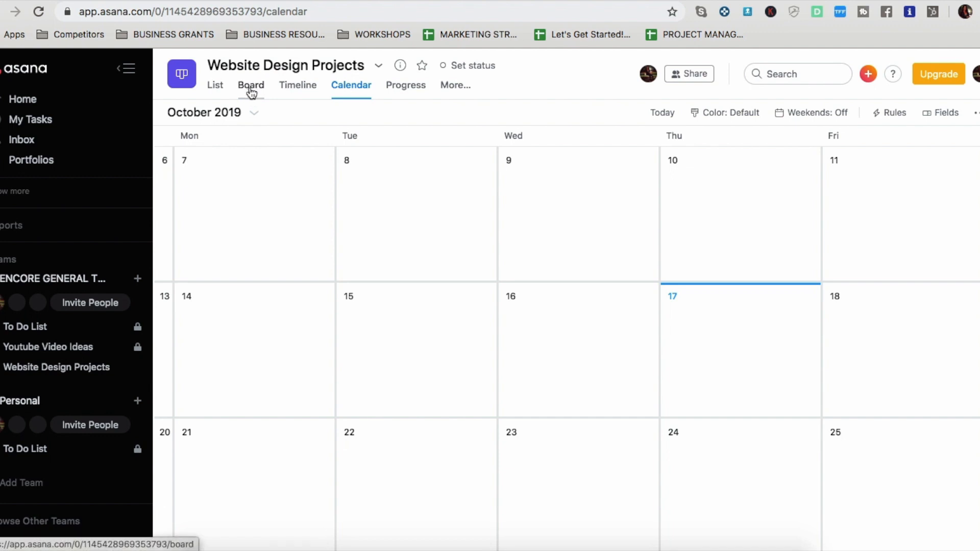
click(251, 85)
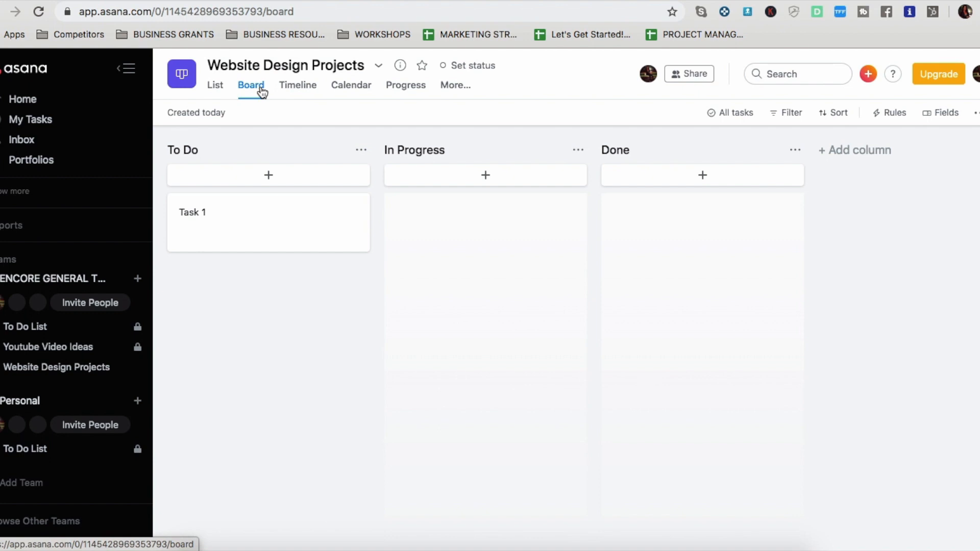
mouse_move(436, 271)
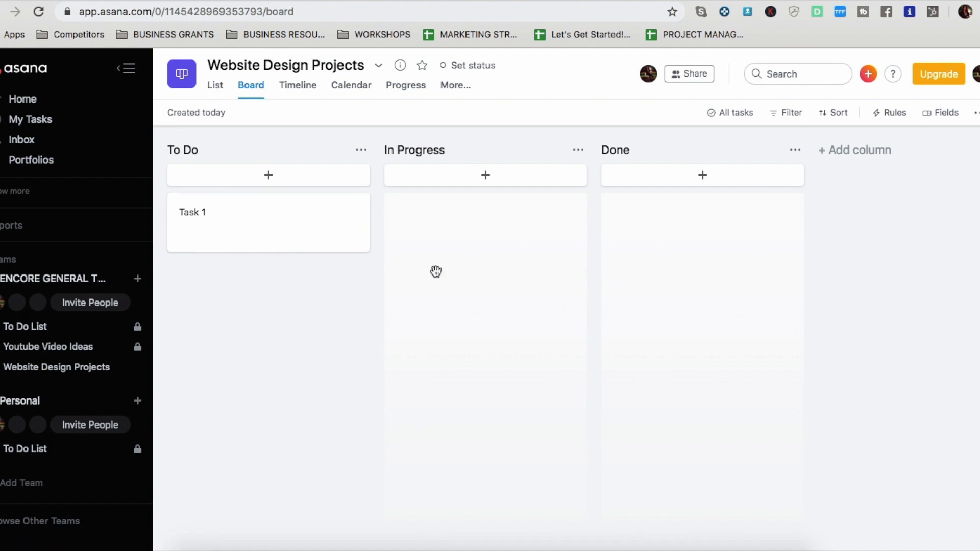
mouse_move(824, 288)
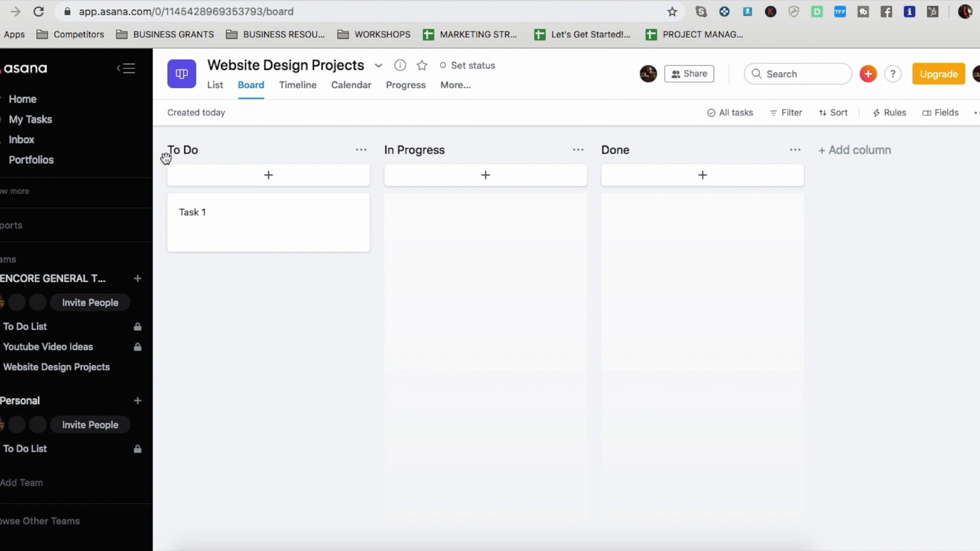
mouse_move(365, 54)
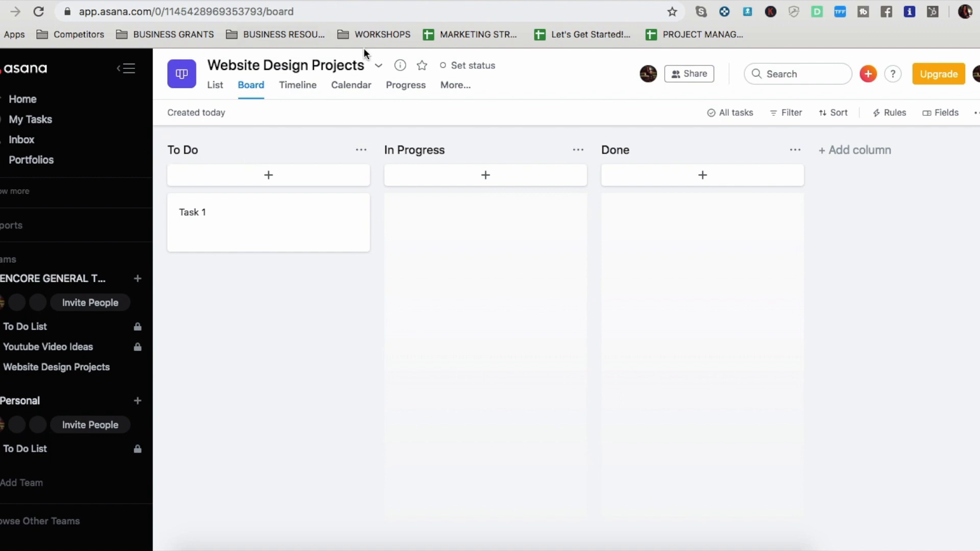
mouse_move(198, 181)
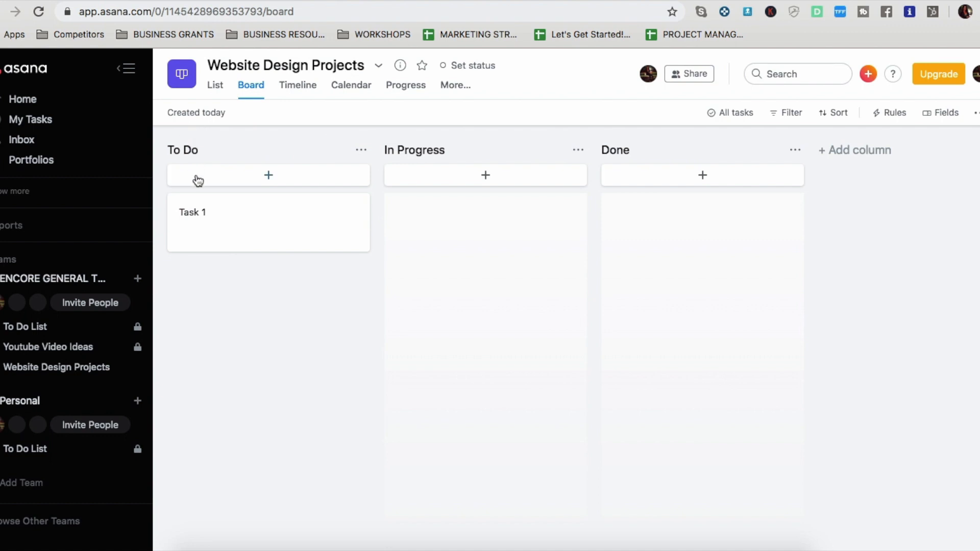
mouse_move(259, 110)
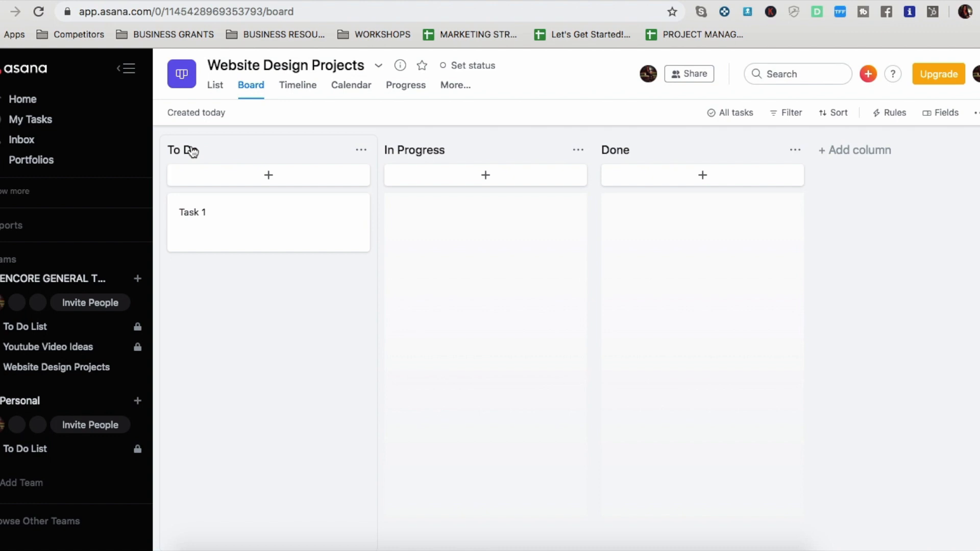
Rename the To Do column to 'New Requests' and In Progress to 'Proposals'
double_click(182, 150)
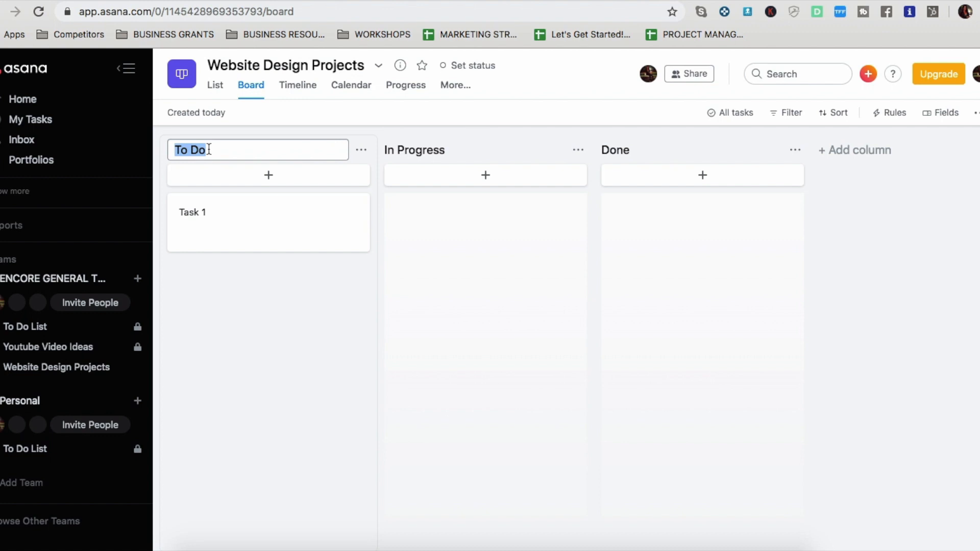
text(New Requests)
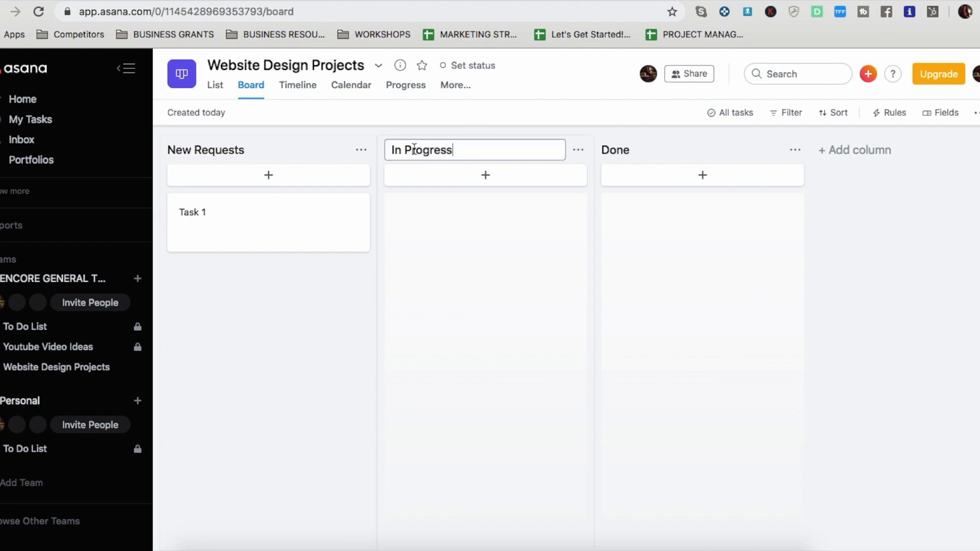
key(Backspace)
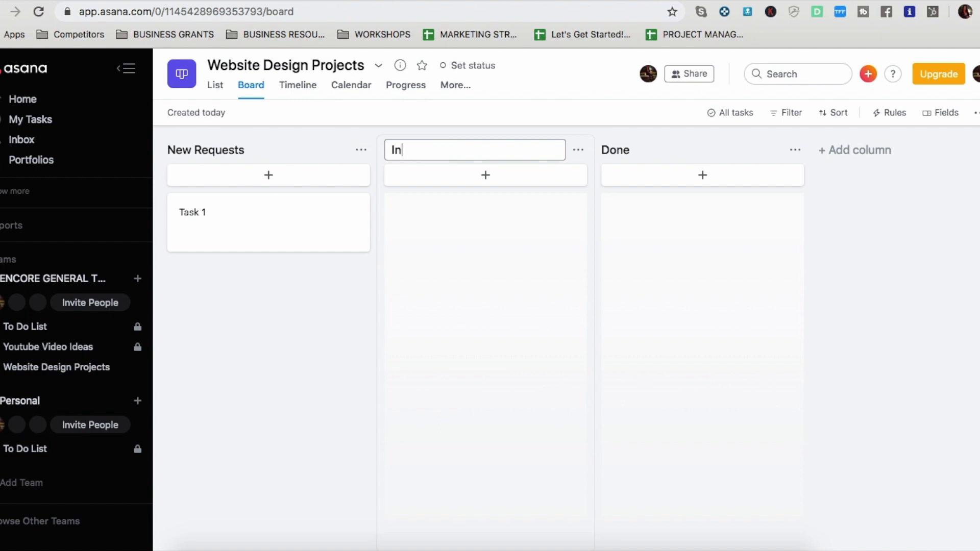
text(Pro)
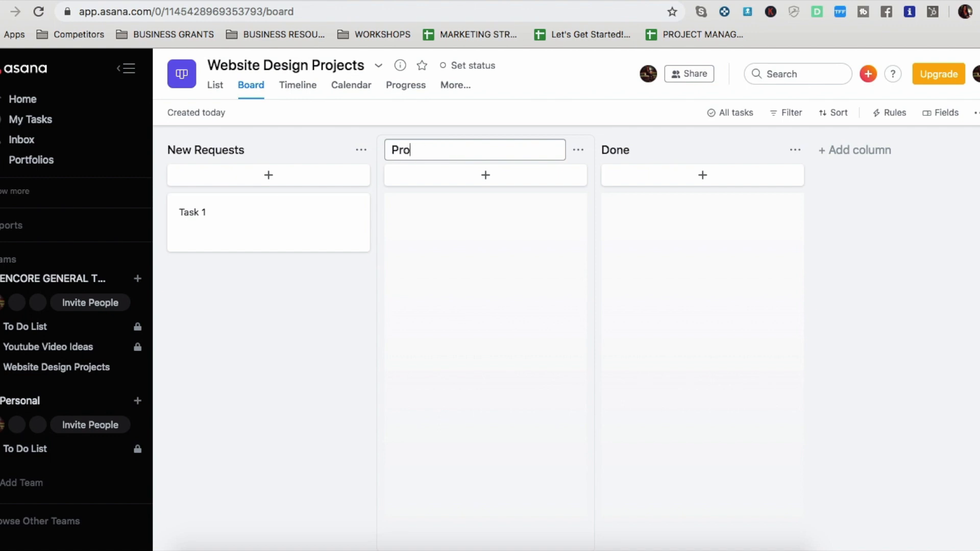
text(sal)
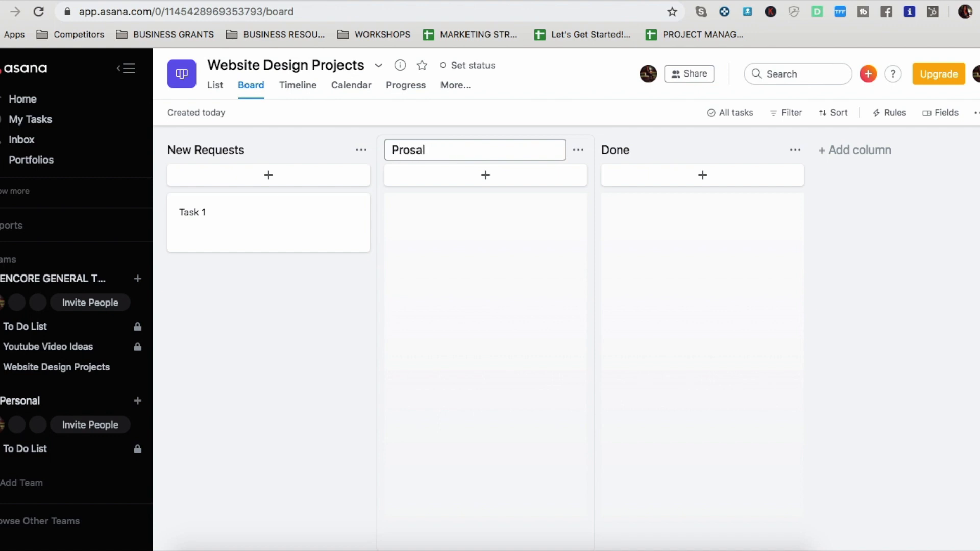
text(Proposal)
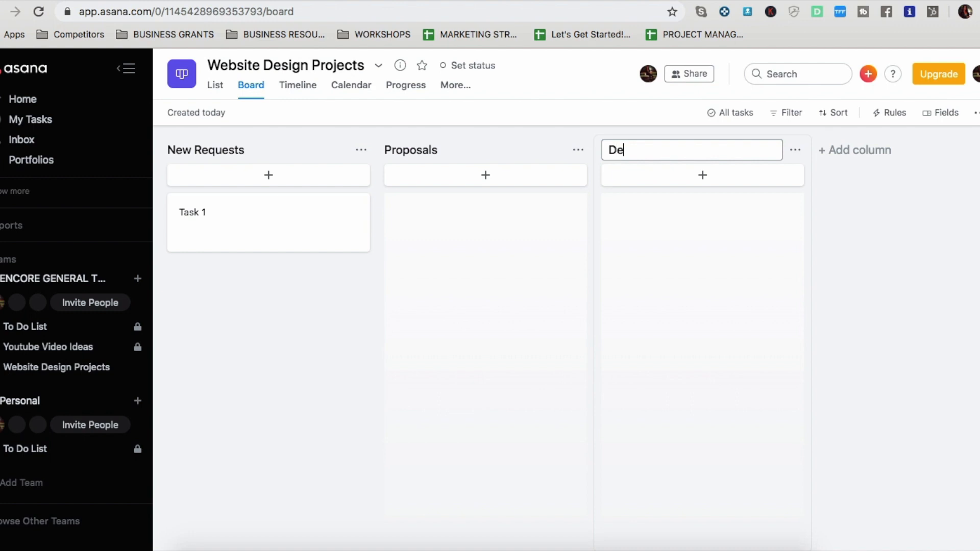
Rename the Done column to 'Design in Progress'
text(sign)
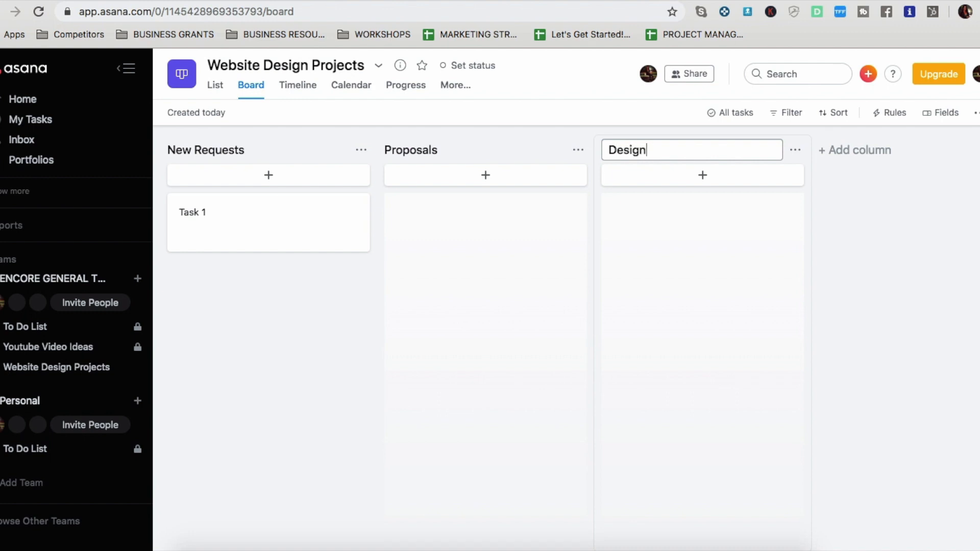
text(in Progress)
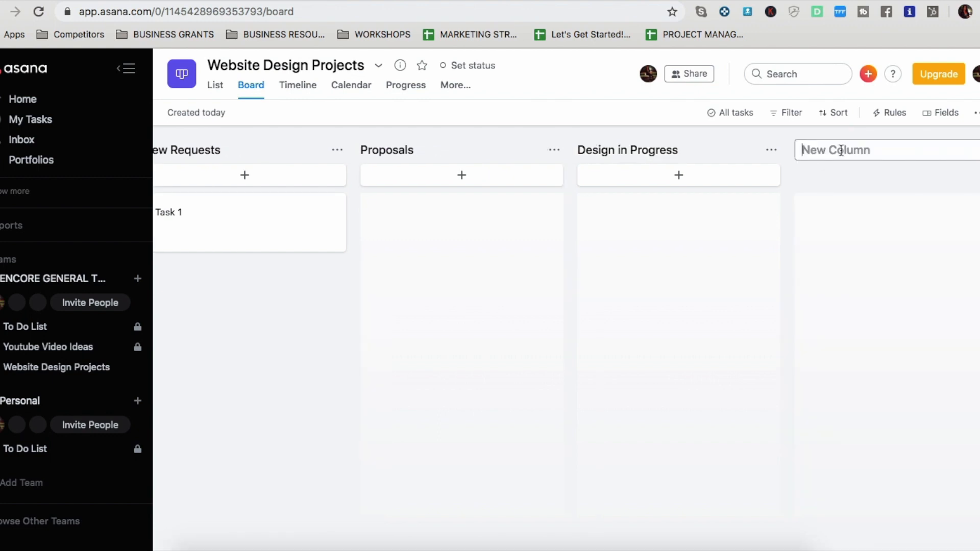
Add a 'Launch' column and begin naming the next column 'Upsell'
text(Launch)
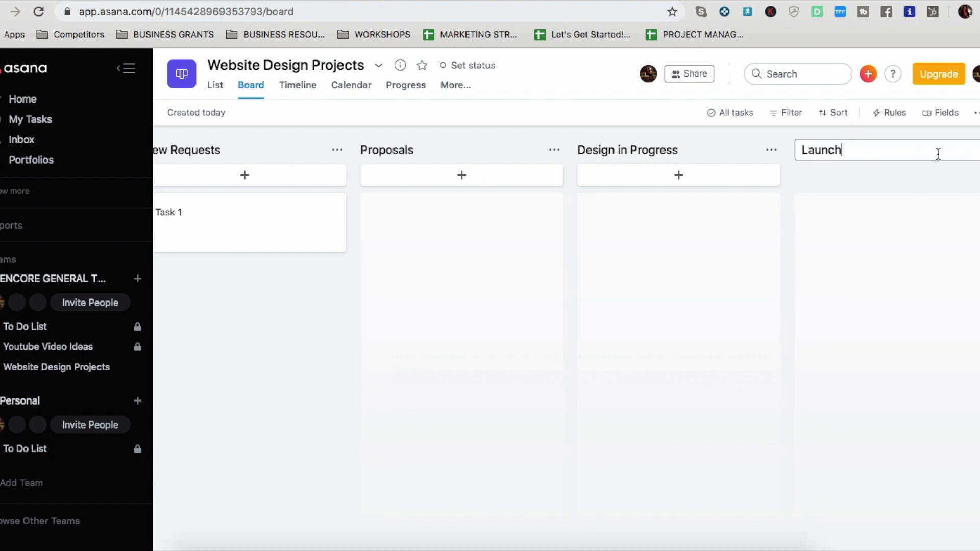
mouse_move(893, 170)
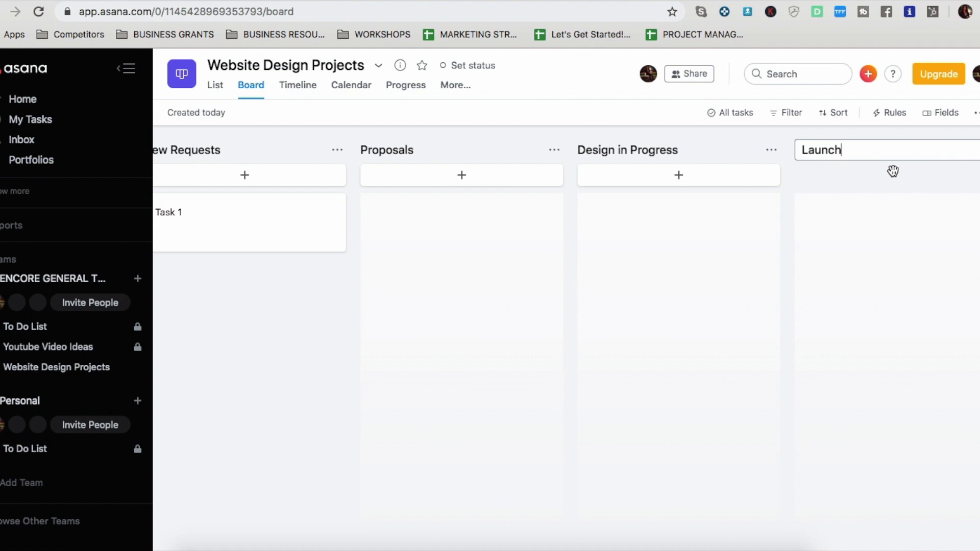
mouse_move(941, 216)
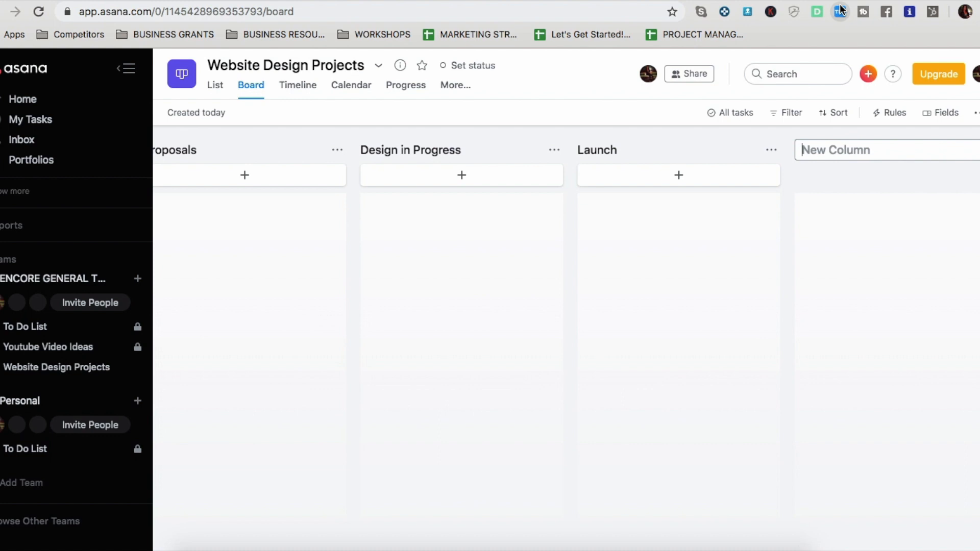
text(Upse)
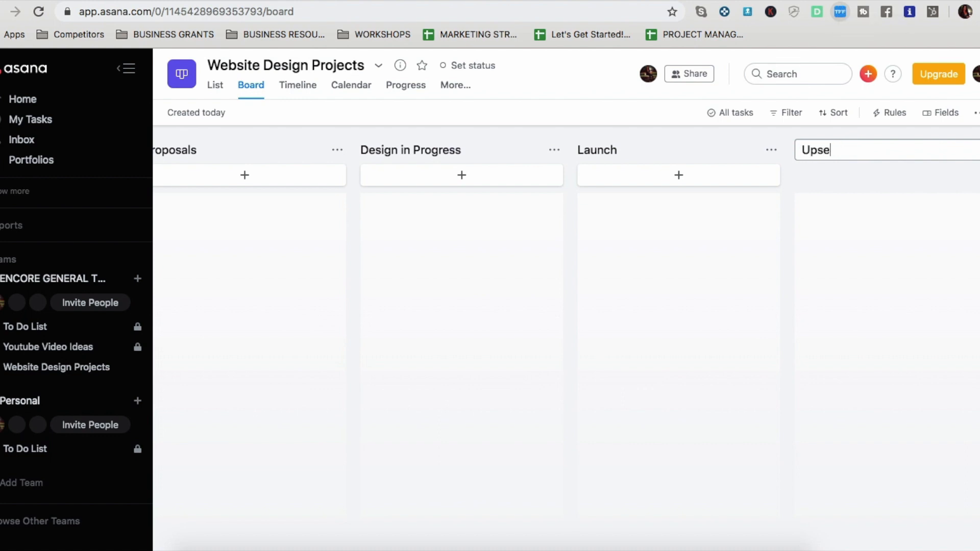
text(l)
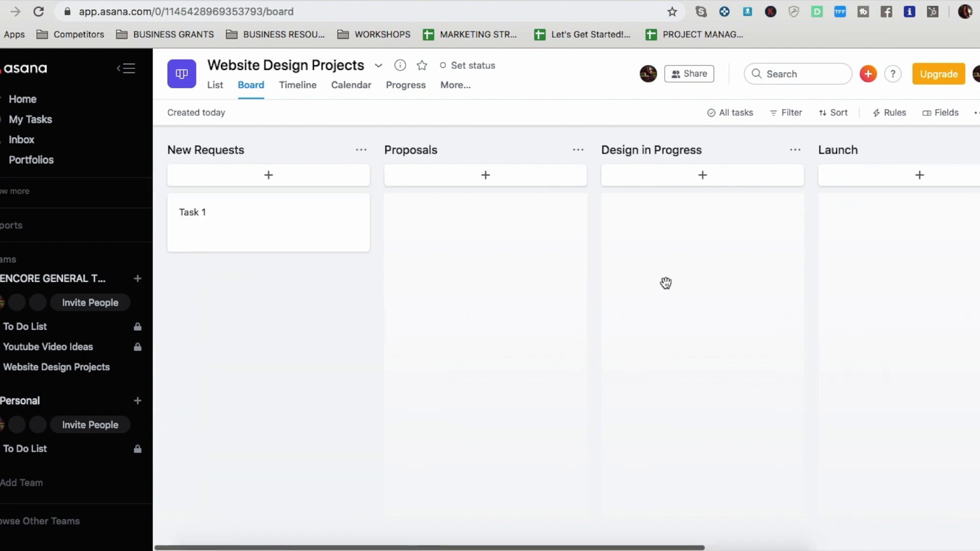
Collapse the sidebar so the Upsell column is visible after Launch
scroll(right, 3)
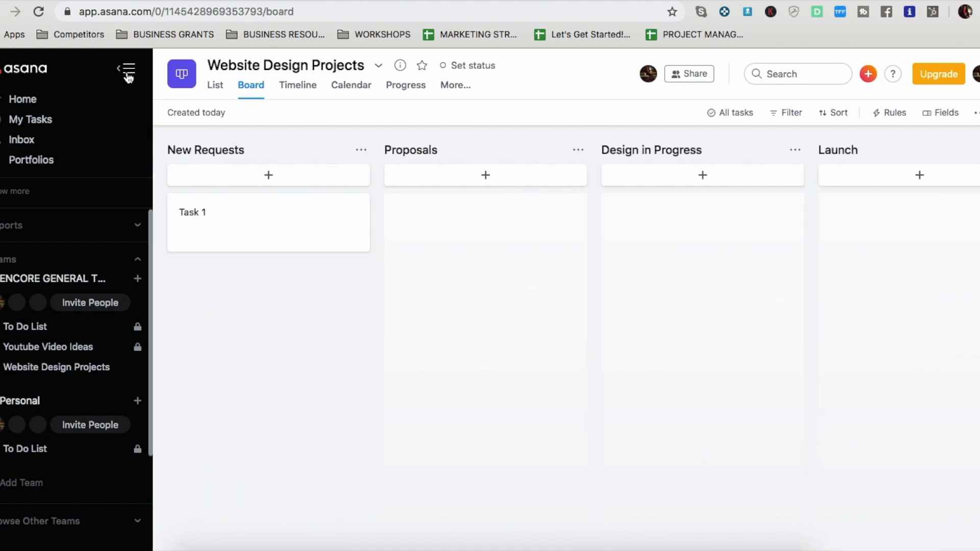
click(129, 70)
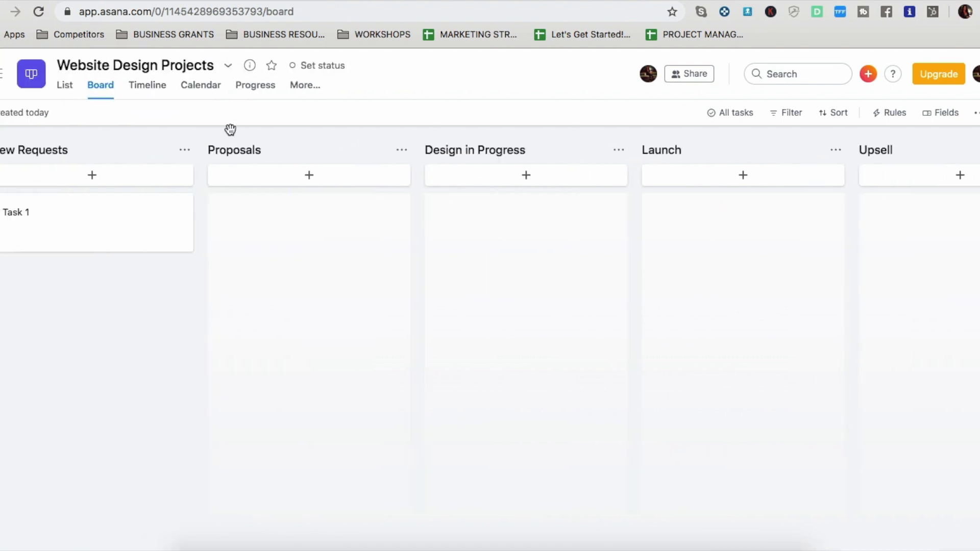
mouse_move(17, 212)
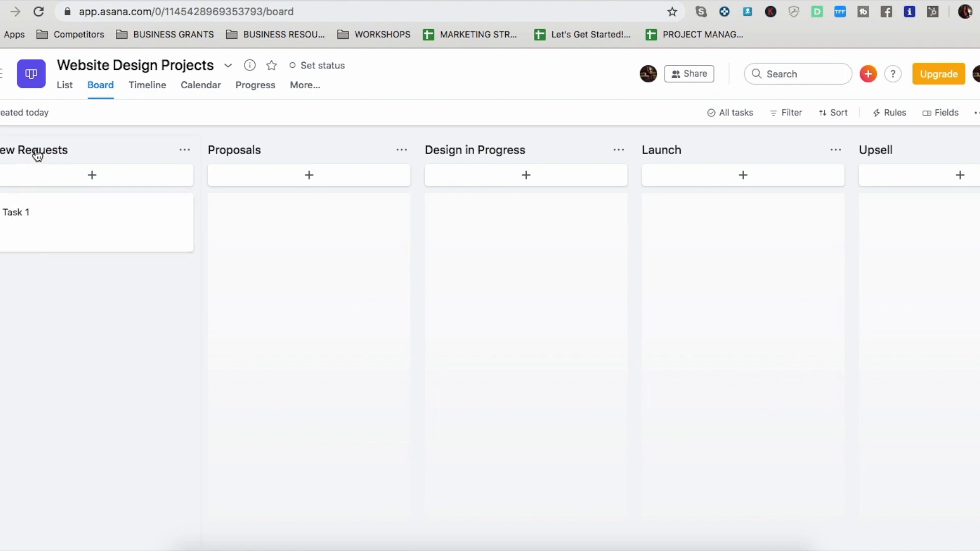
mouse_move(603, 147)
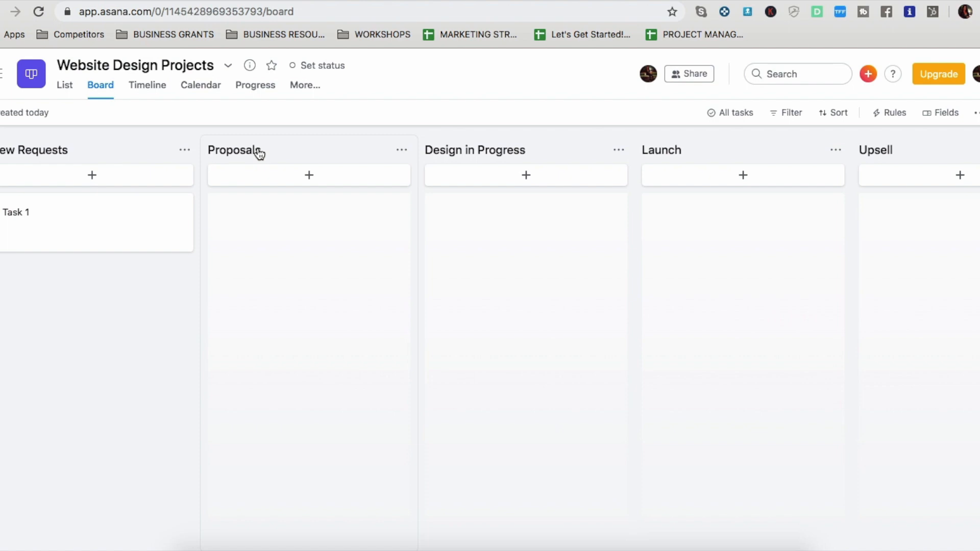
mouse_move(526, 473)
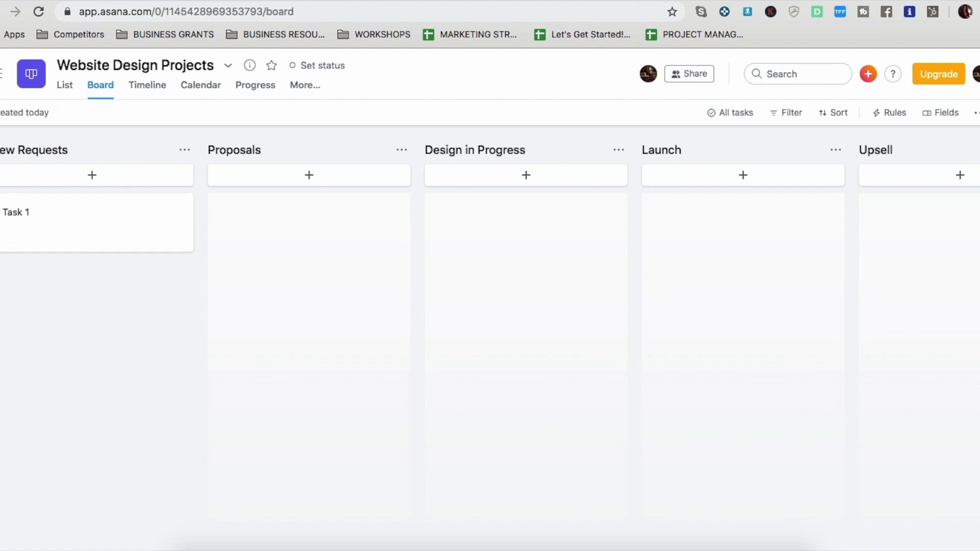
mouse_move(91, 181)
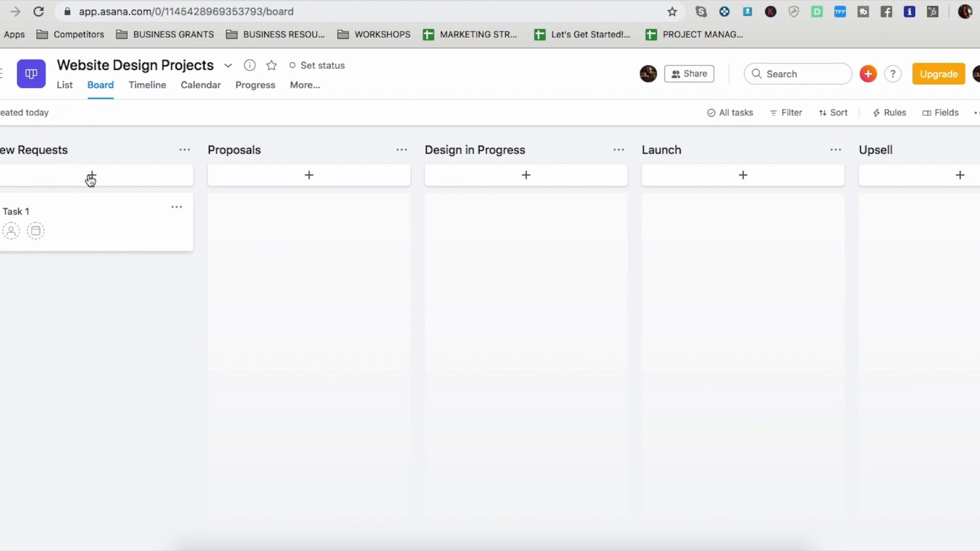
mouse_move(69, 217)
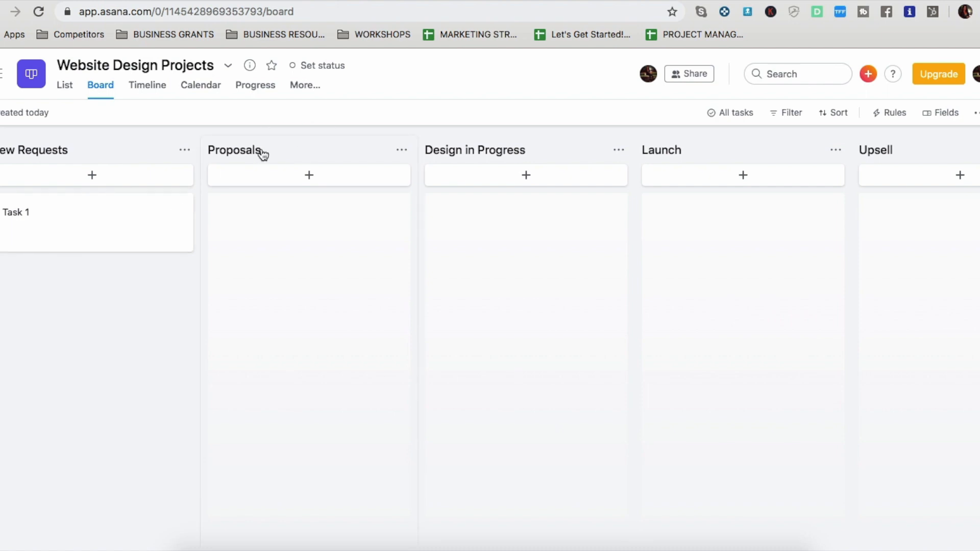
mouse_move(40, 144)
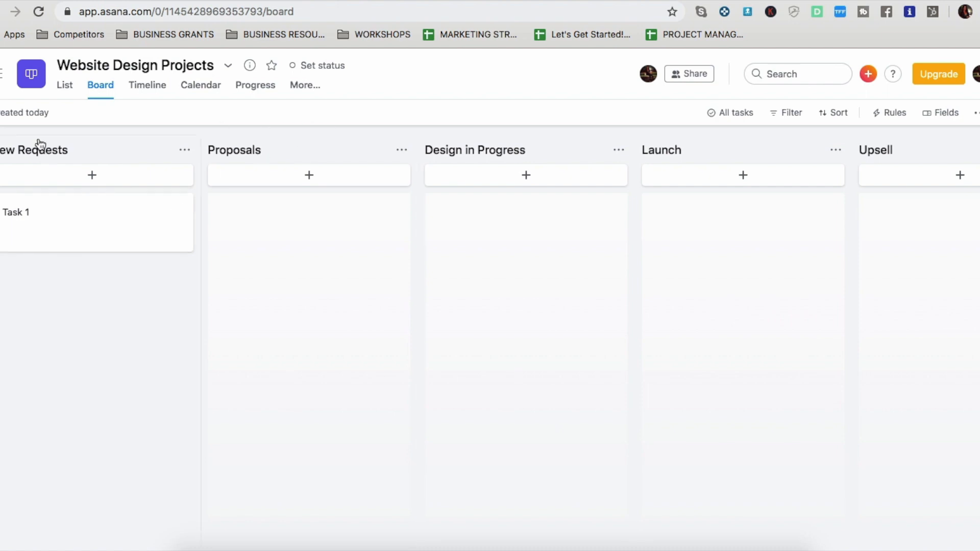
mouse_move(243, 148)
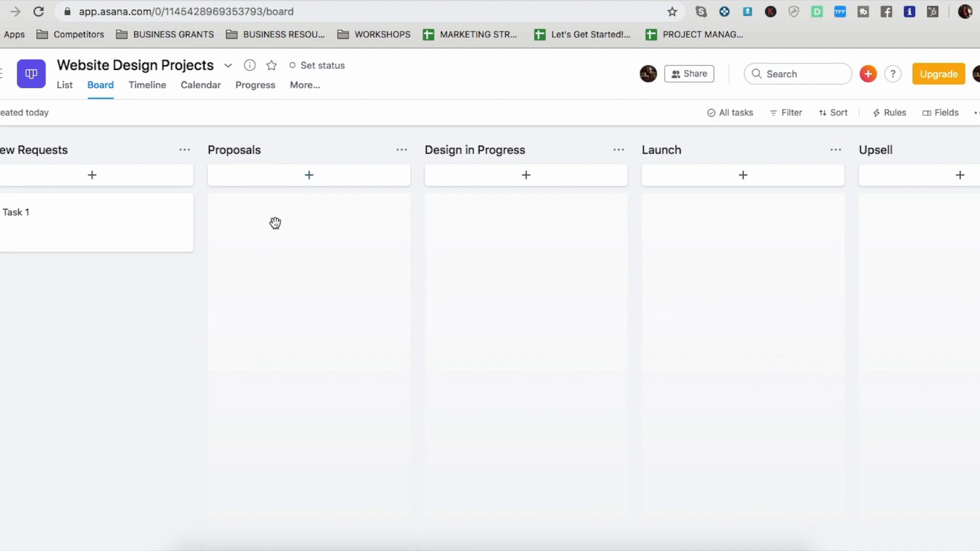
mouse_move(545, 163)
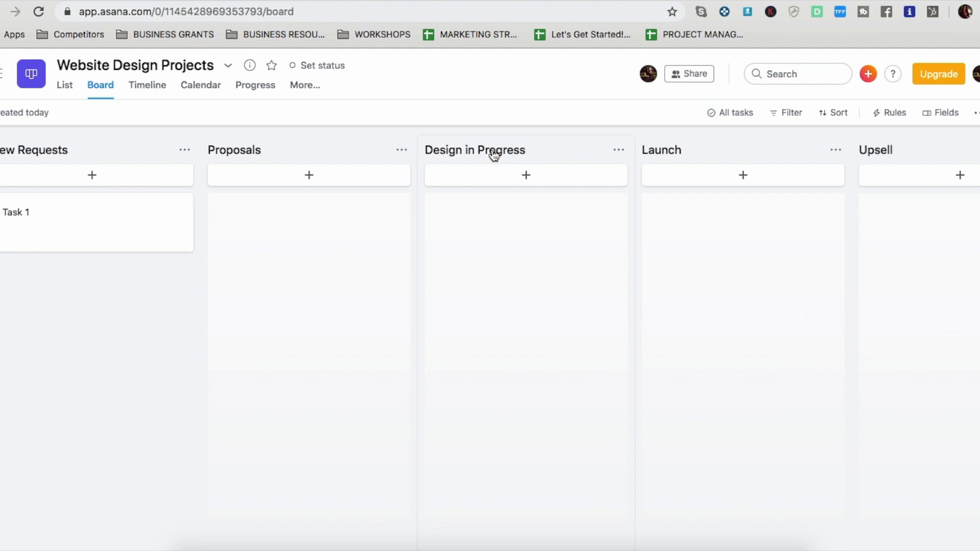
mouse_move(543, 238)
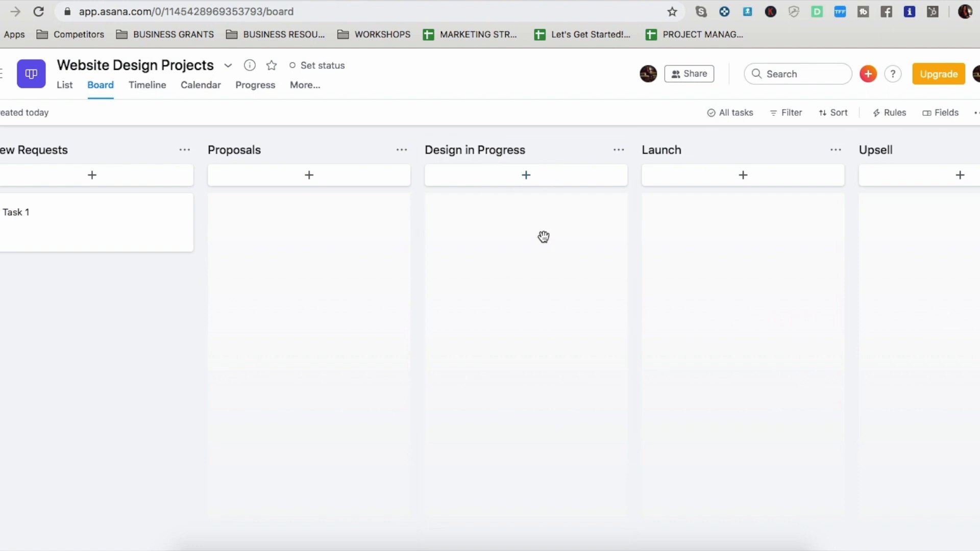
mouse_move(729, 151)
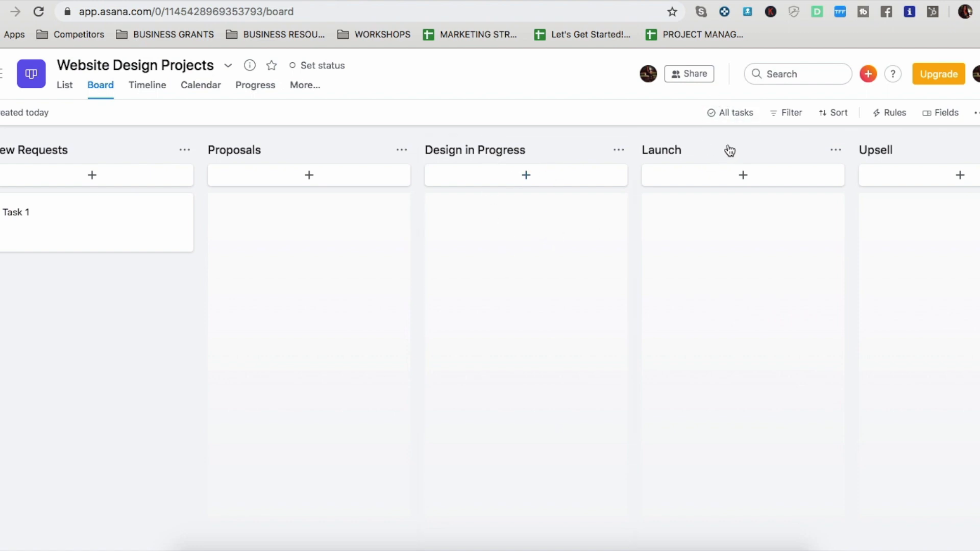
mouse_move(883, 191)
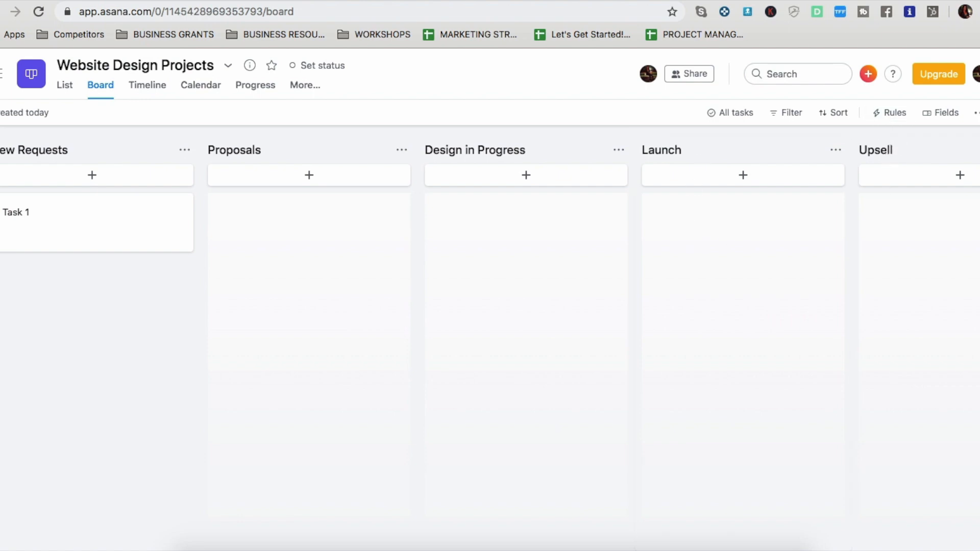
mouse_move(688, 86)
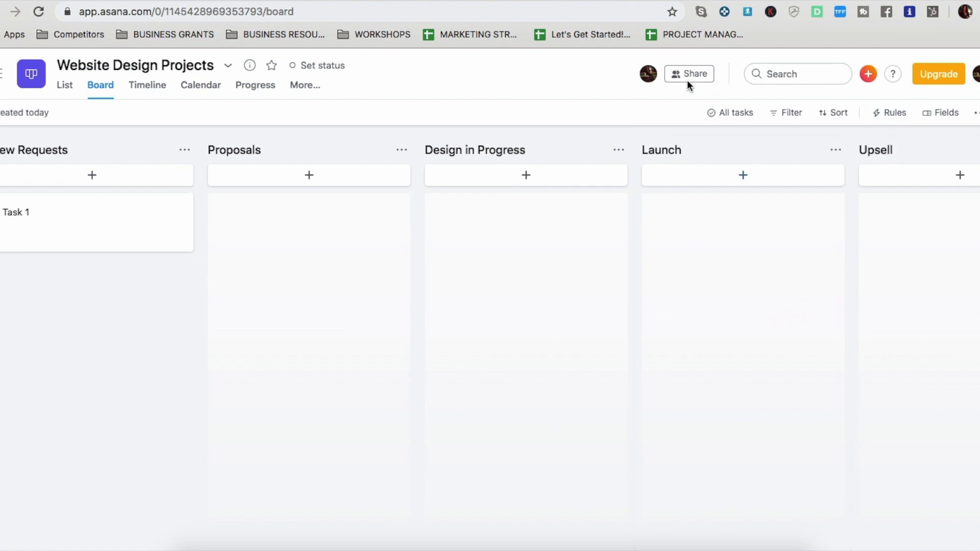
mouse_move(81, 223)
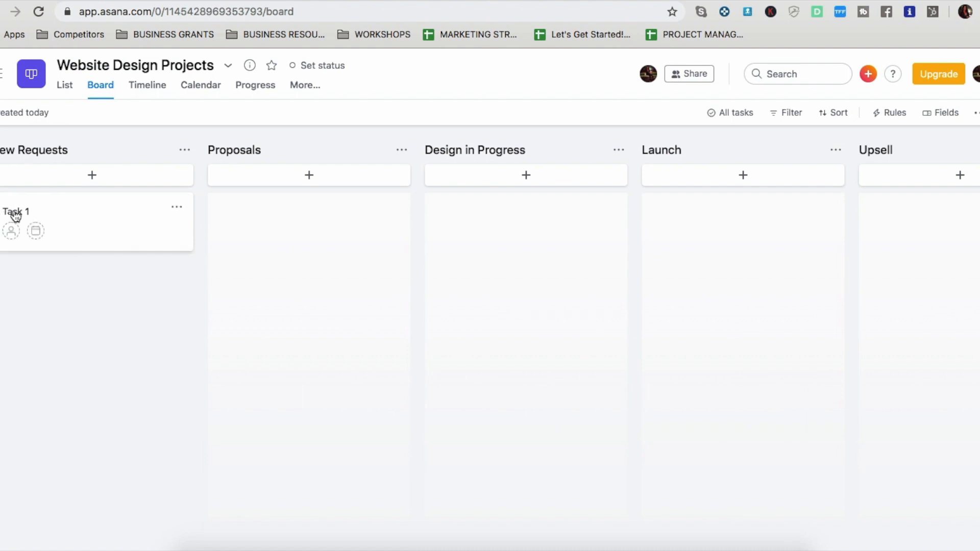
Open the Task 1 card and replace its title with 'Kims Hat Company'
click(16, 213)
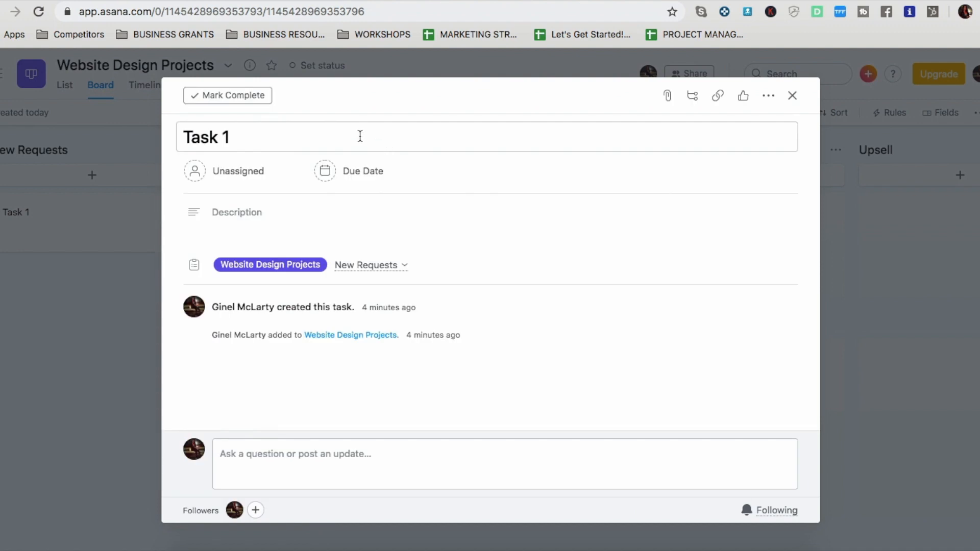
double_click(207, 137)
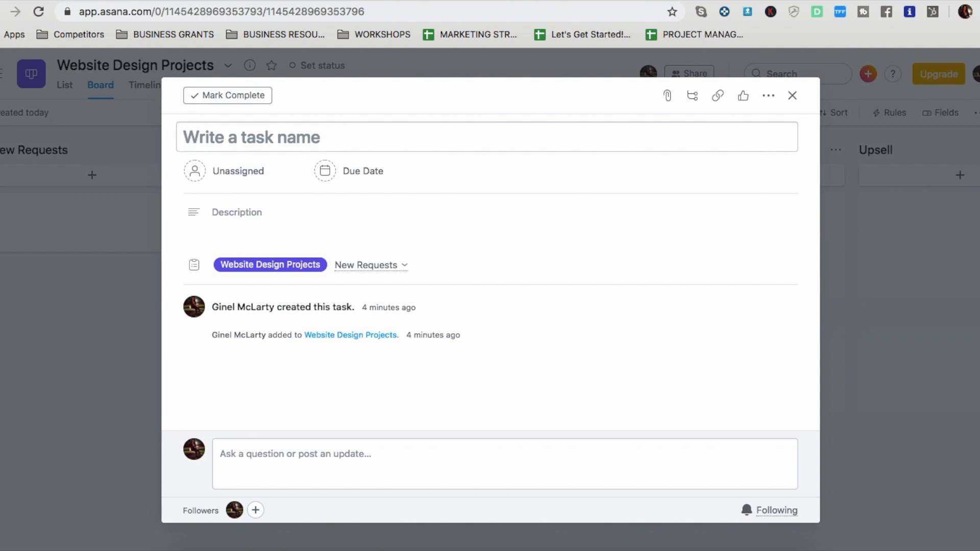
text(ABC I)
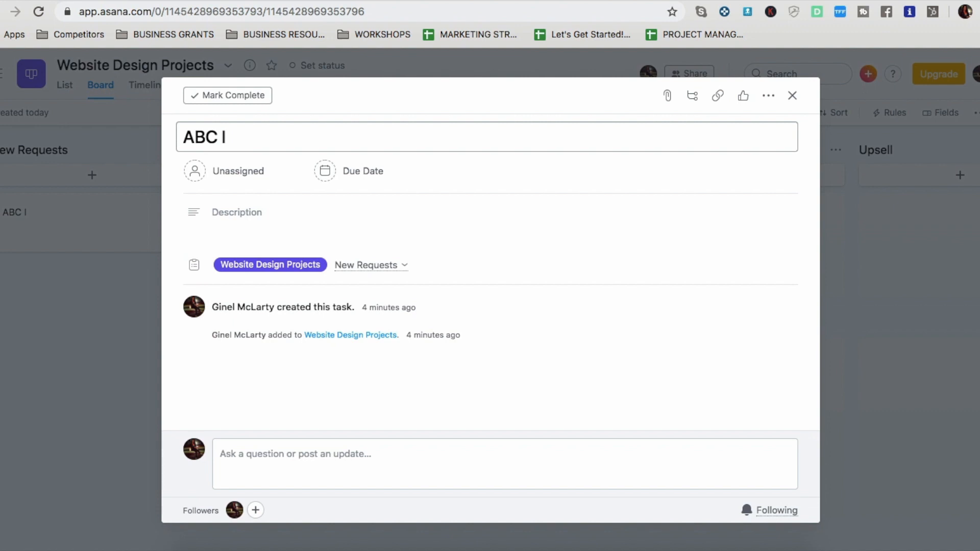
text(n)
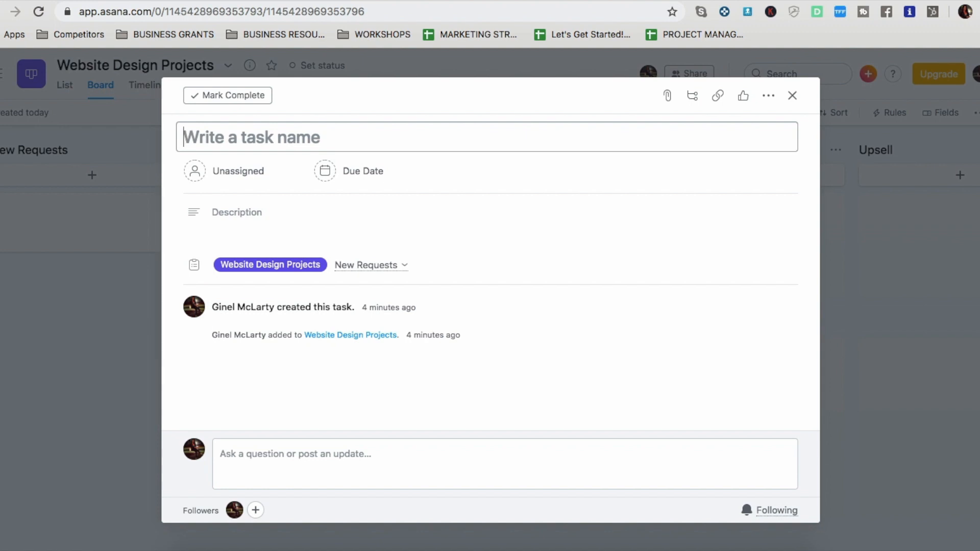
text(Kims Hat Com)
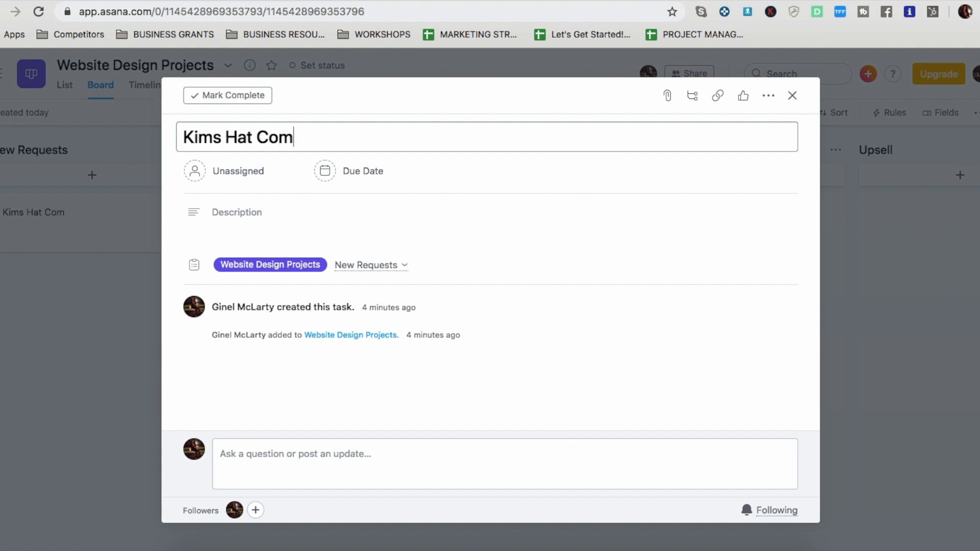
text(pany)
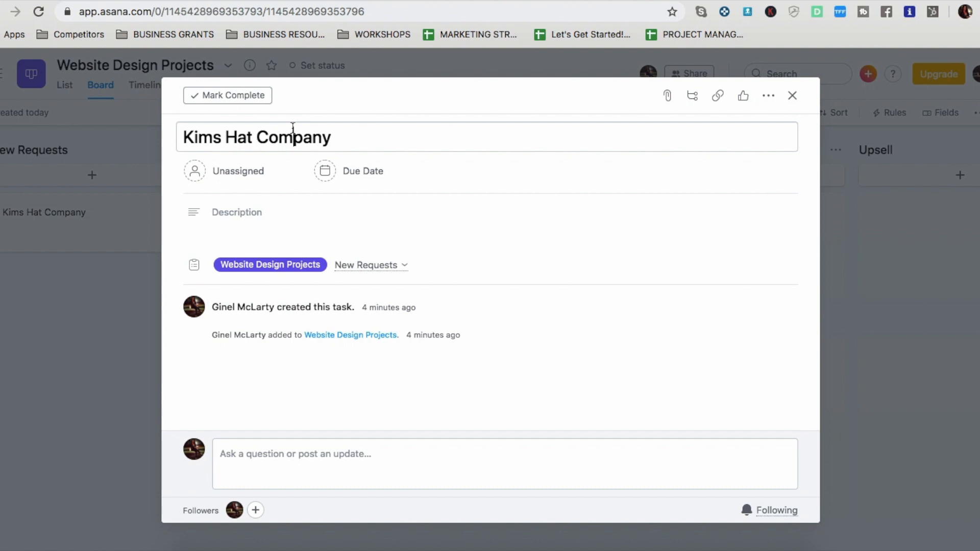
mouse_move(346, 201)
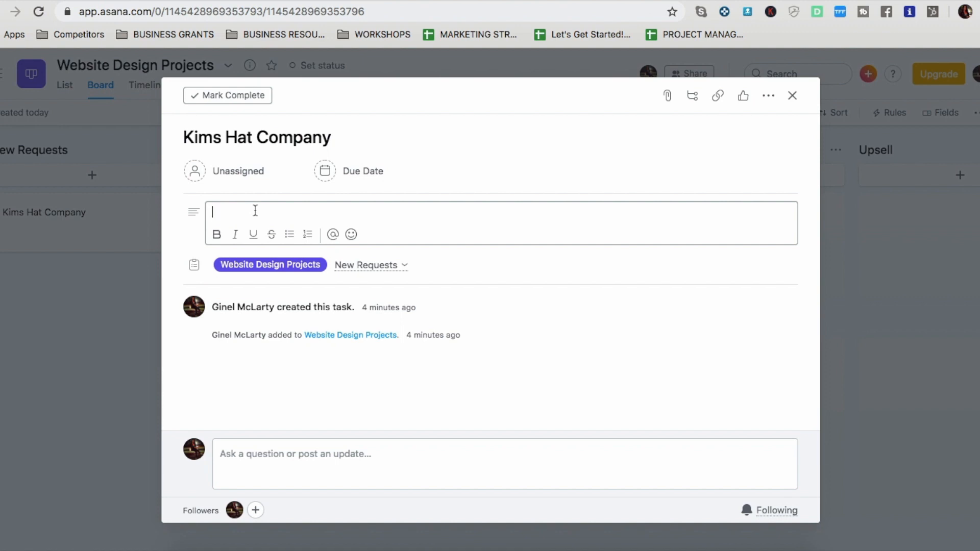
Describe the task as 'Kim needs a website for her hat company'
text(Kim needs a websi)
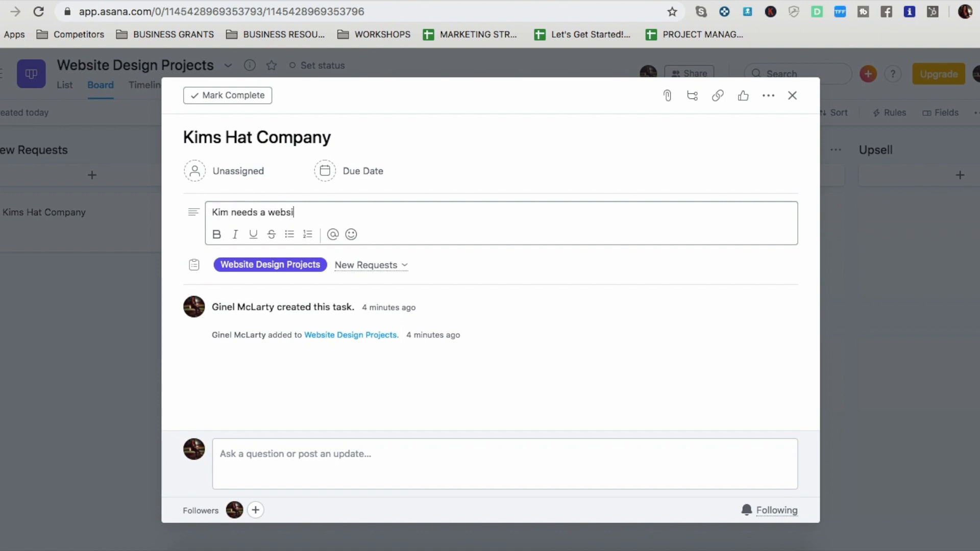
text(te for her hat)
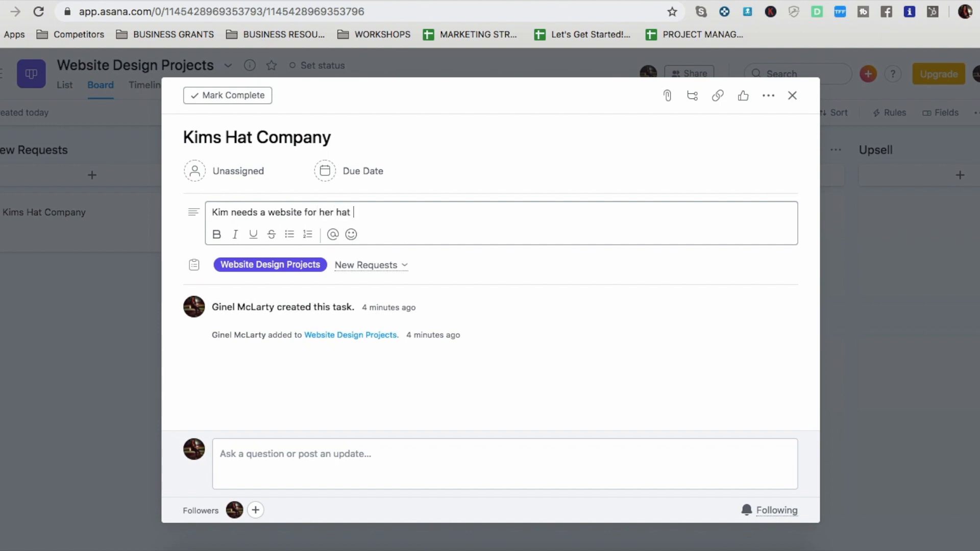
text(como)
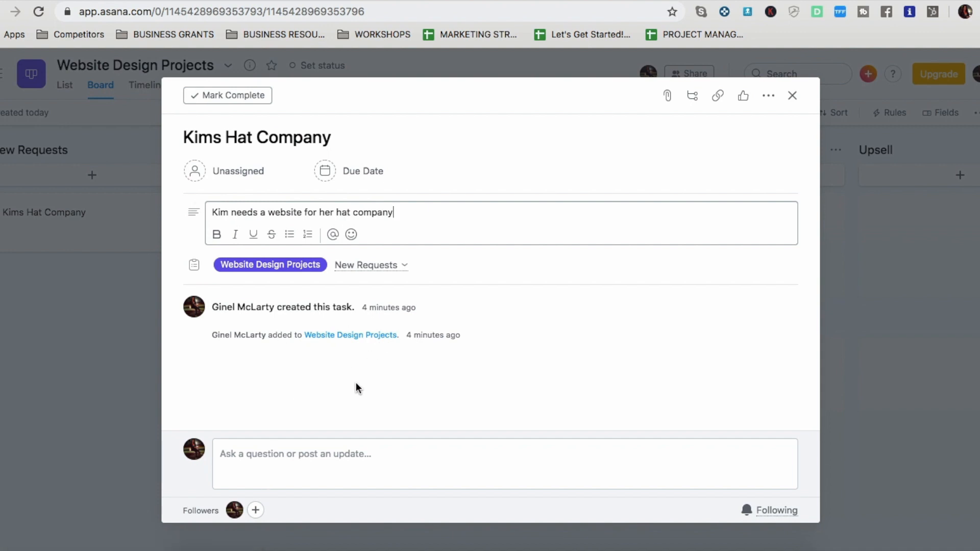
mouse_move(351, 170)
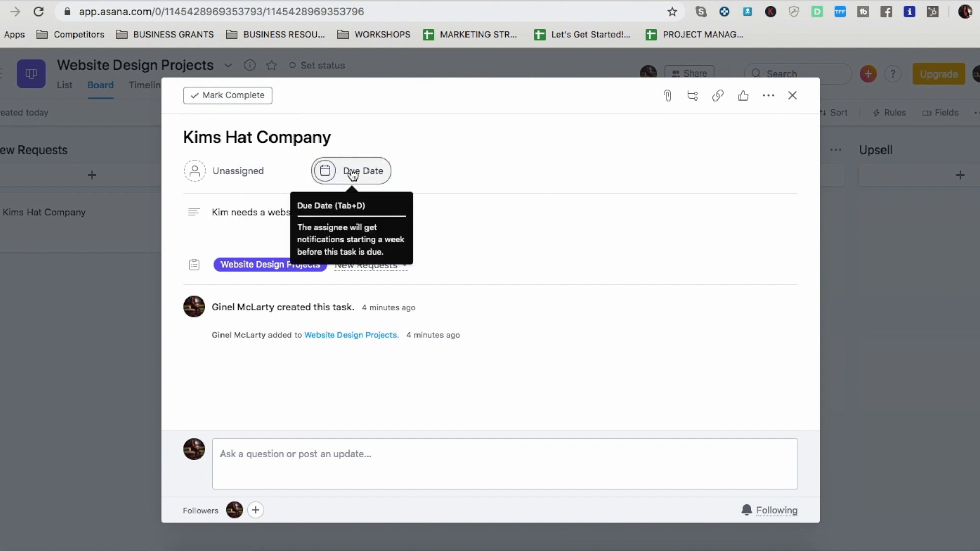
Give the task an Oct 31 due date and assign it to yourself
click(351, 171)
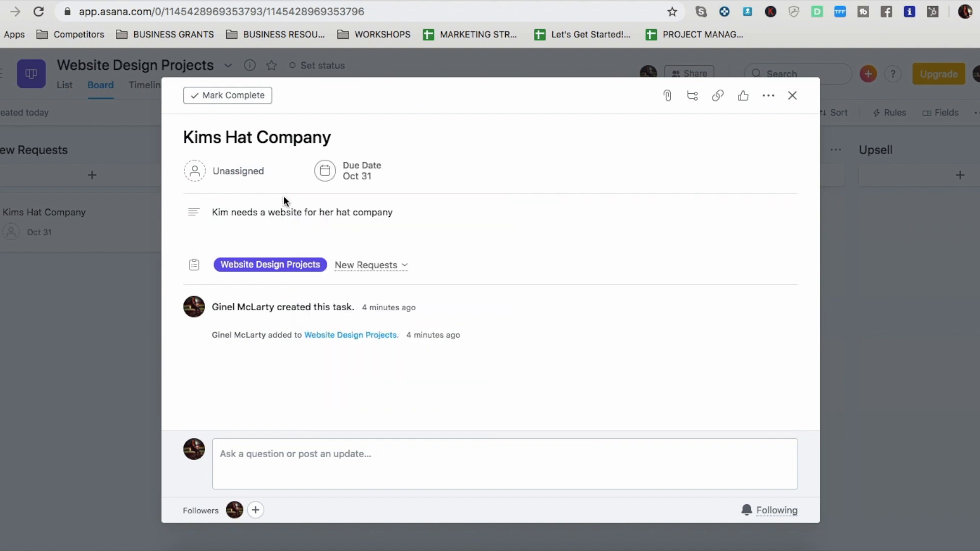
click(238, 170)
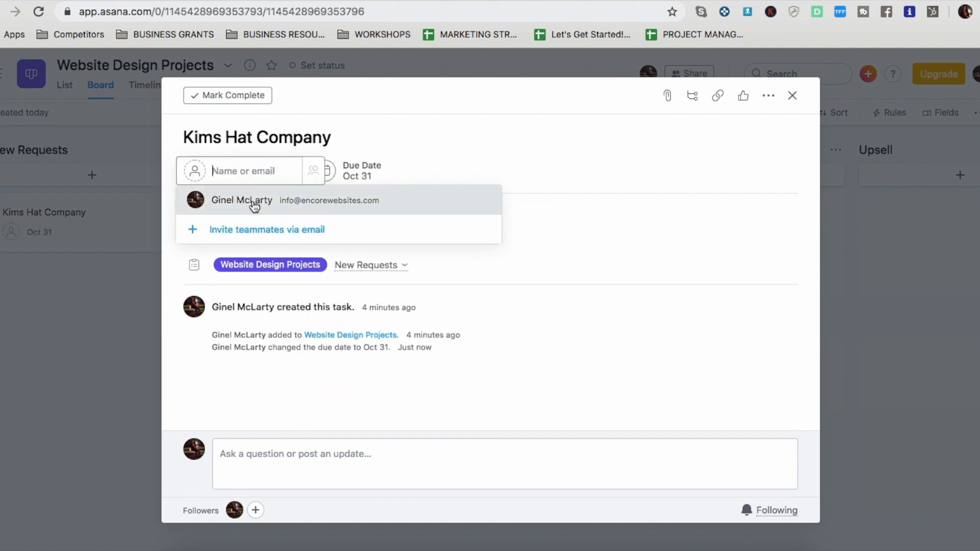
click(241, 200)
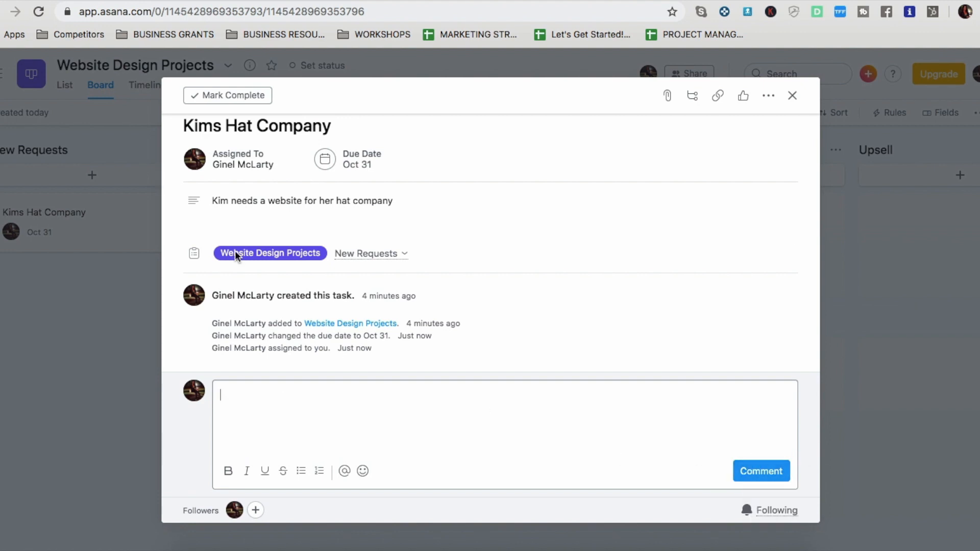
mouse_move(377, 369)
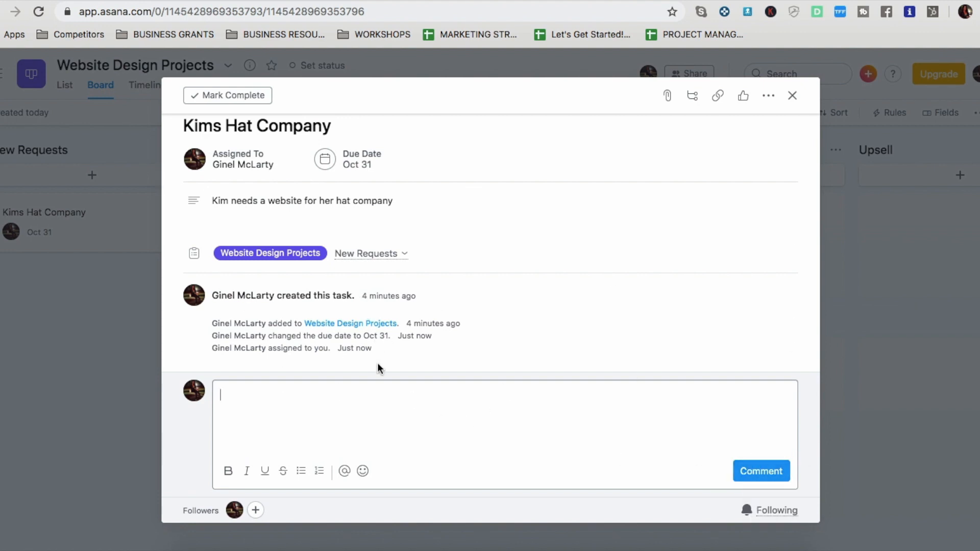
mouse_move(350, 323)
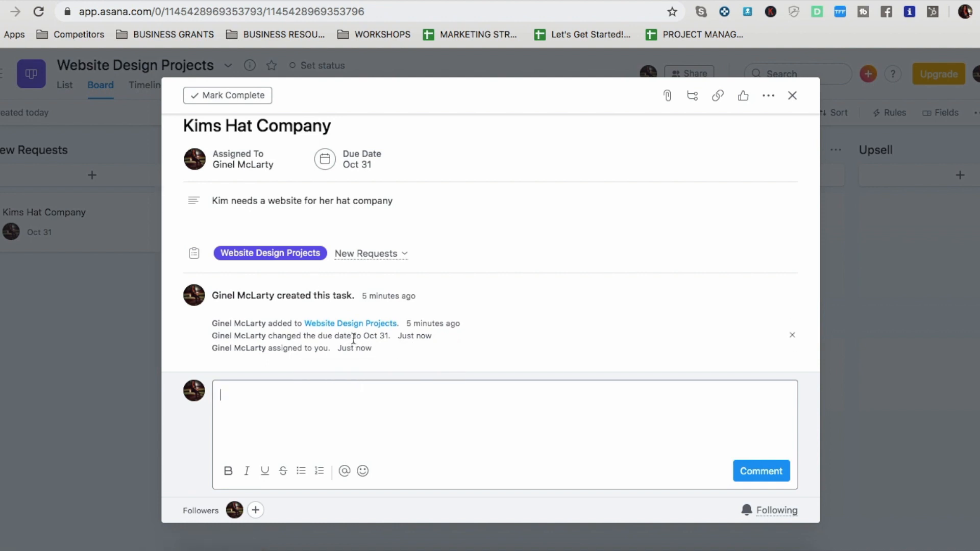
mouse_move(413, 335)
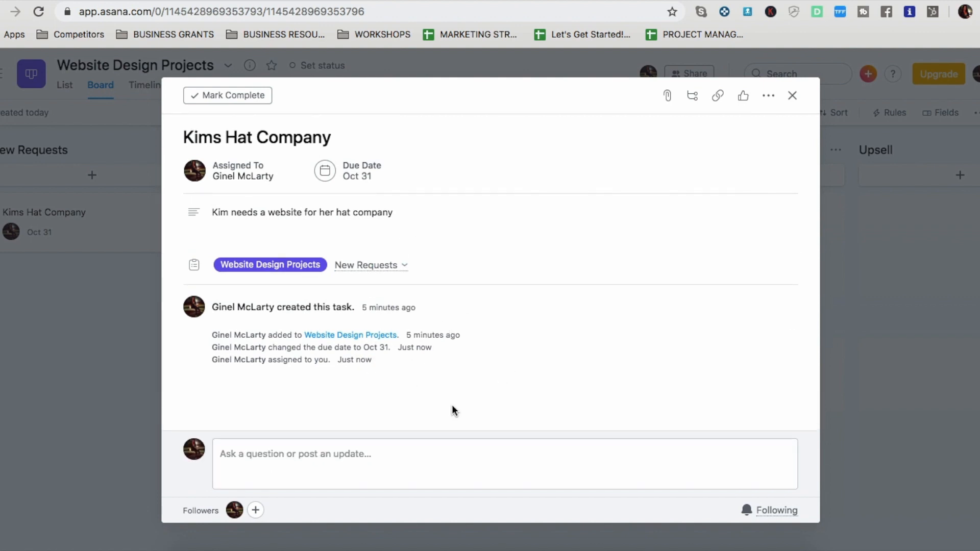
Post a 'test' comment on the Kims Hat Company task and reopen its description
text(te)
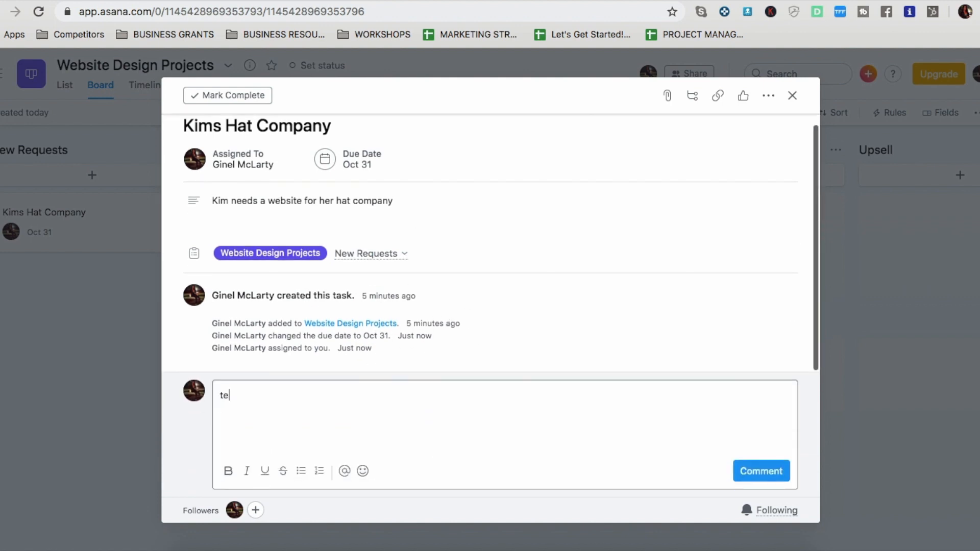
click(759, 470)
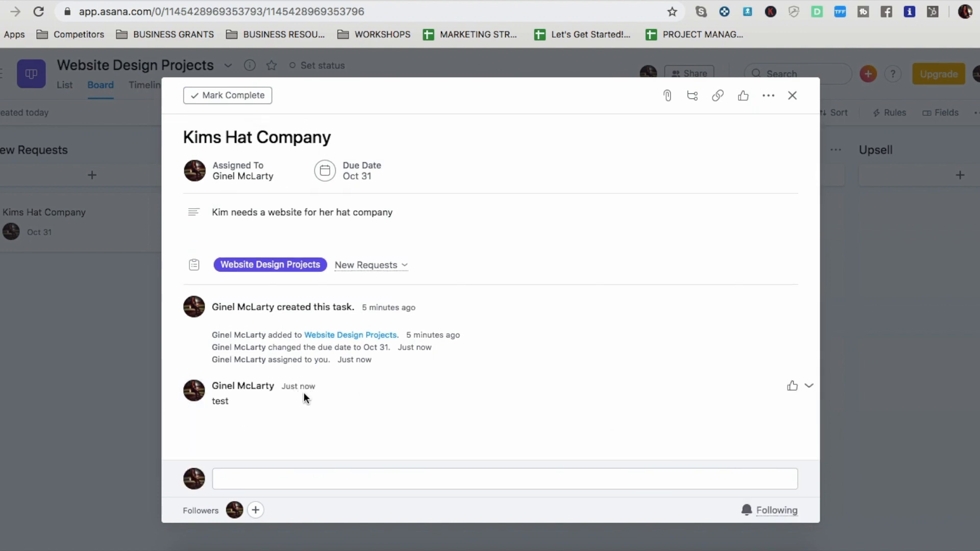
mouse_move(298, 386)
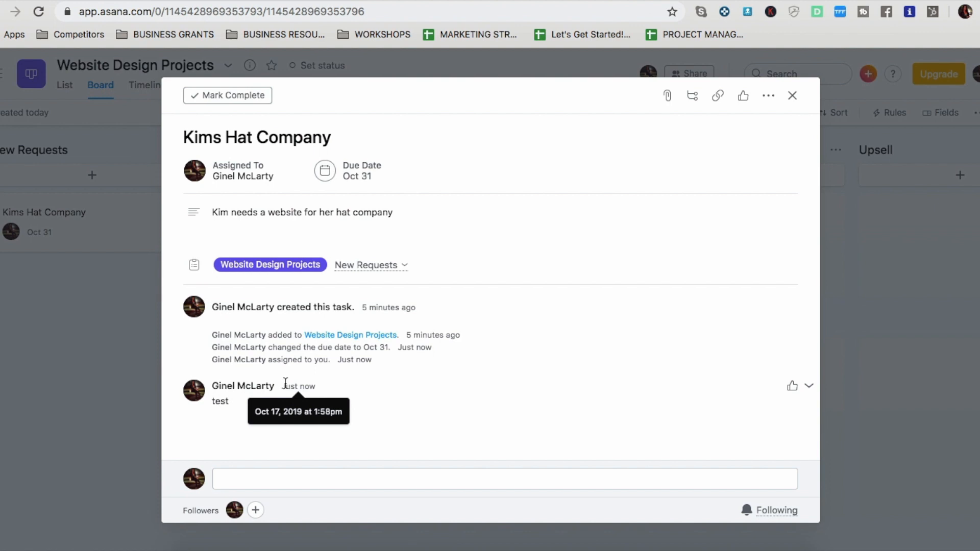
mouse_move(286, 383)
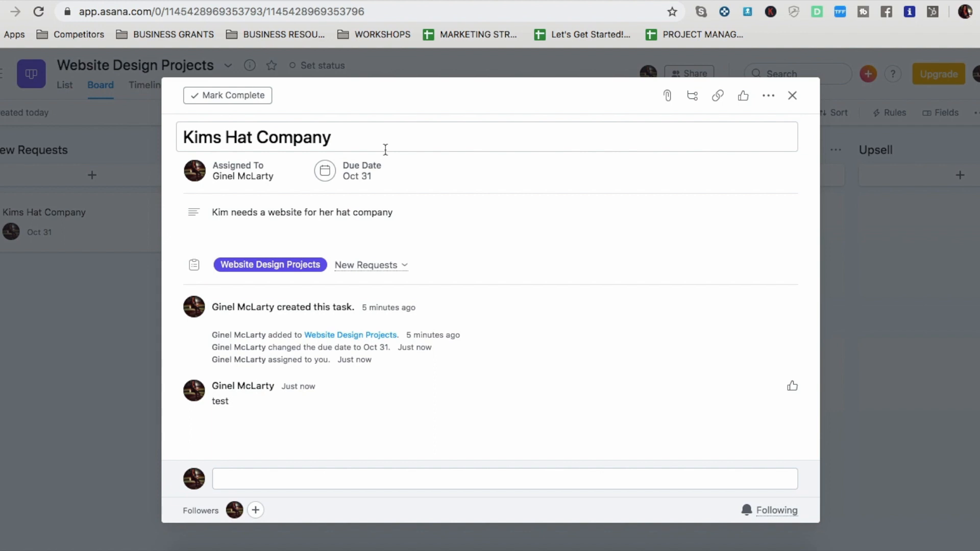
click(463, 222)
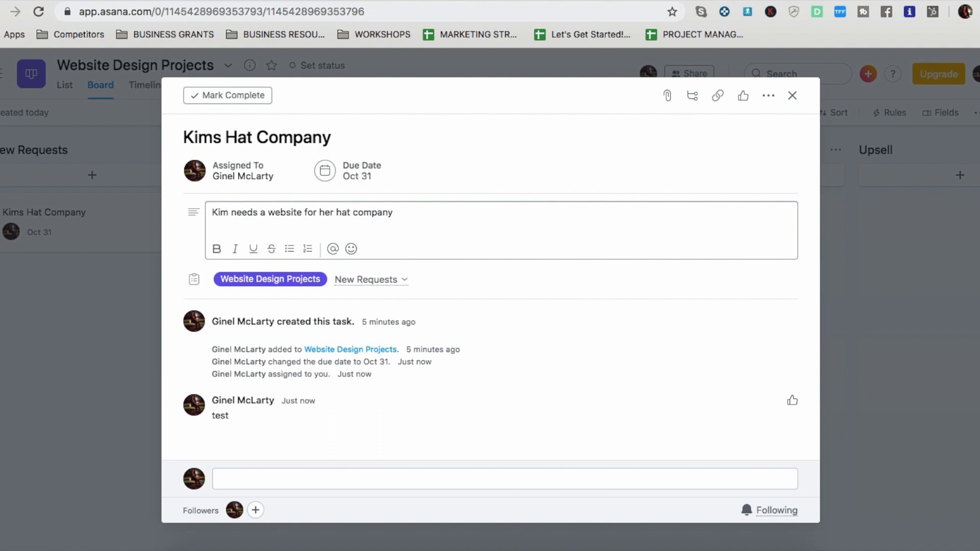
Add a phone number and 'im@hat.' email contact to the description, then return to the board
text(41434444)
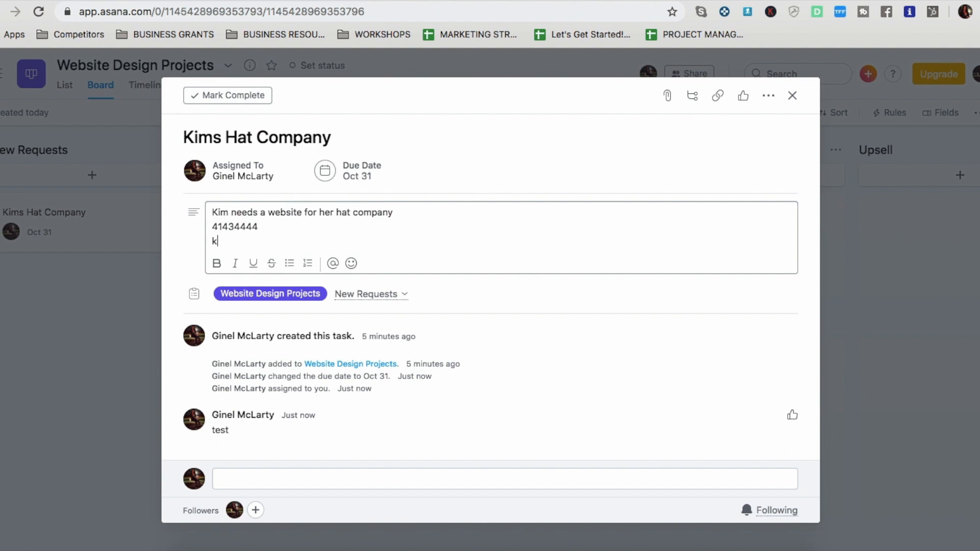
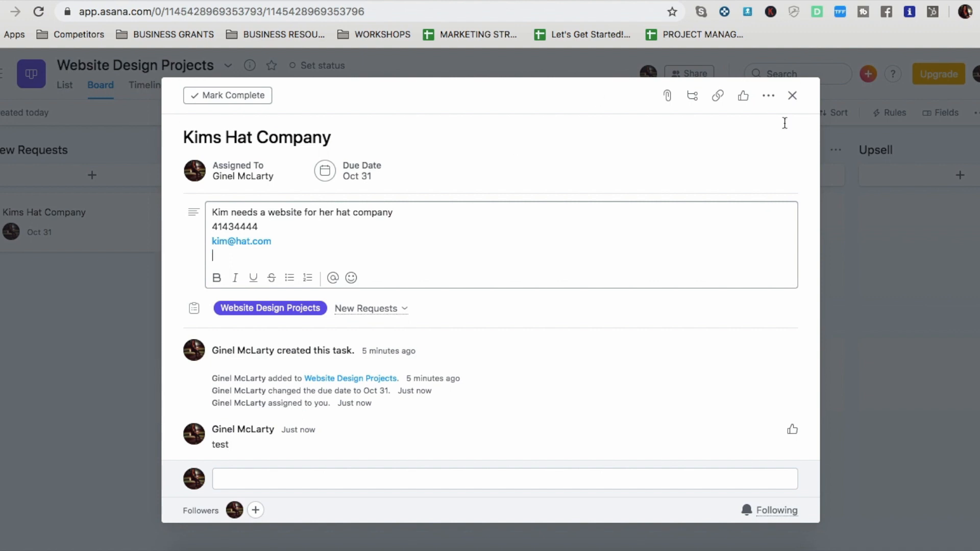
click(792, 95)
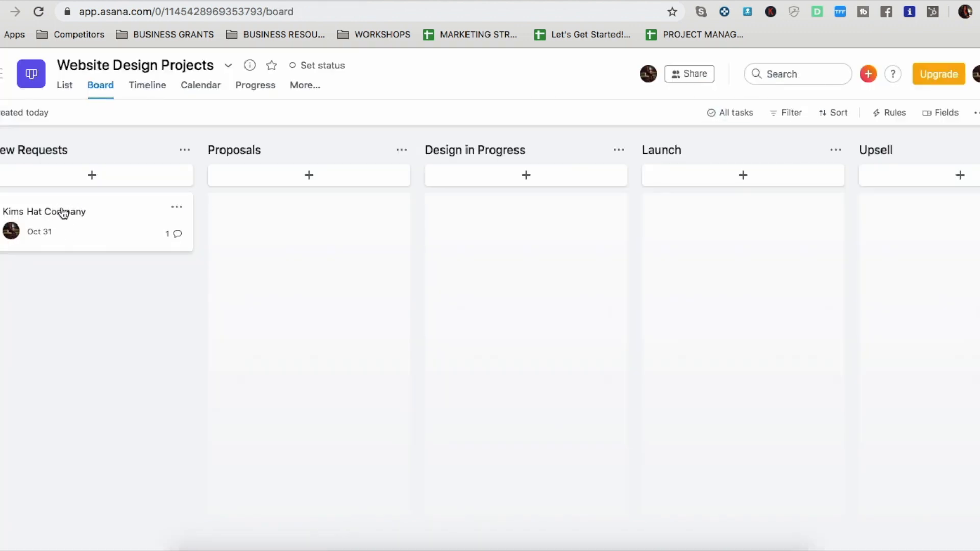
Reopen the Kims Hat Company card briefly and close it again
click(61, 212)
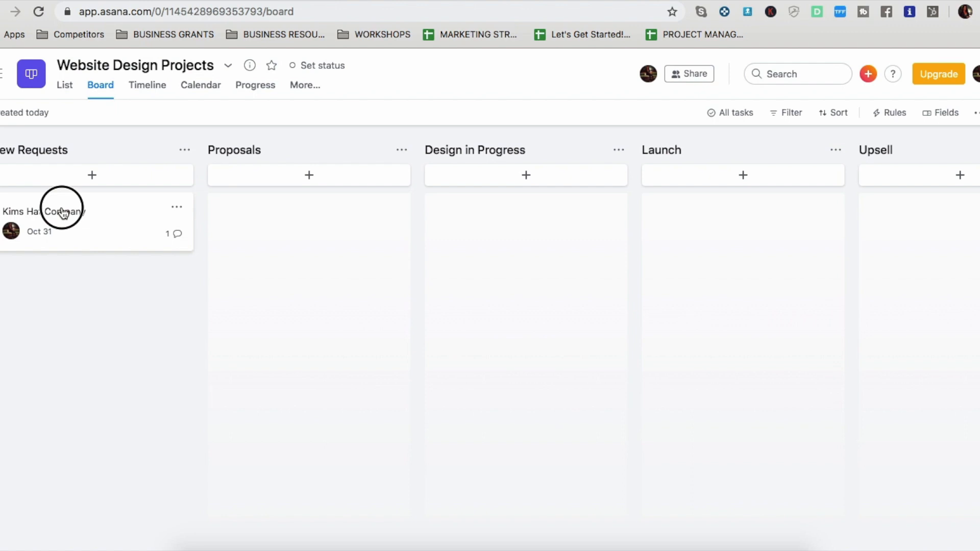
click(44, 211)
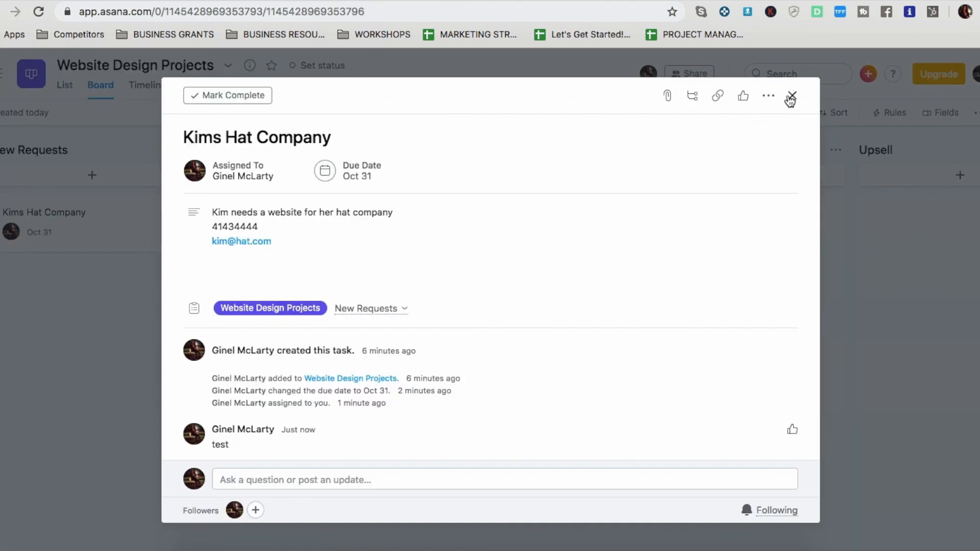
mouse_move(797, 105)
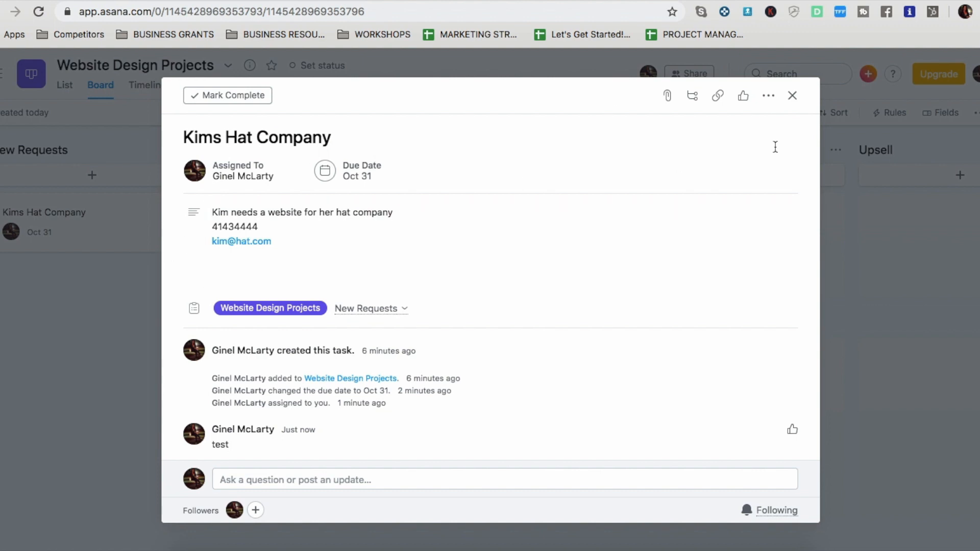
click(792, 95)
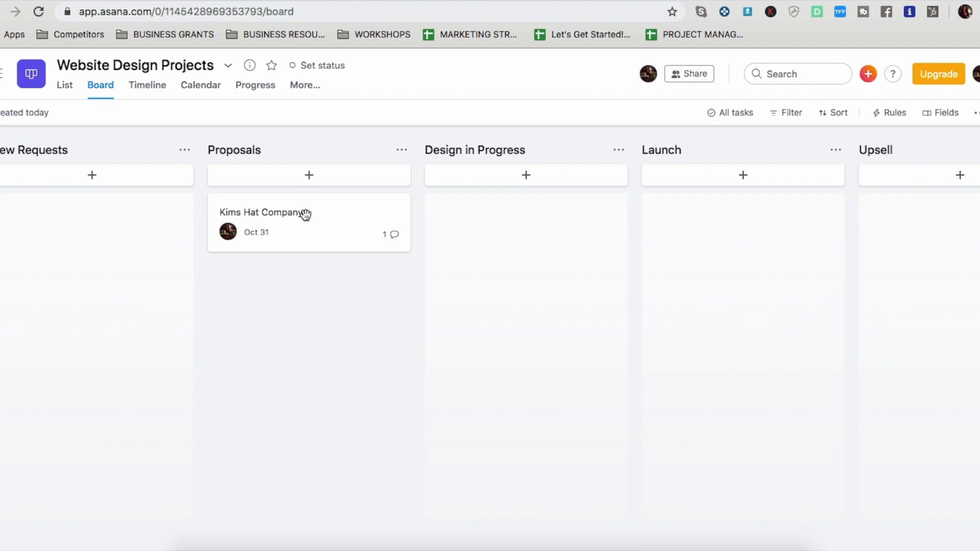
mouse_move(336, 219)
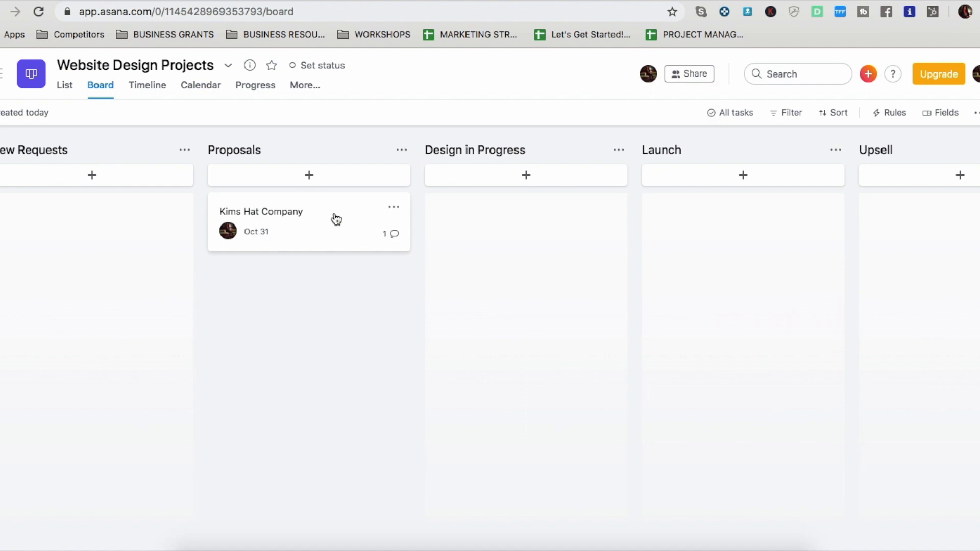
Drag Kims Hat Company from Proposals across the board into Upsell
drag(308, 222, 526, 221)
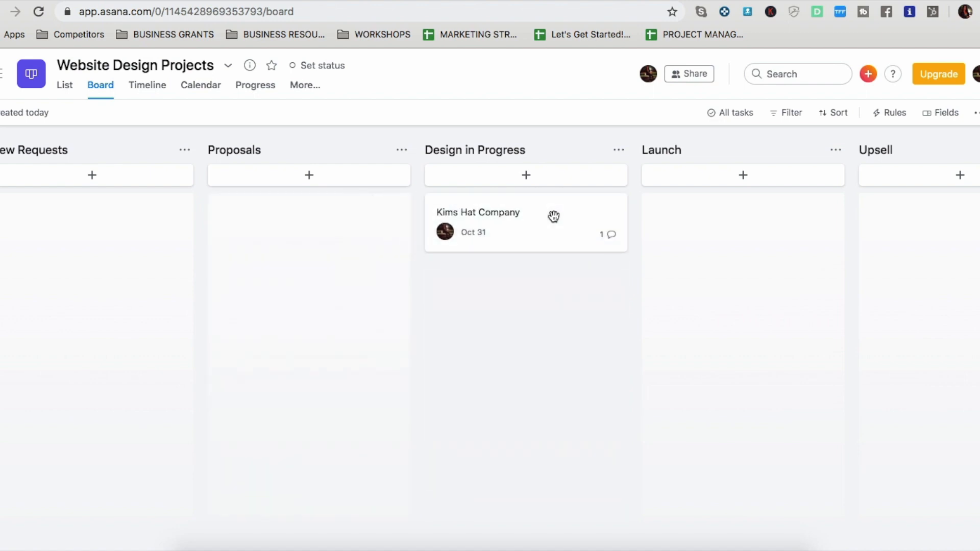
mouse_move(547, 249)
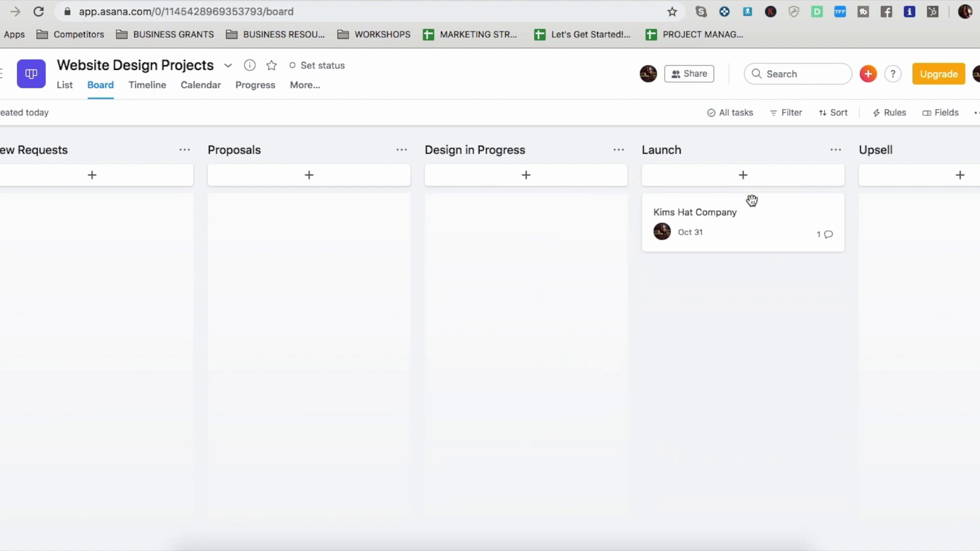
scroll(right, 3)
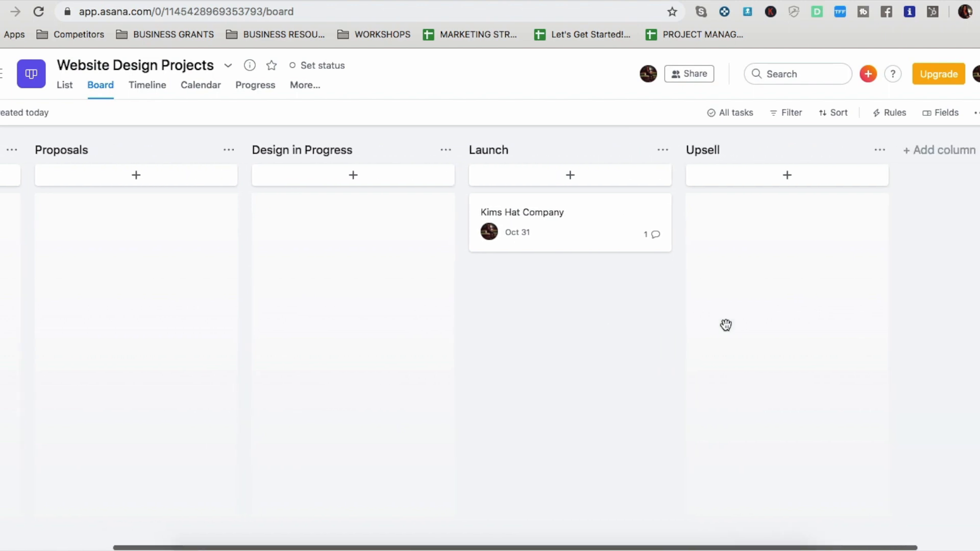
scroll(right, 3)
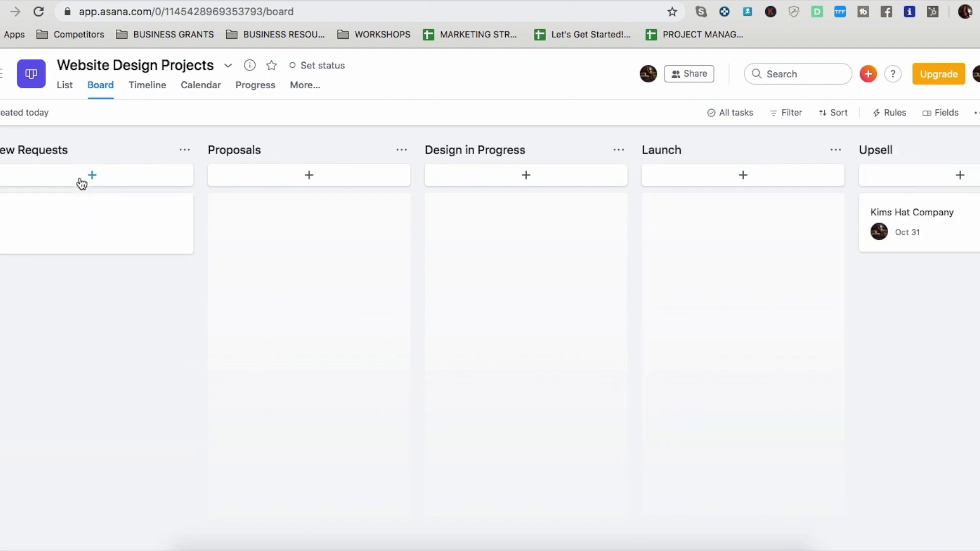
Add New Requests cards Billy, Damion, Tonnie-ann, Omar and Kara
text(Billy)
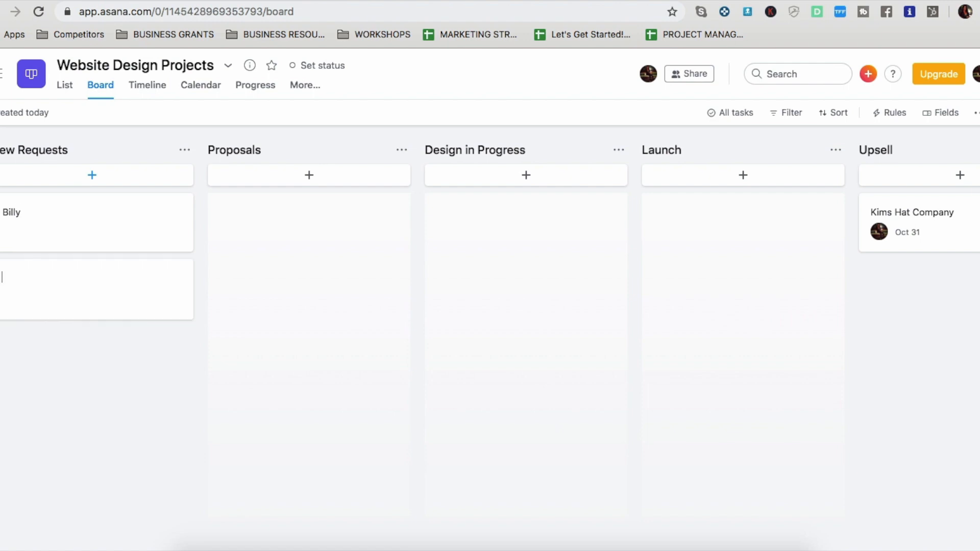
text(Damion)
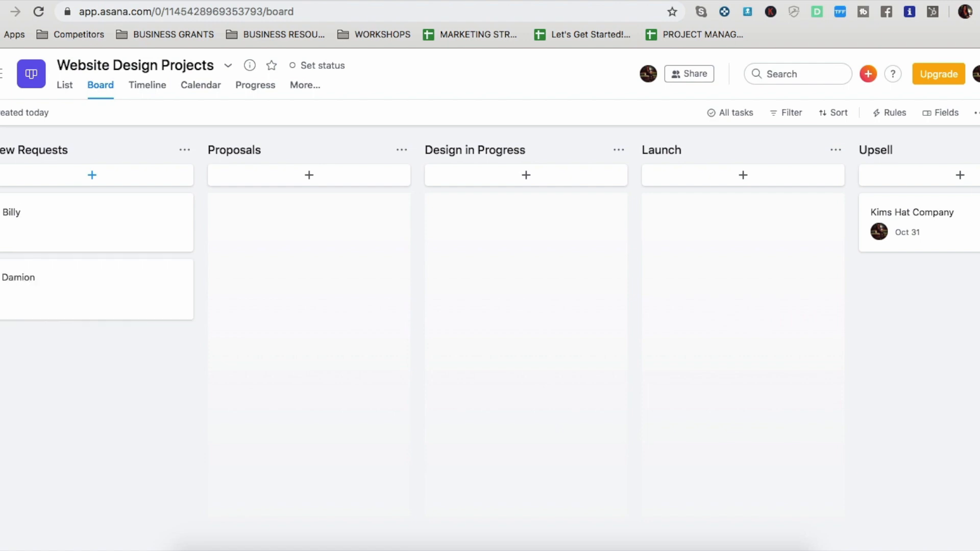
click(91, 174)
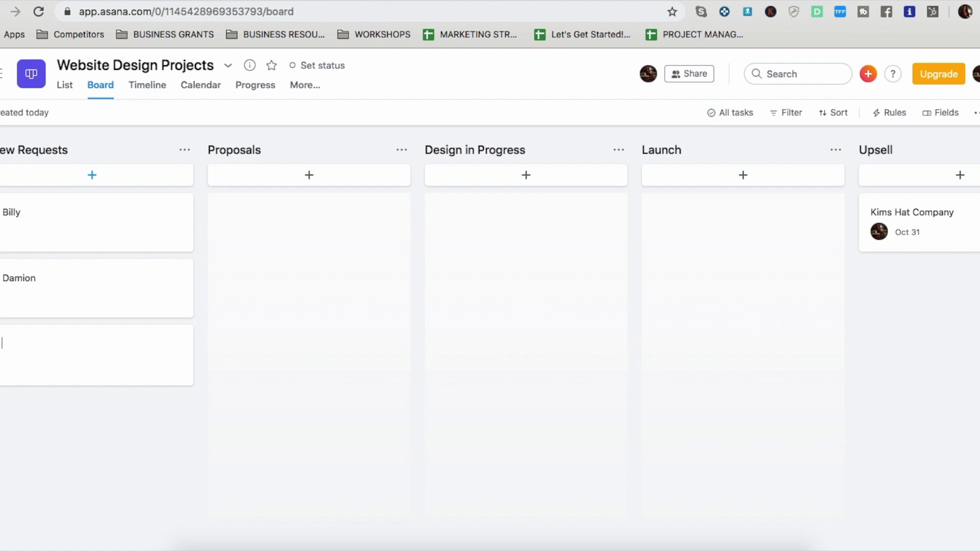
text(Tonn)
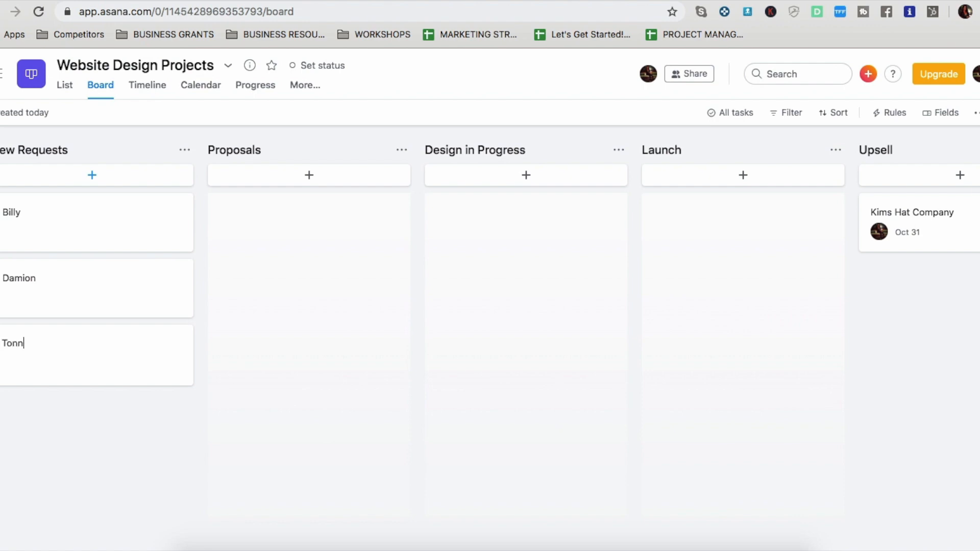
text(ie-ann)
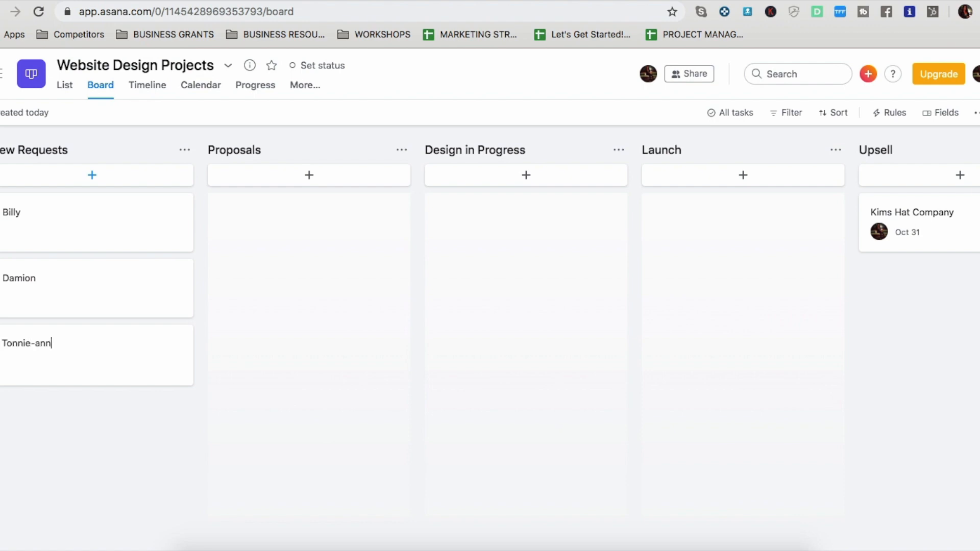
key(enter)
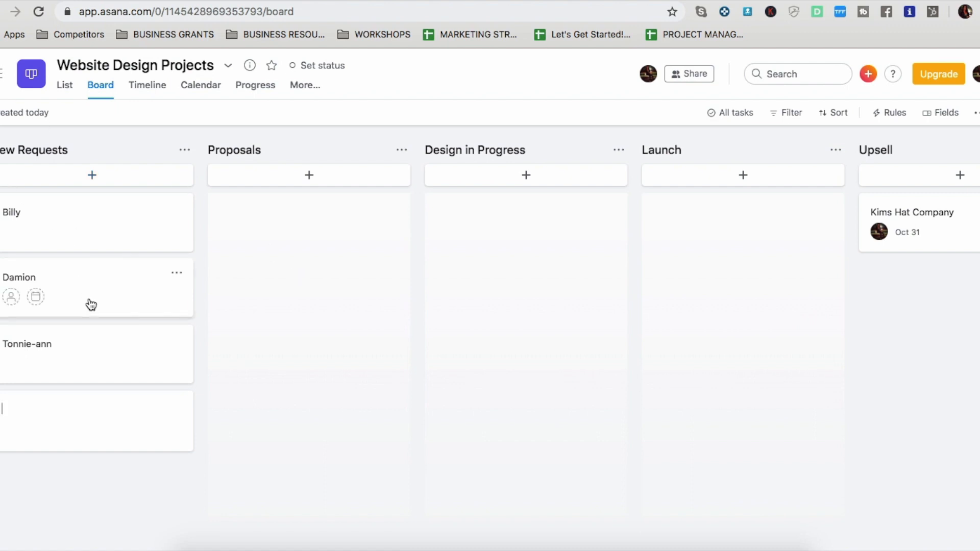
text(Omar)
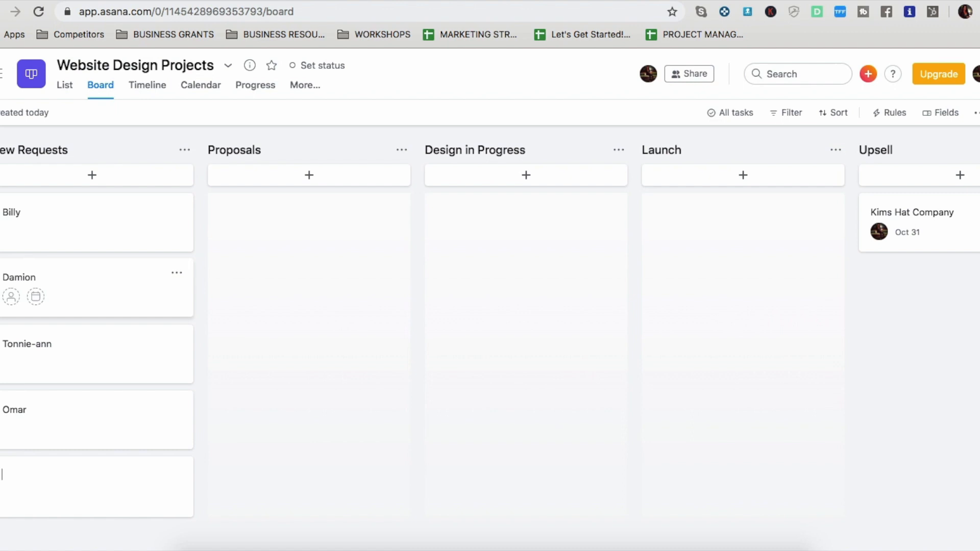
text(Kara)
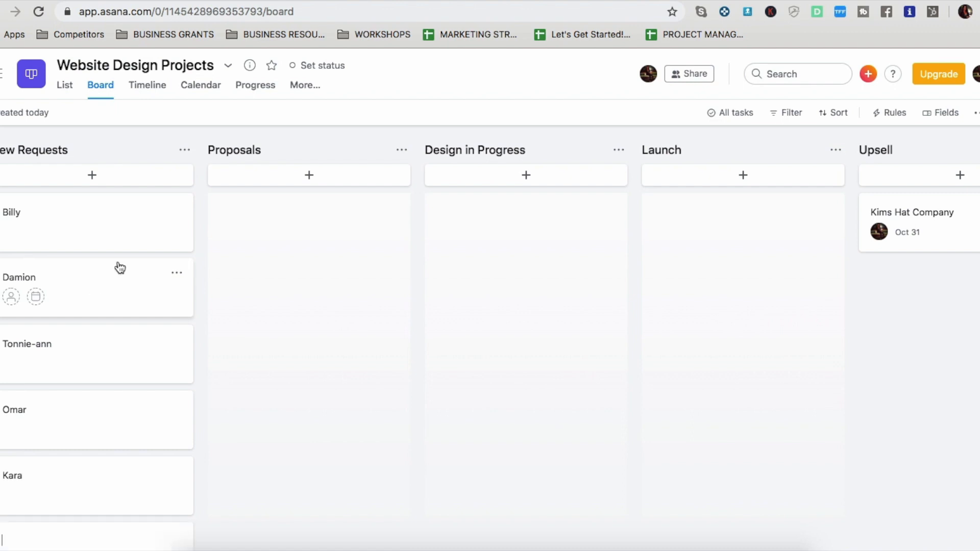
mouse_move(196, 158)
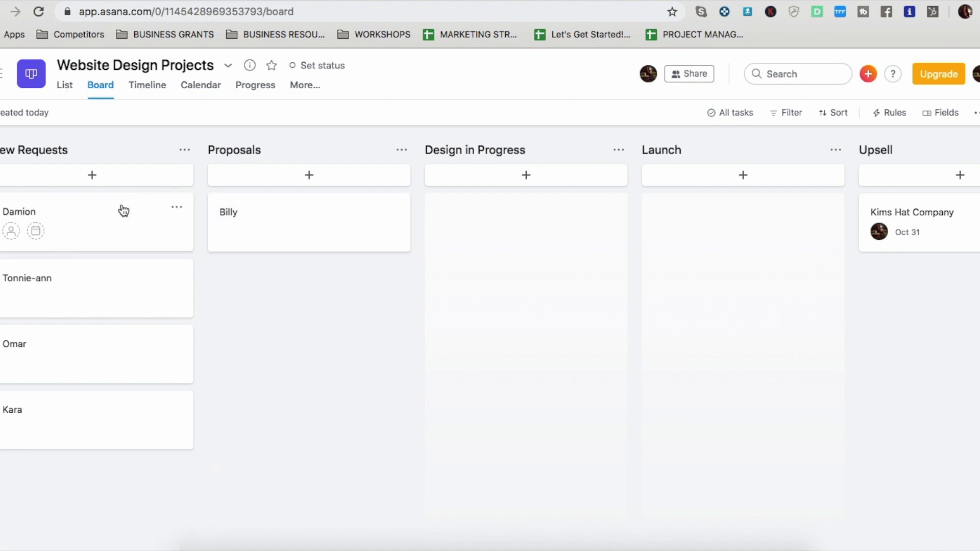
Move Damion into Design in Progress and Tonnie-ann into Proposals
drag(94, 222, 525, 221)
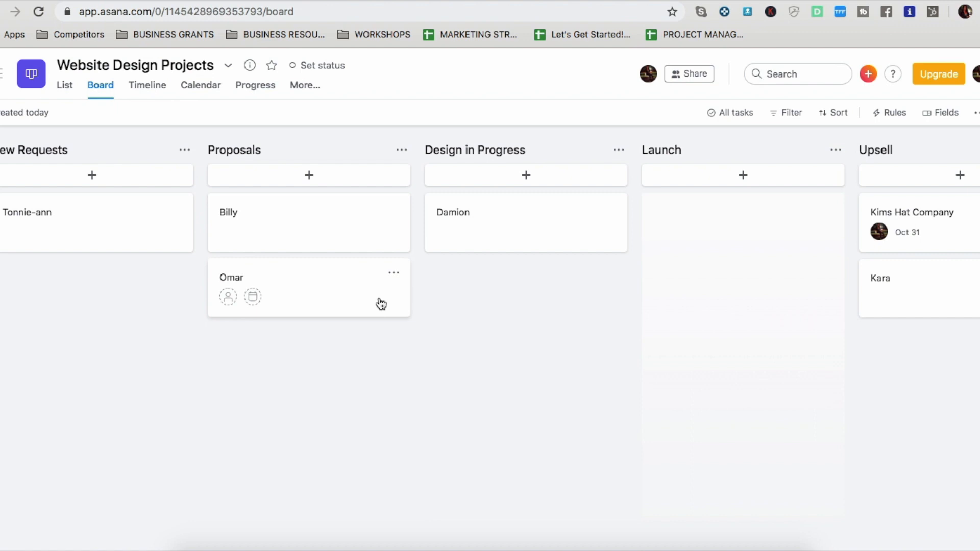
mouse_move(713, 157)
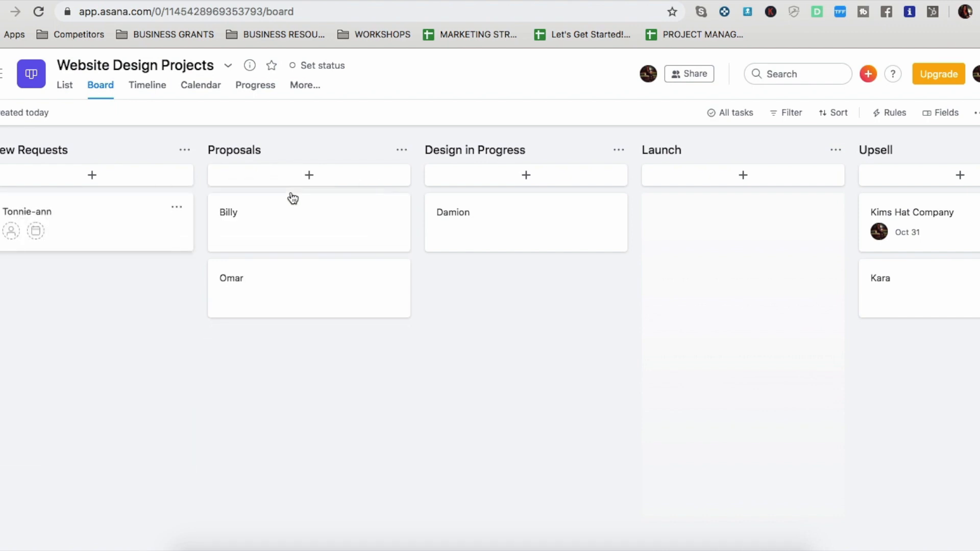
drag(94, 218, 306, 219)
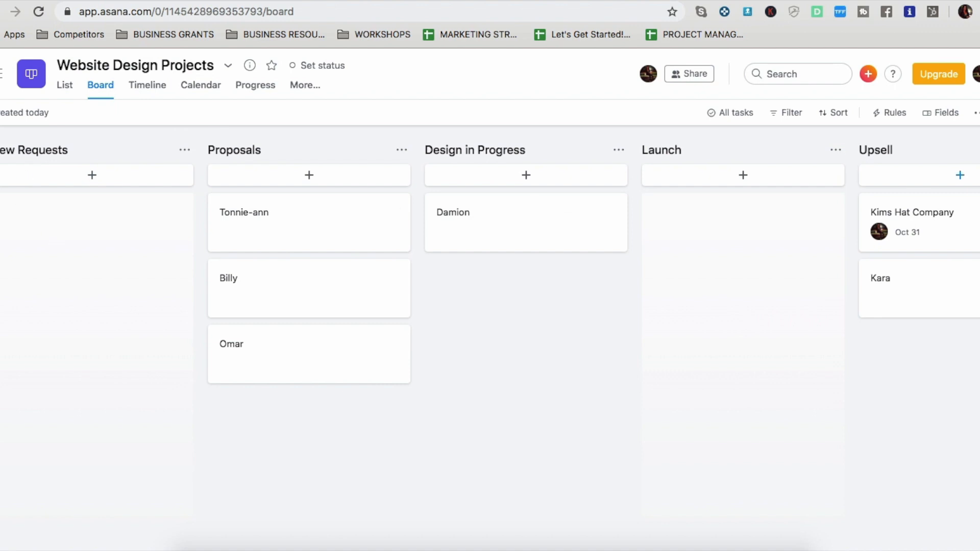
mouse_move(729, 211)
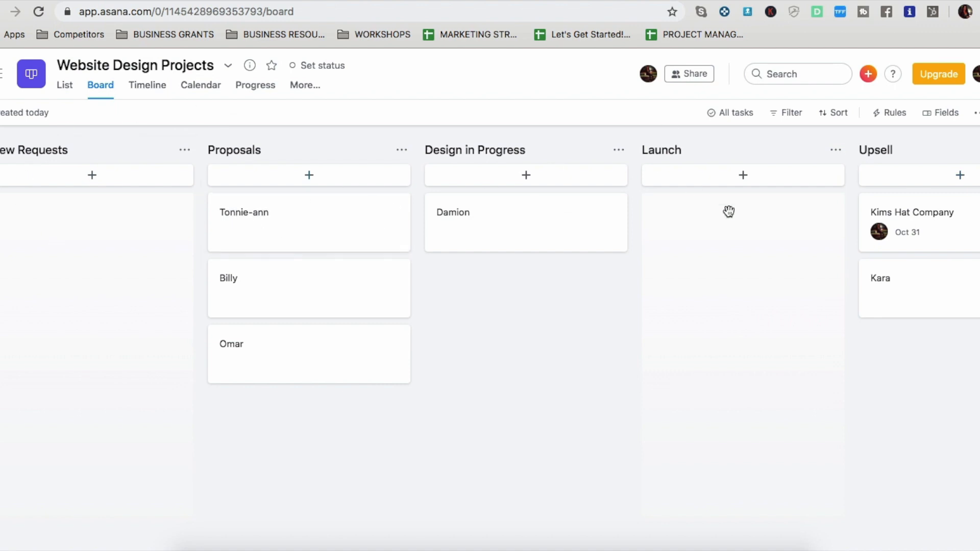
mouse_move(246, 247)
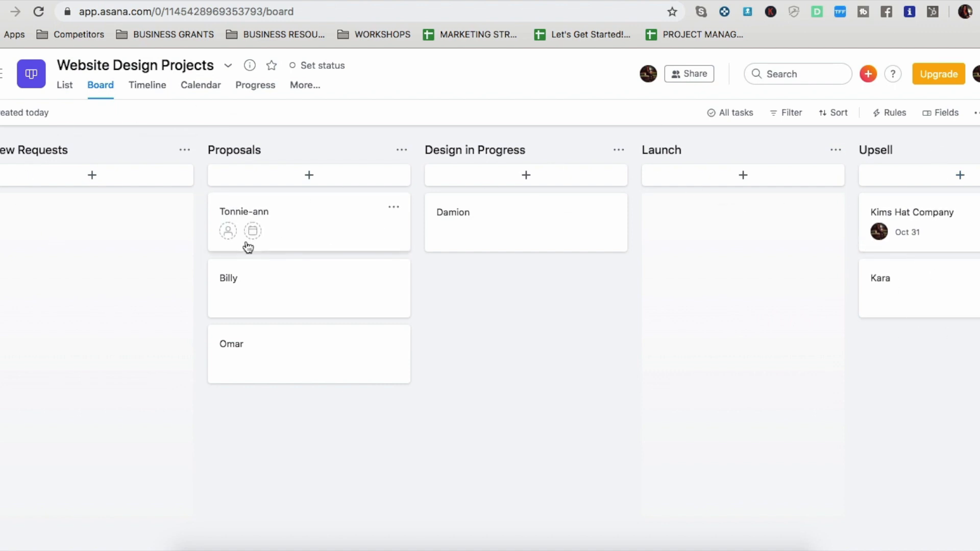
mouse_move(350, 252)
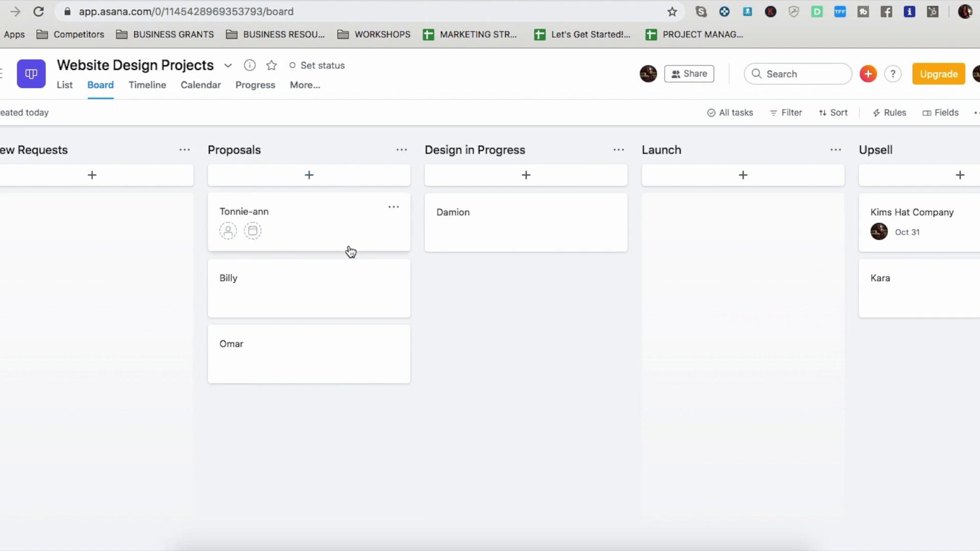
mouse_move(318, 184)
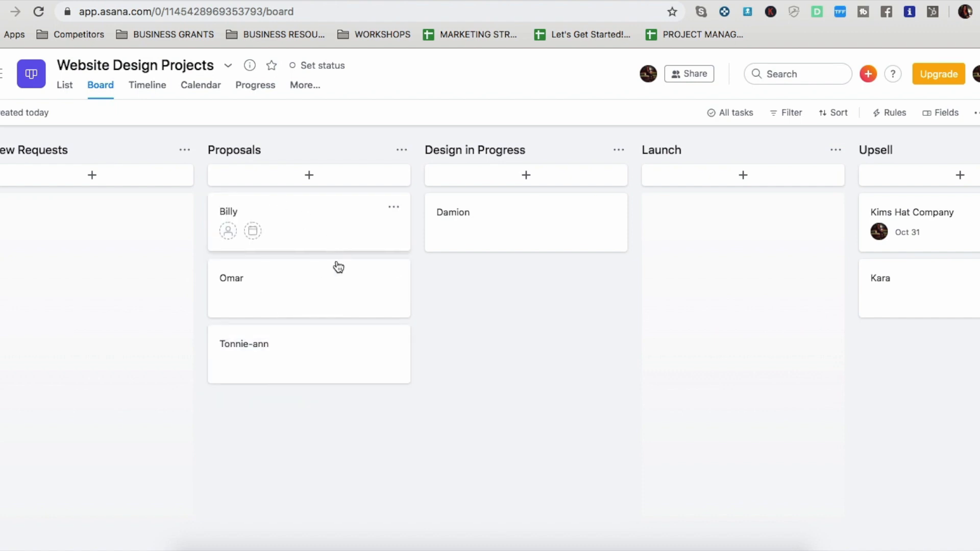
mouse_move(346, 331)
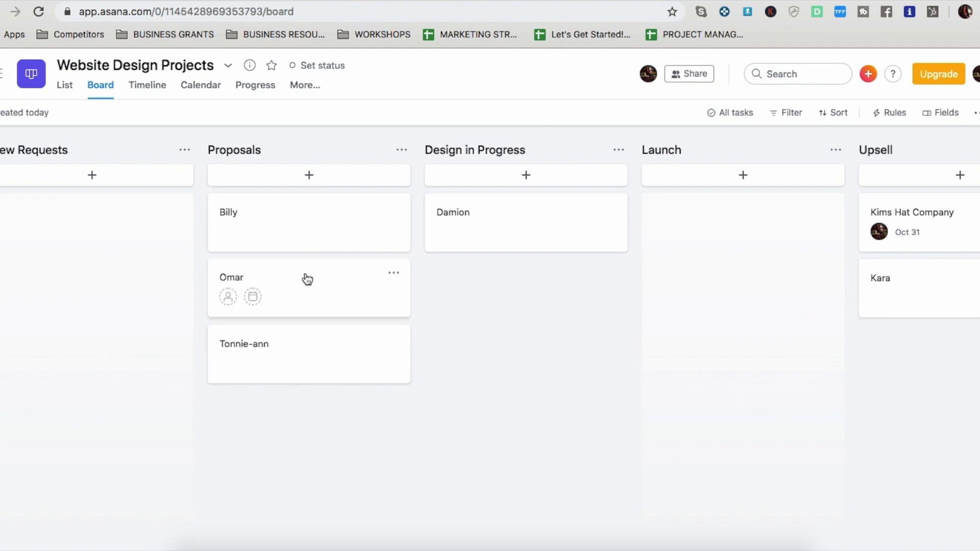
Place Omar below Damion in Design in Progress, then move Damion on to Launch
drag(307, 279, 500, 211)
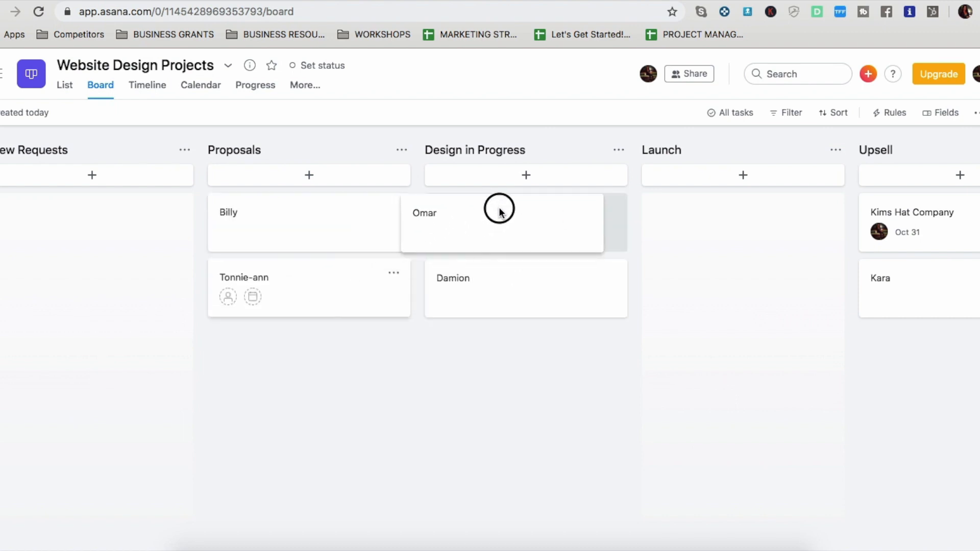
drag(500, 223, 524, 288)
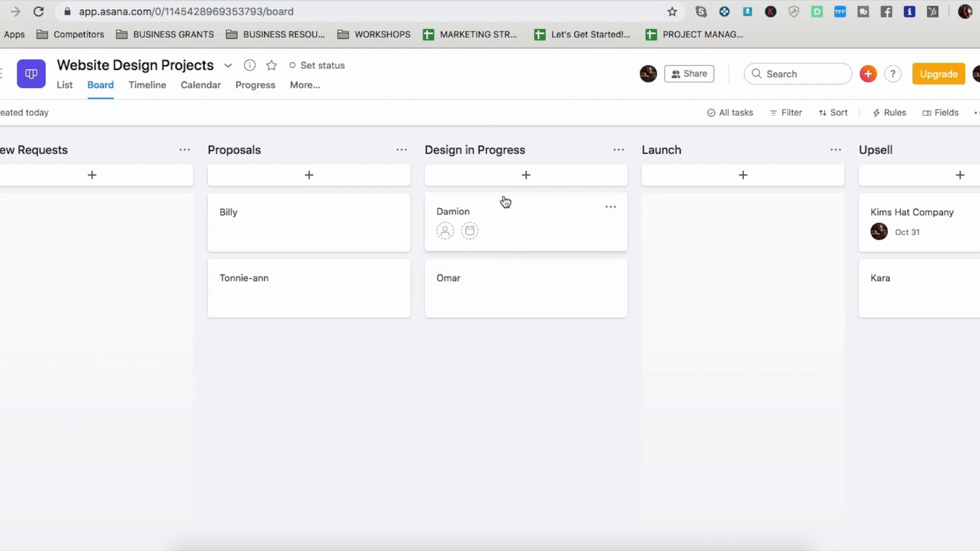
mouse_move(513, 218)
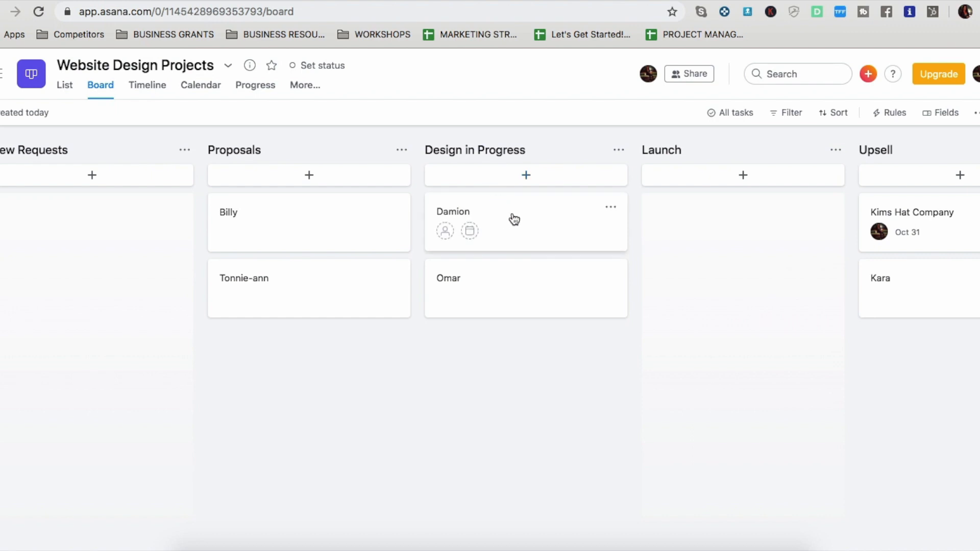
mouse_move(505, 295)
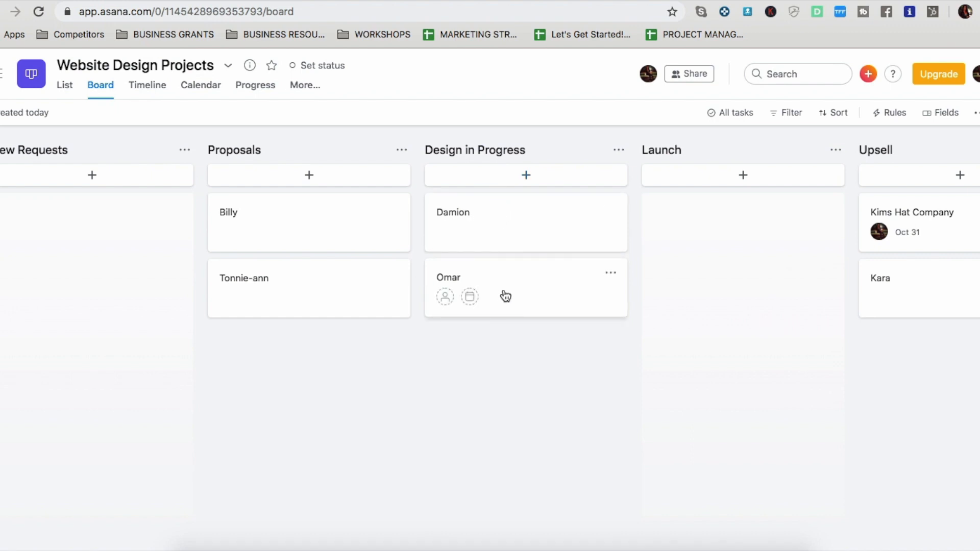
drag(452, 212, 584, 208)
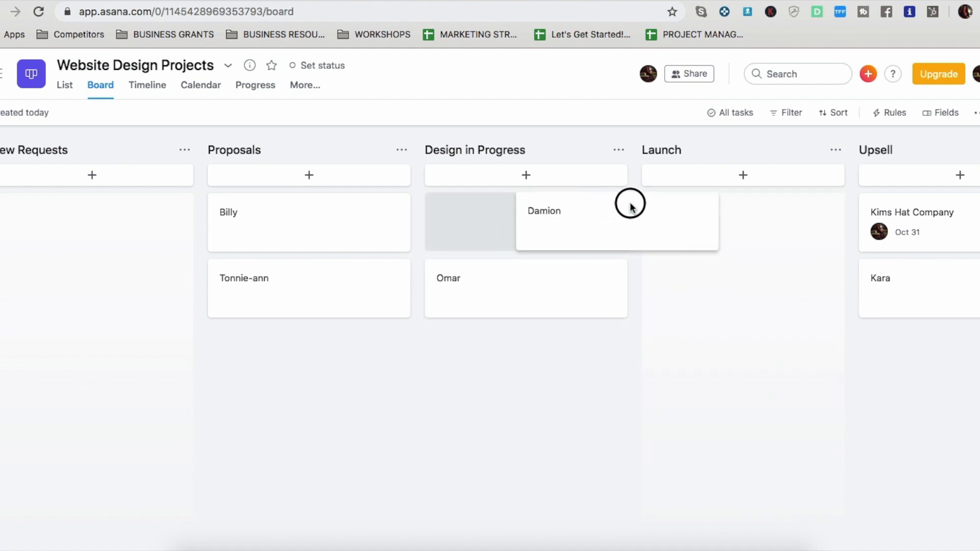
drag(616, 221, 742, 220)
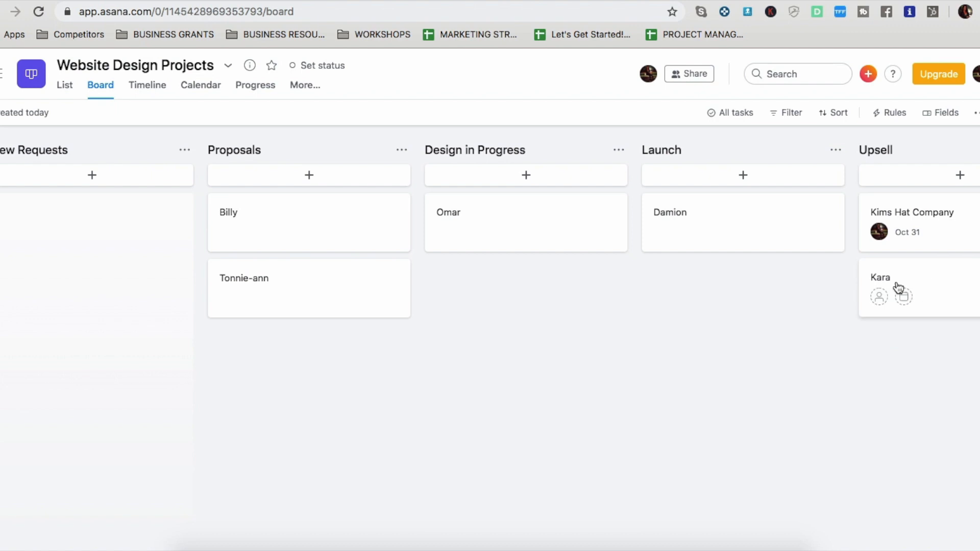
mouse_move(927, 287)
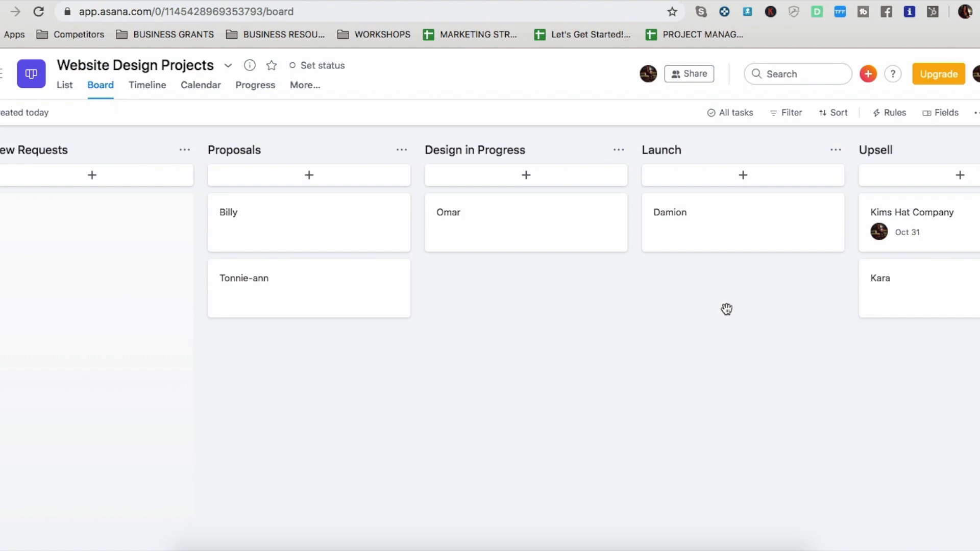
mouse_move(622, 198)
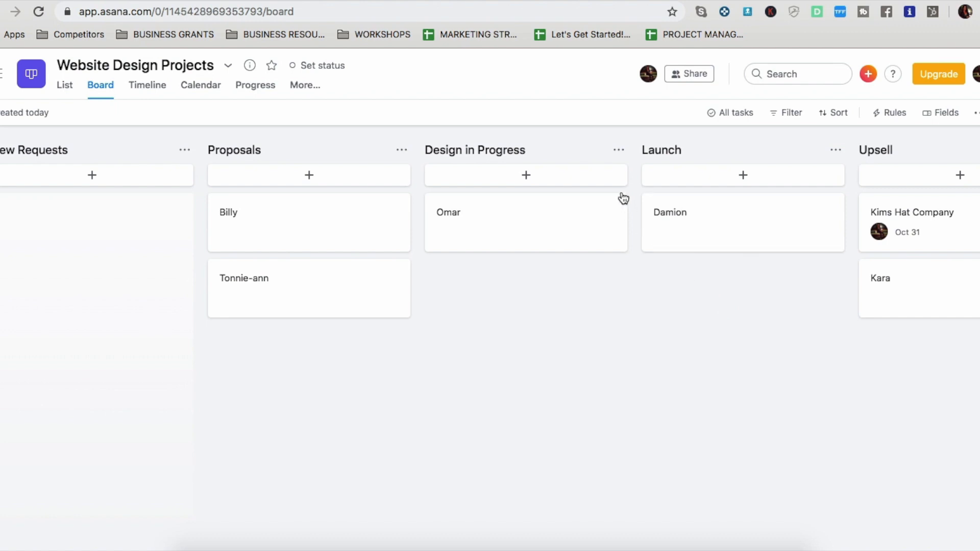
mouse_move(773, 147)
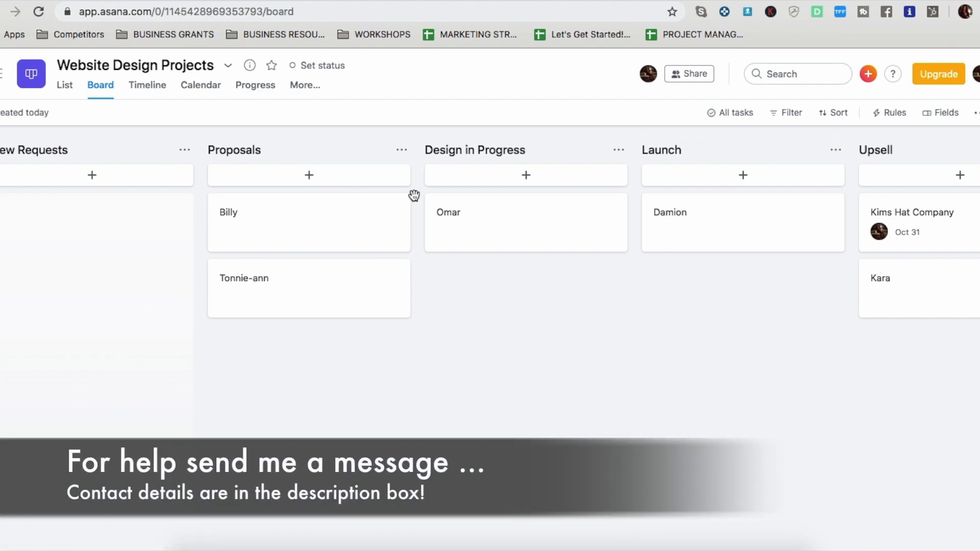
mouse_move(54, 185)
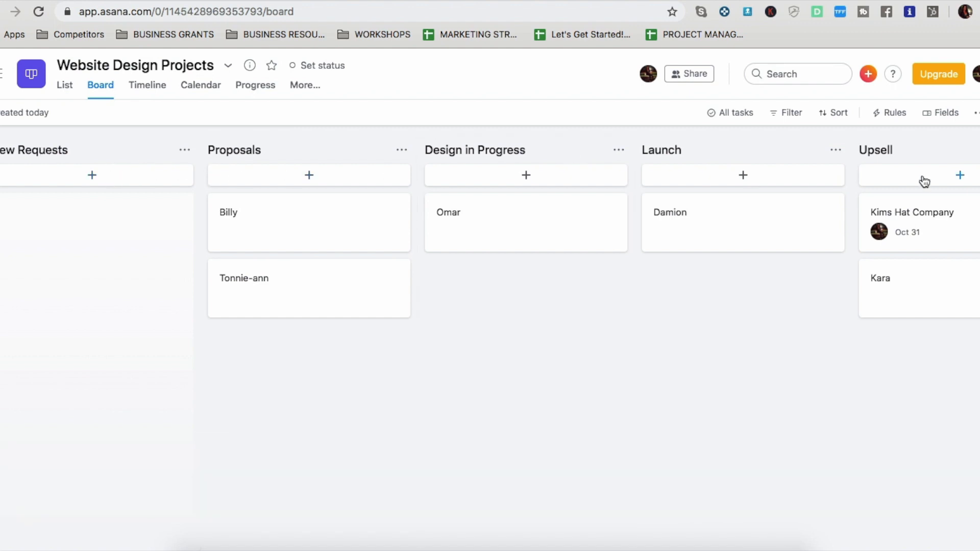
mouse_move(534, 188)
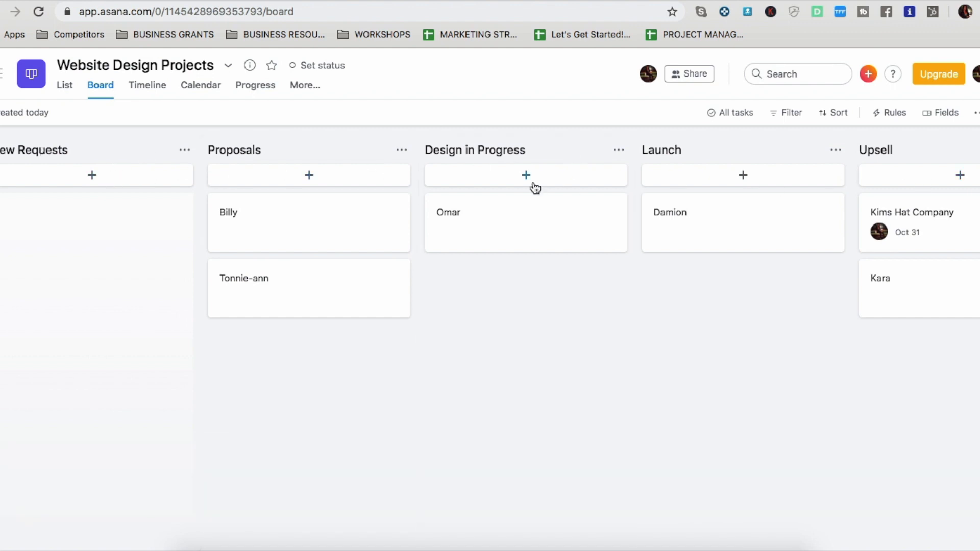
mouse_move(97, 130)
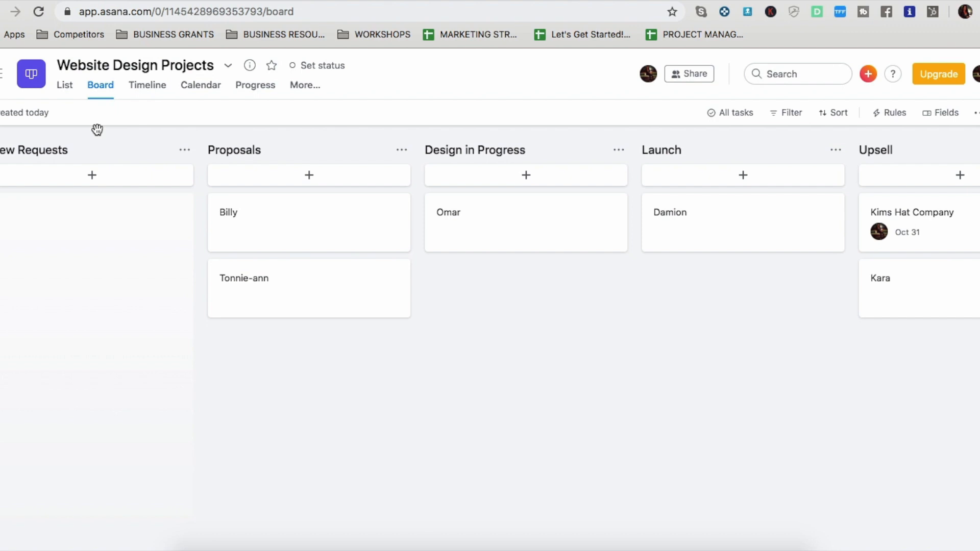
mouse_move(64, 85)
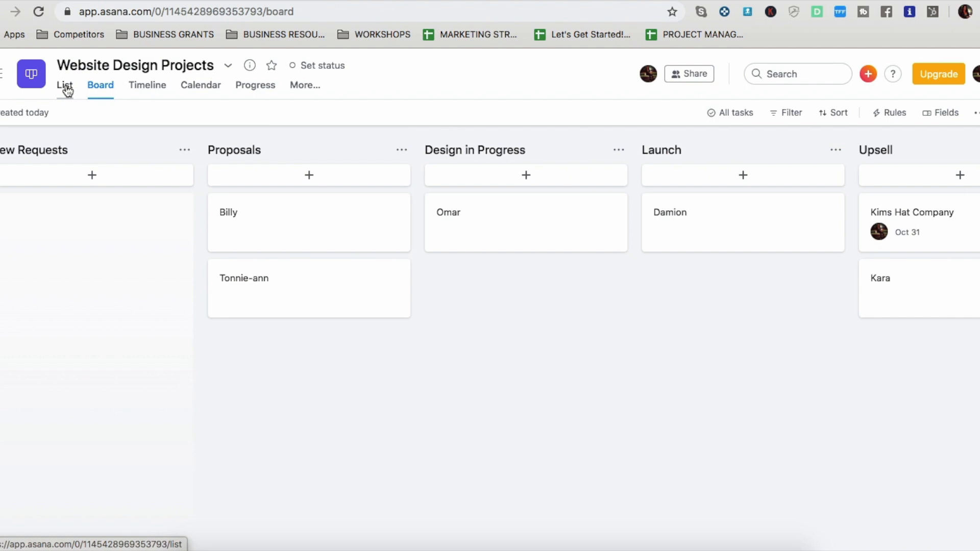
View the project as a list, then as a calendar showing Kims Hat Company on the 31st
click(64, 85)
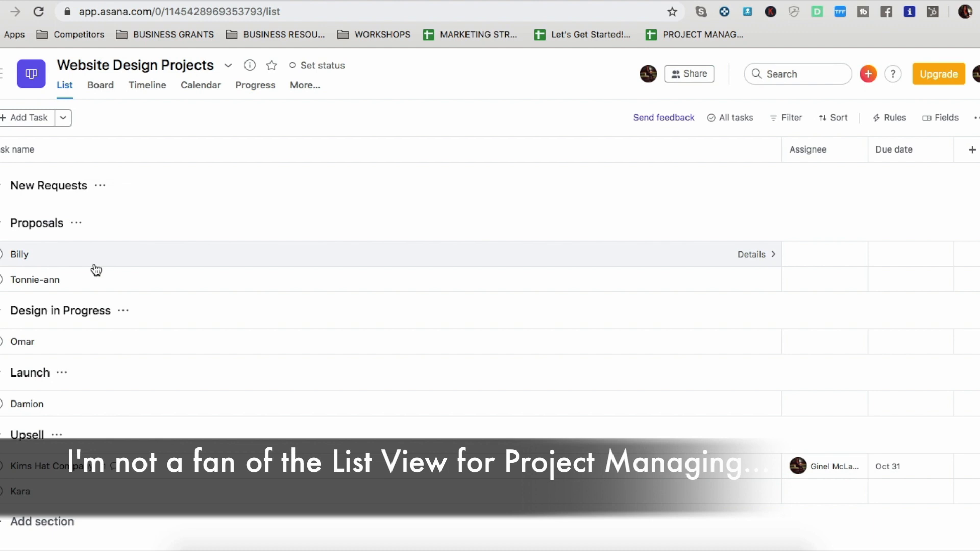
click(200, 85)
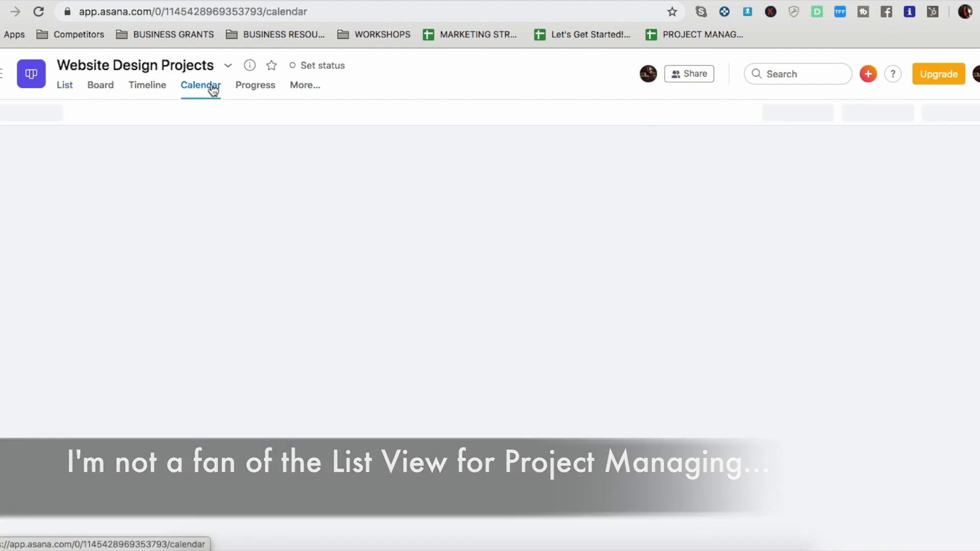
click(201, 85)
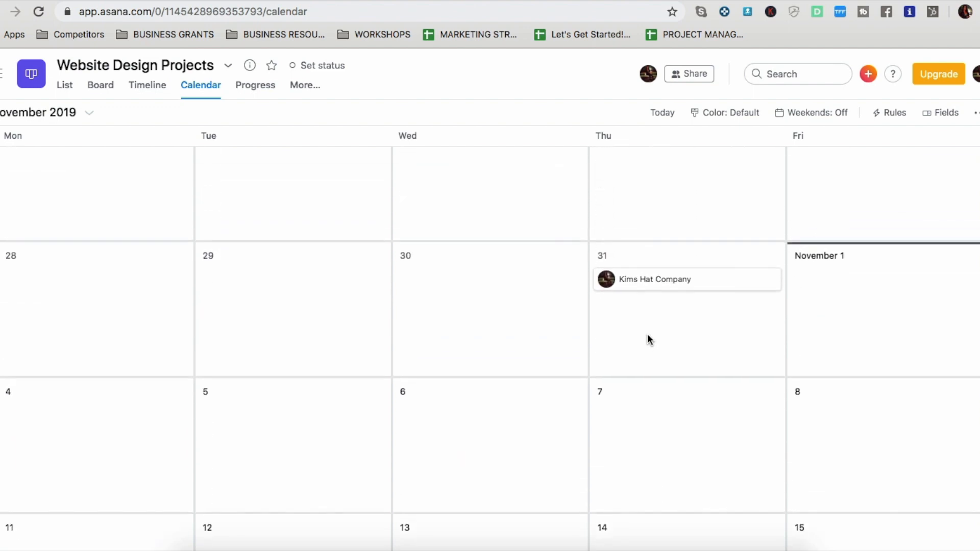
mouse_move(670, 282)
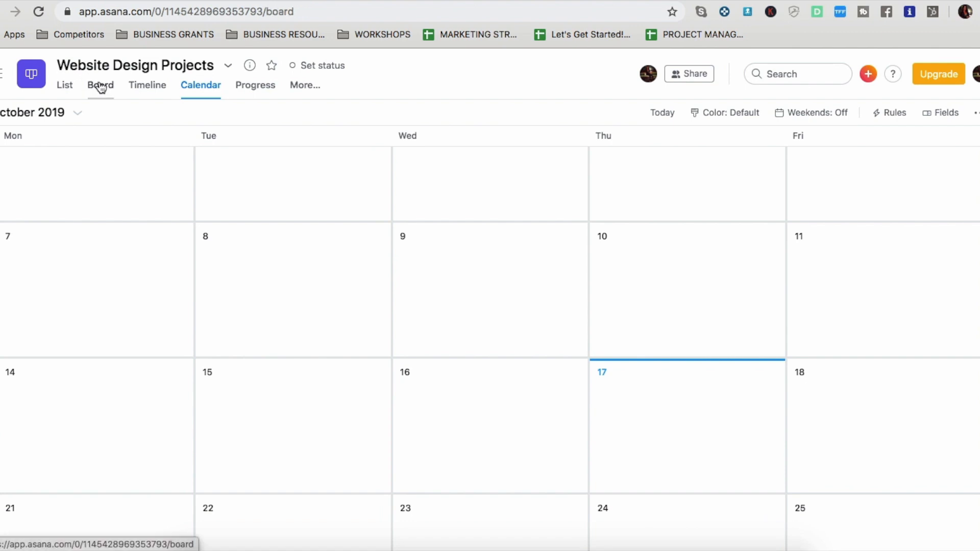
Date Damion's card Wednesday, October 23 from the board and confirm it on the calendar
click(100, 85)
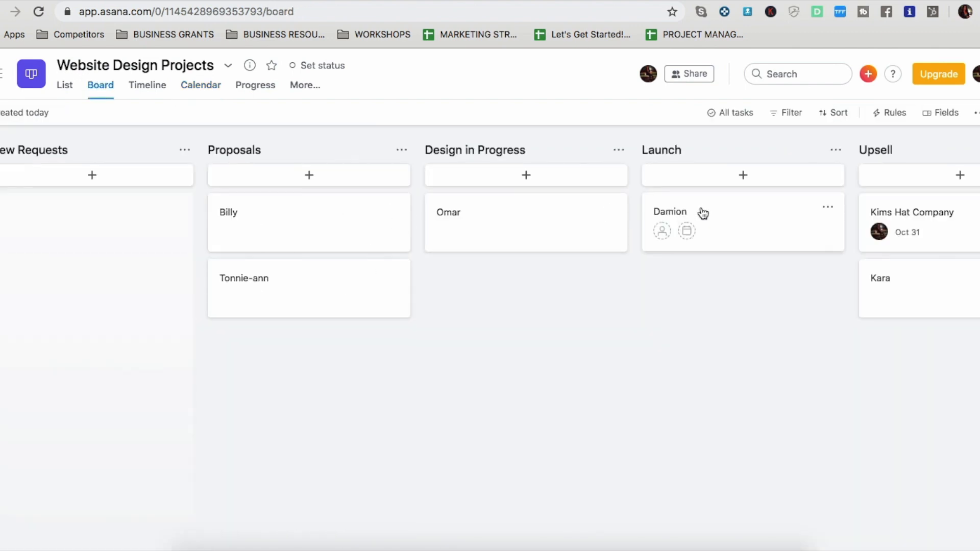
click(686, 231)
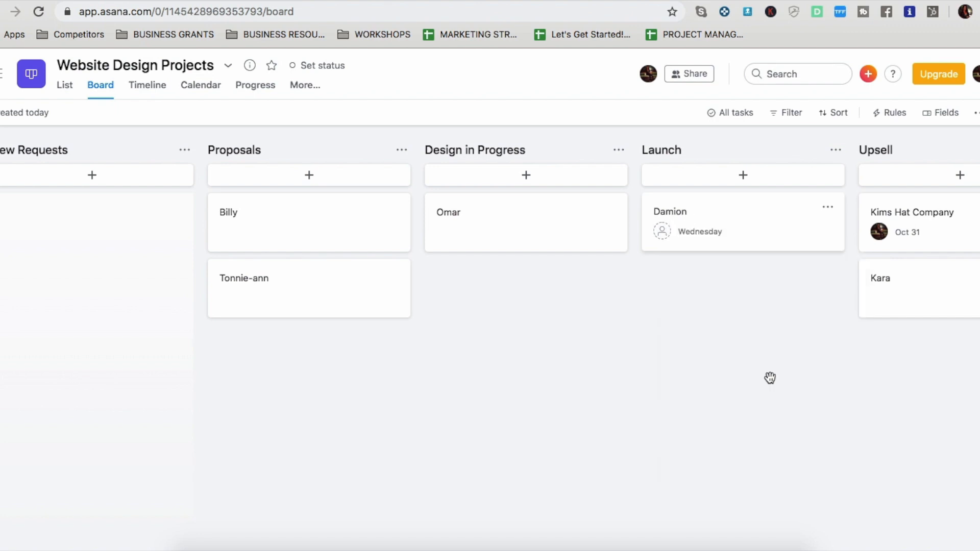
click(201, 85)
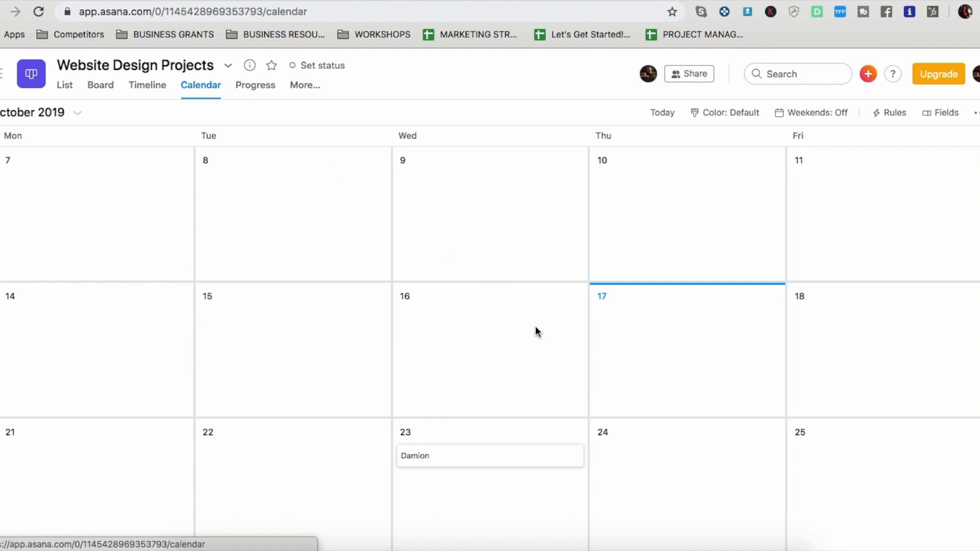
scroll(down, 3)
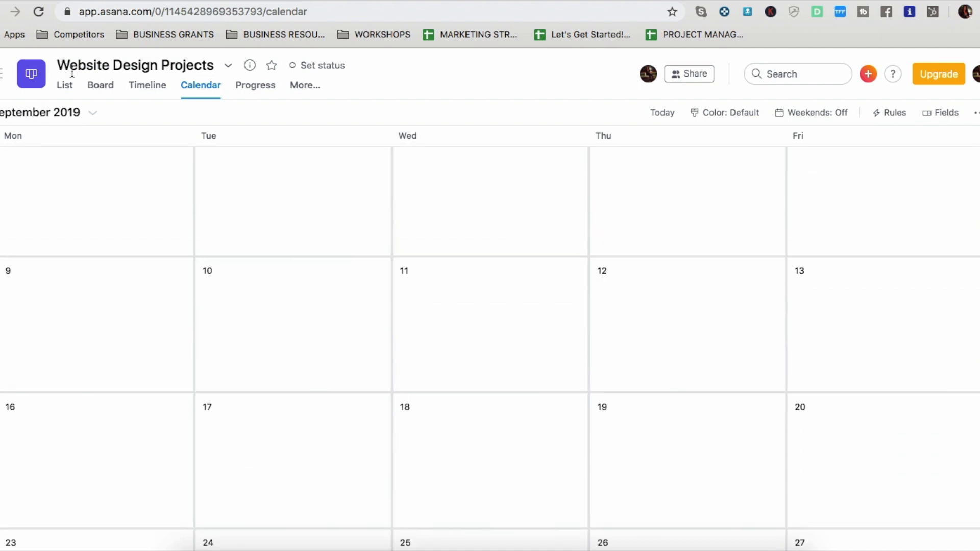
click(100, 85)
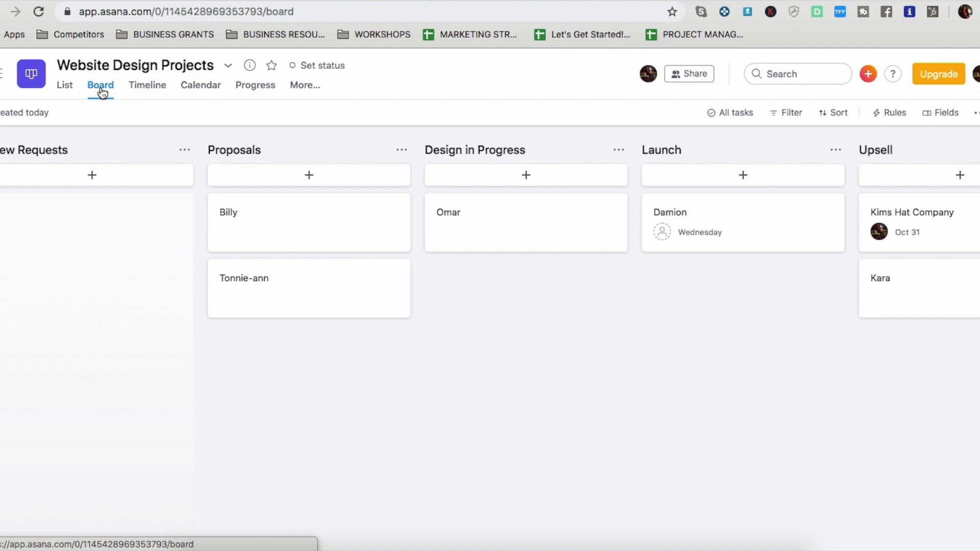
mouse_move(97, 90)
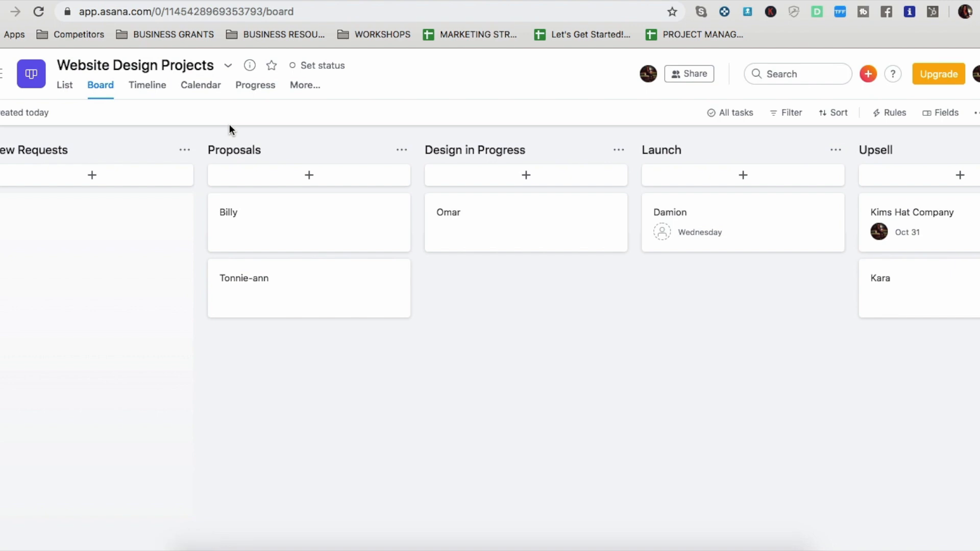
mouse_move(43, 193)
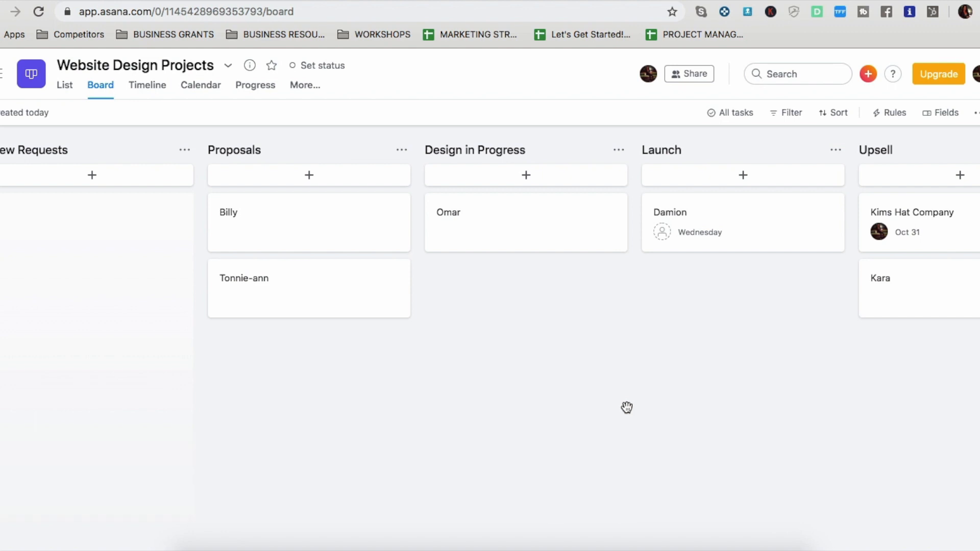
mouse_move(508, 407)
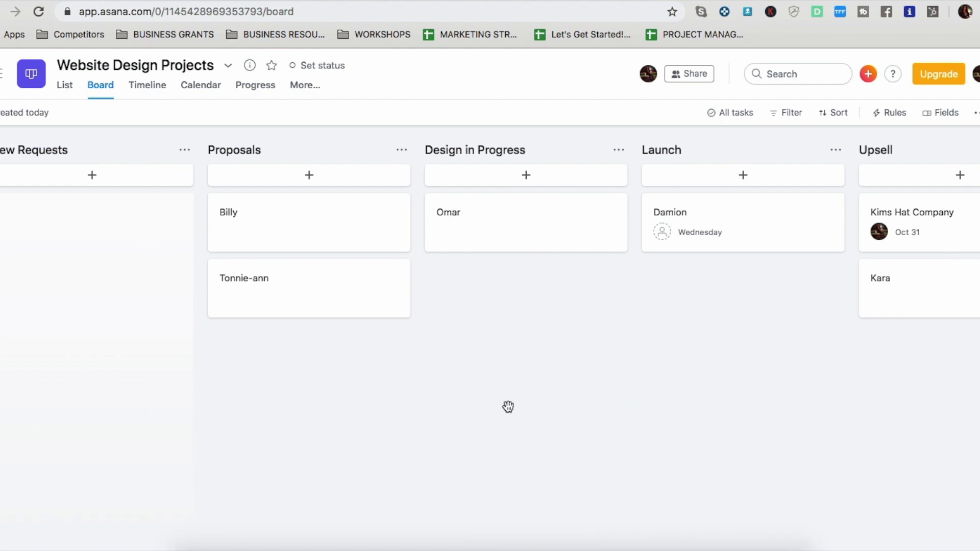
mouse_move(334, 204)
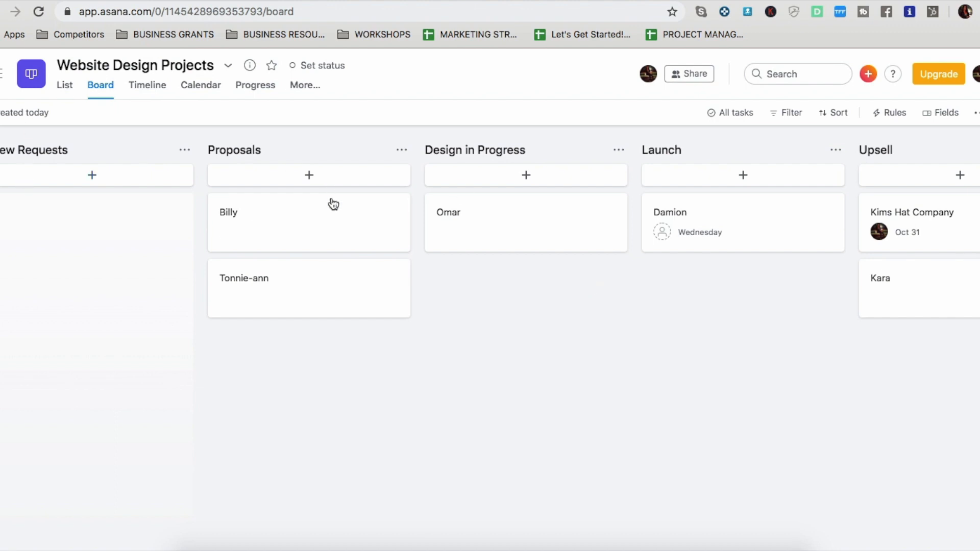
mouse_move(80, 155)
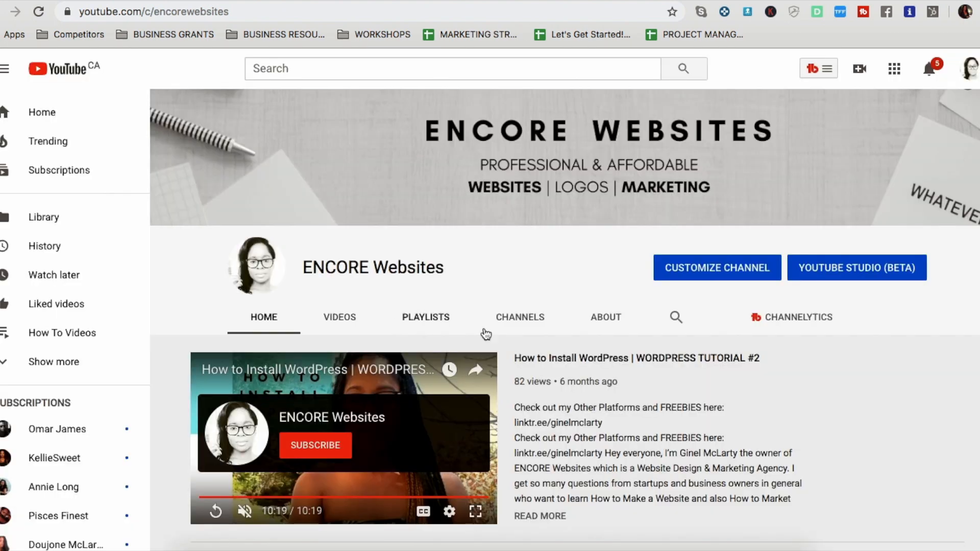
Scroll the ENCORE Websites channel page down to its Popular uploads and Uploads rows
scroll(down, 3)
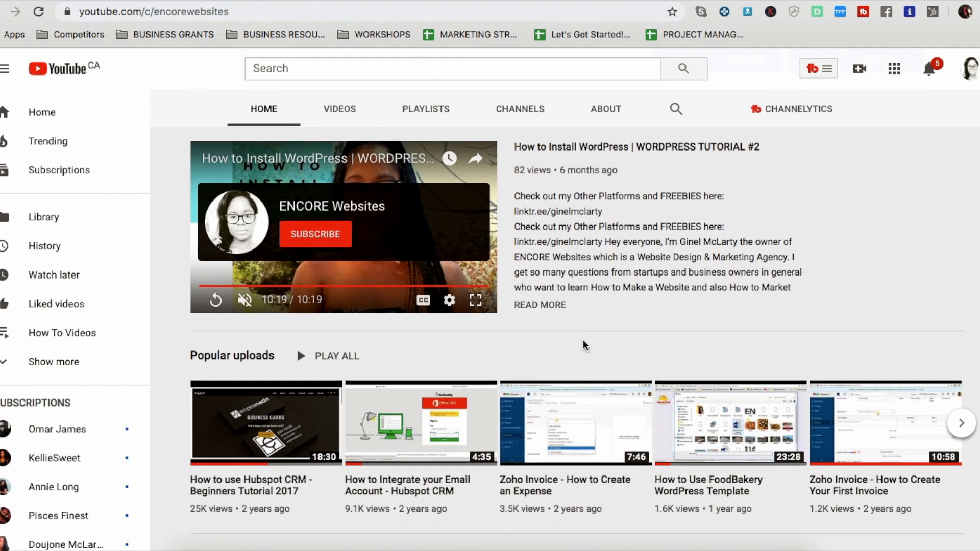
scroll(down, 3)
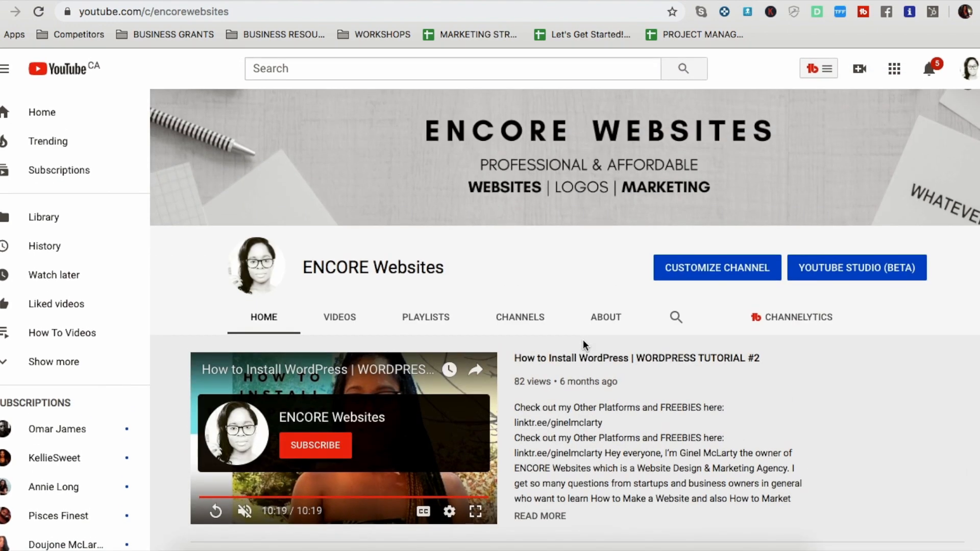
mouse_move(449, 325)
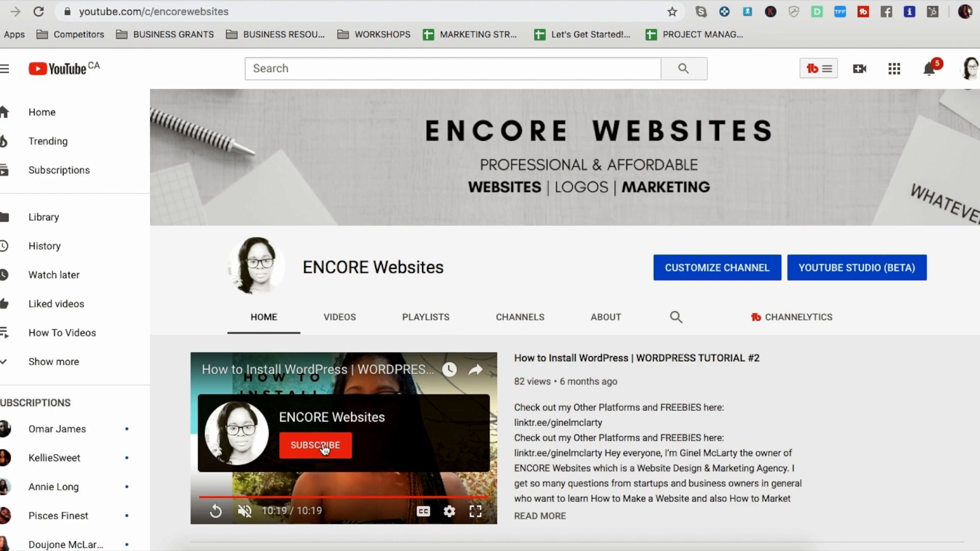
scroll(down, 3)
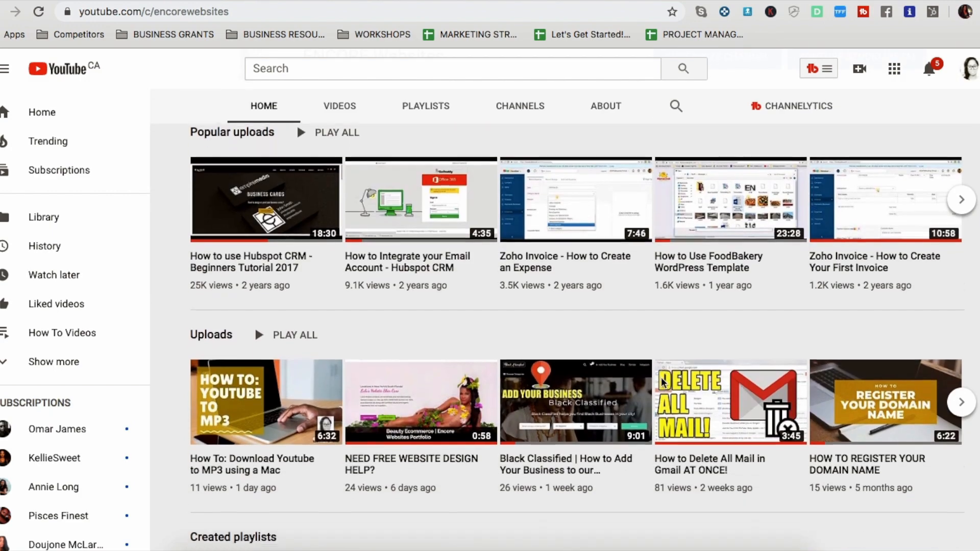